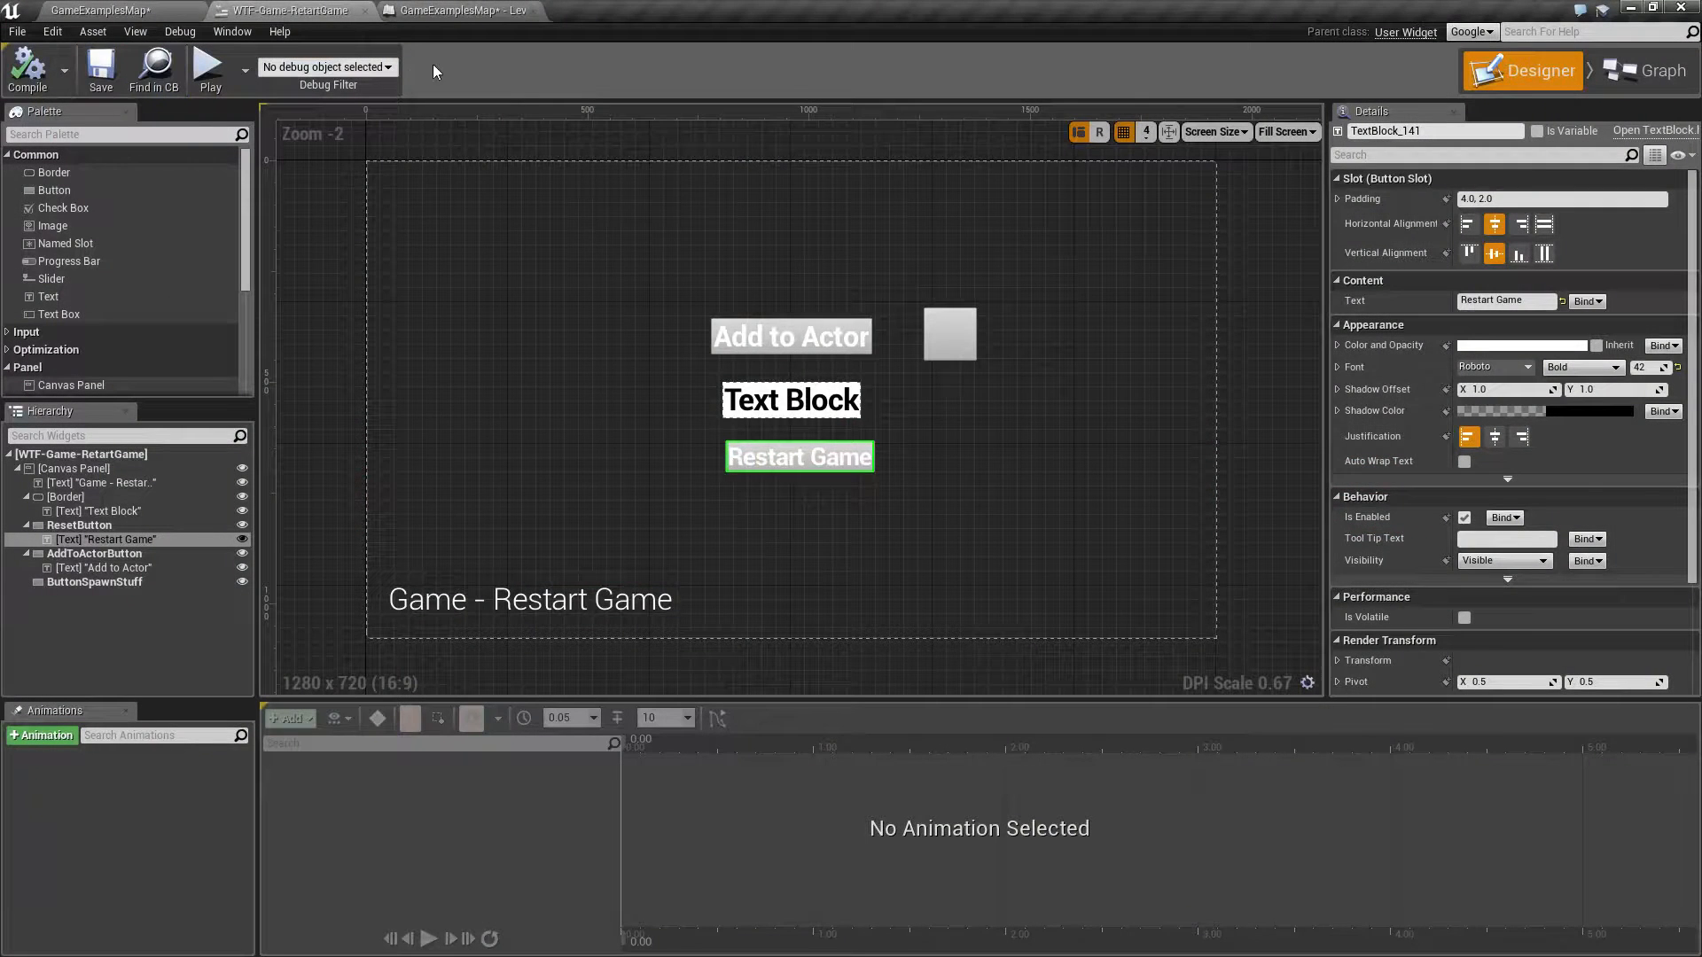
mouse_move(209, 67)
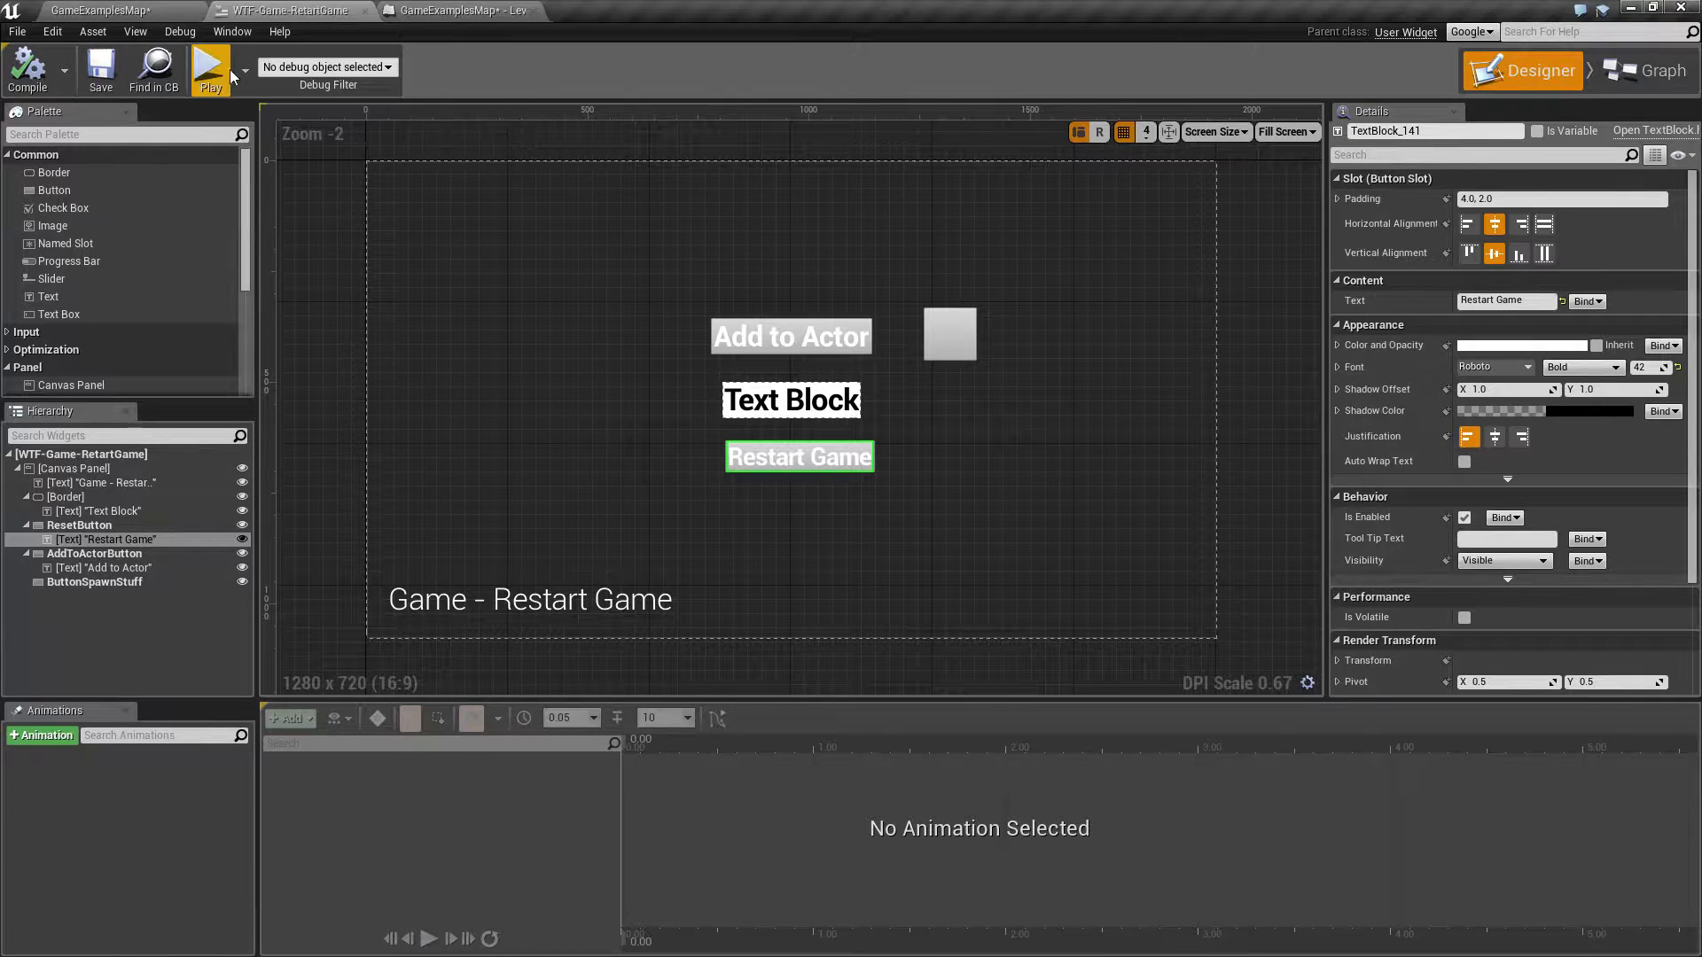
Step: Launch the standalone preview, raise the counter to 8 with Add to Actor, then Restart Game to reset it to 0
click(209, 69)
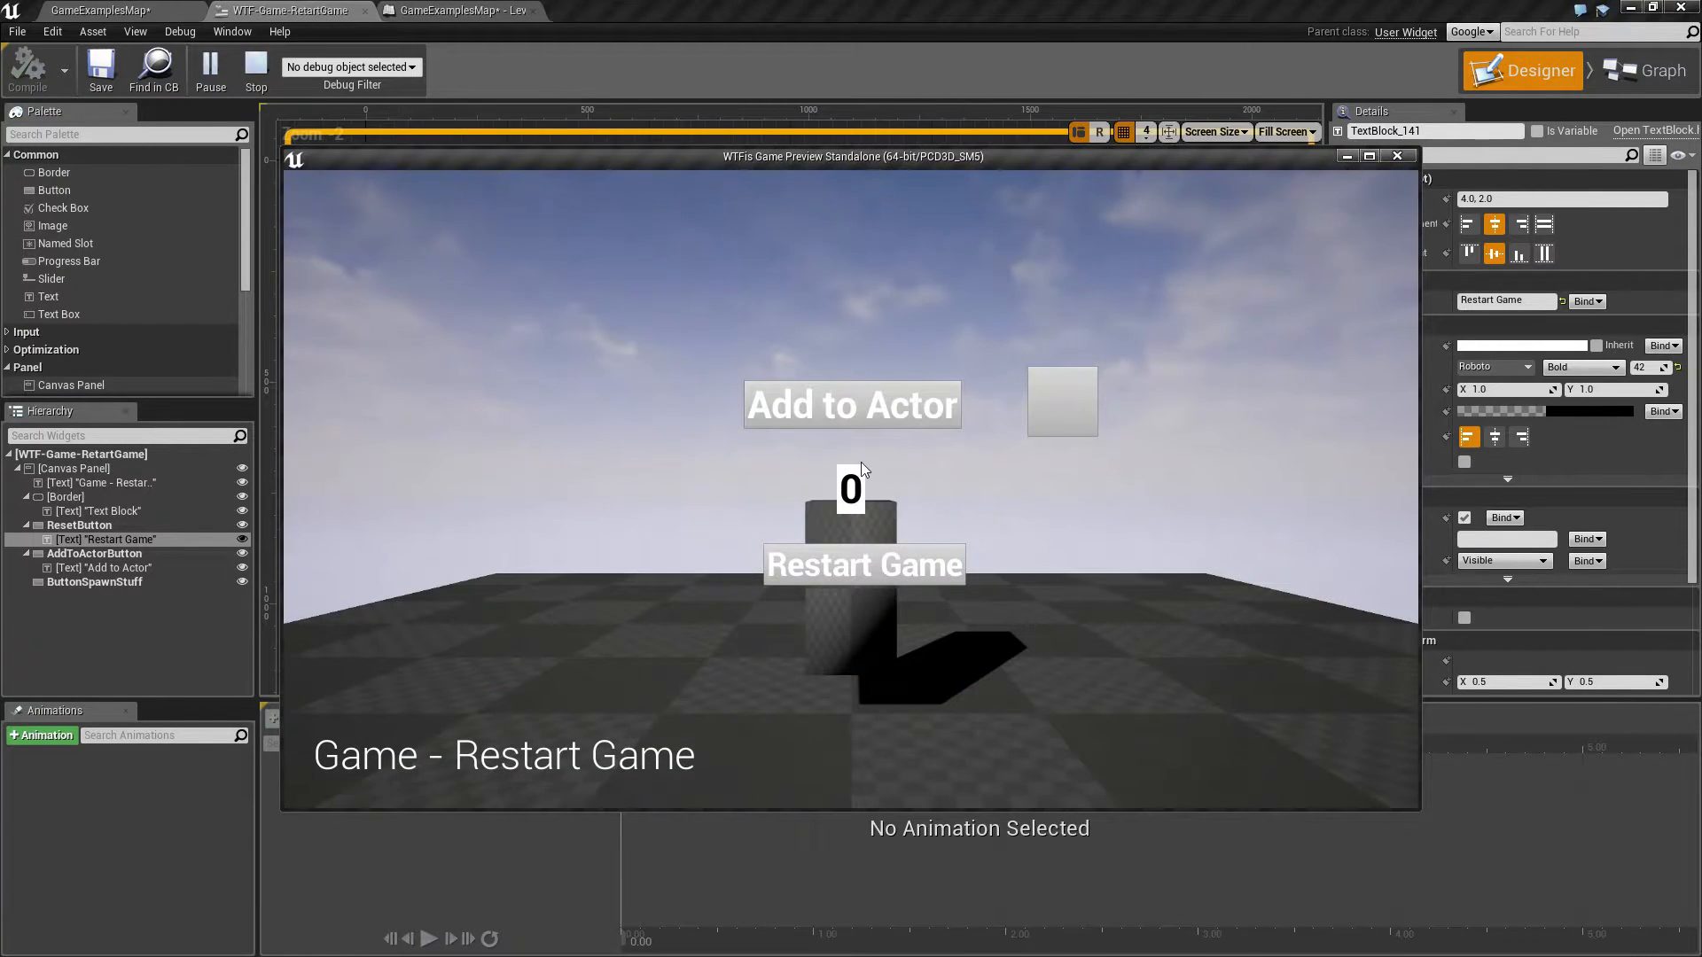
click(851, 405)
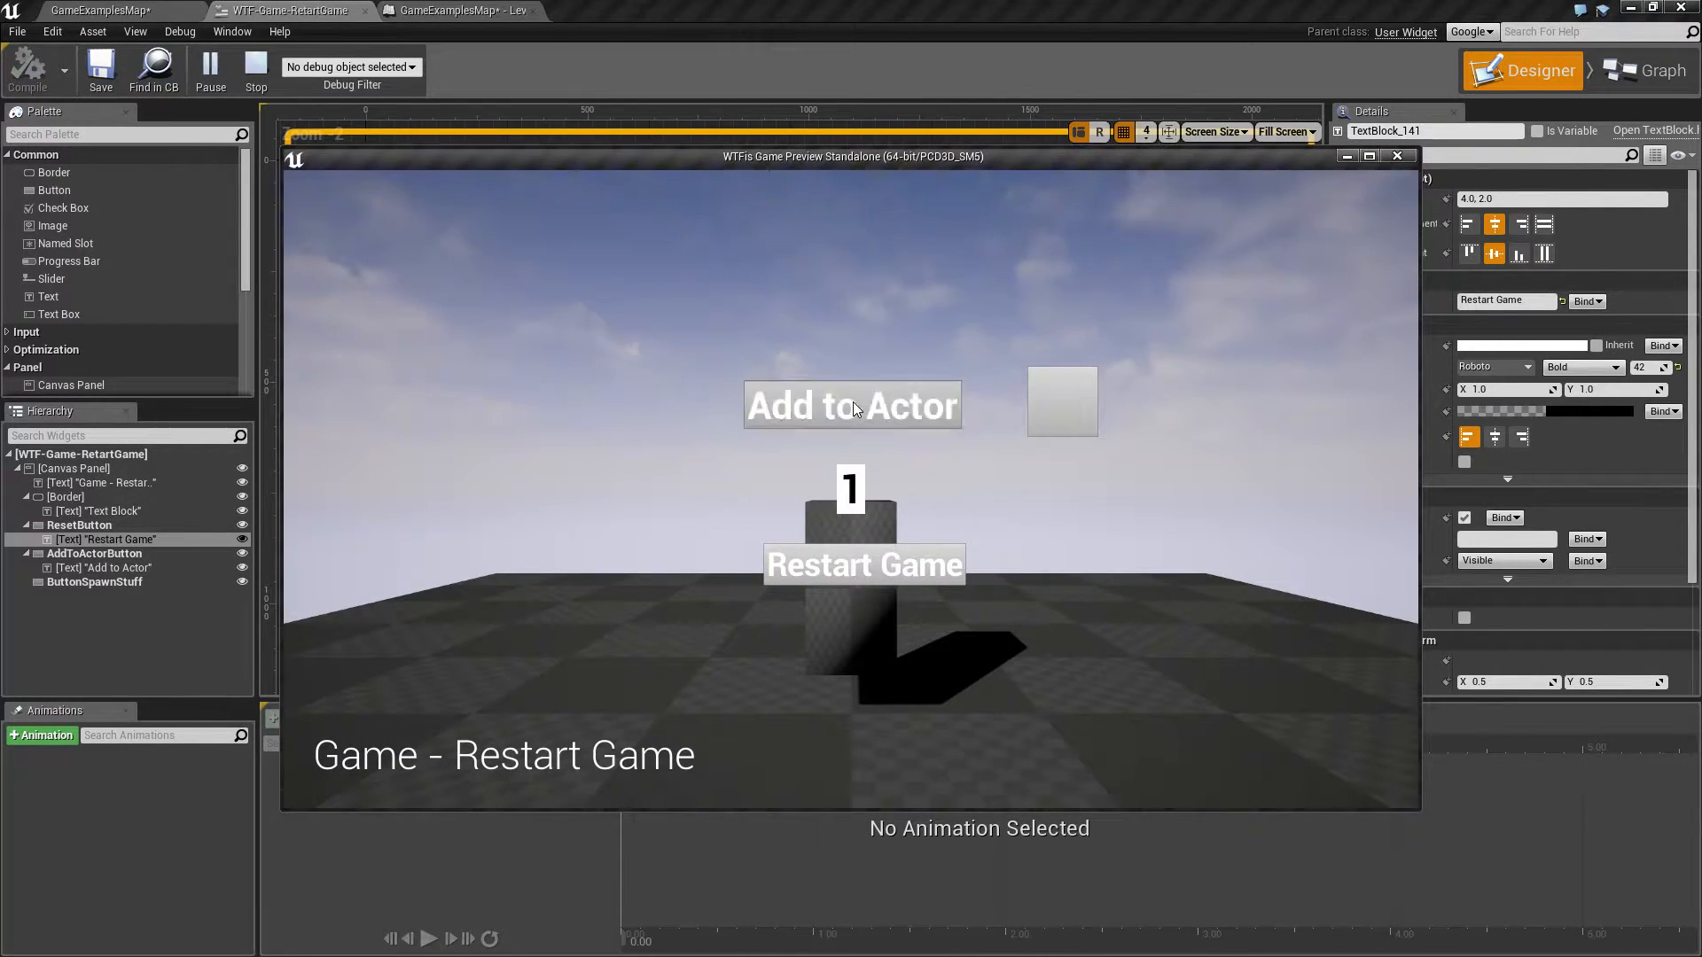
click(851, 405)
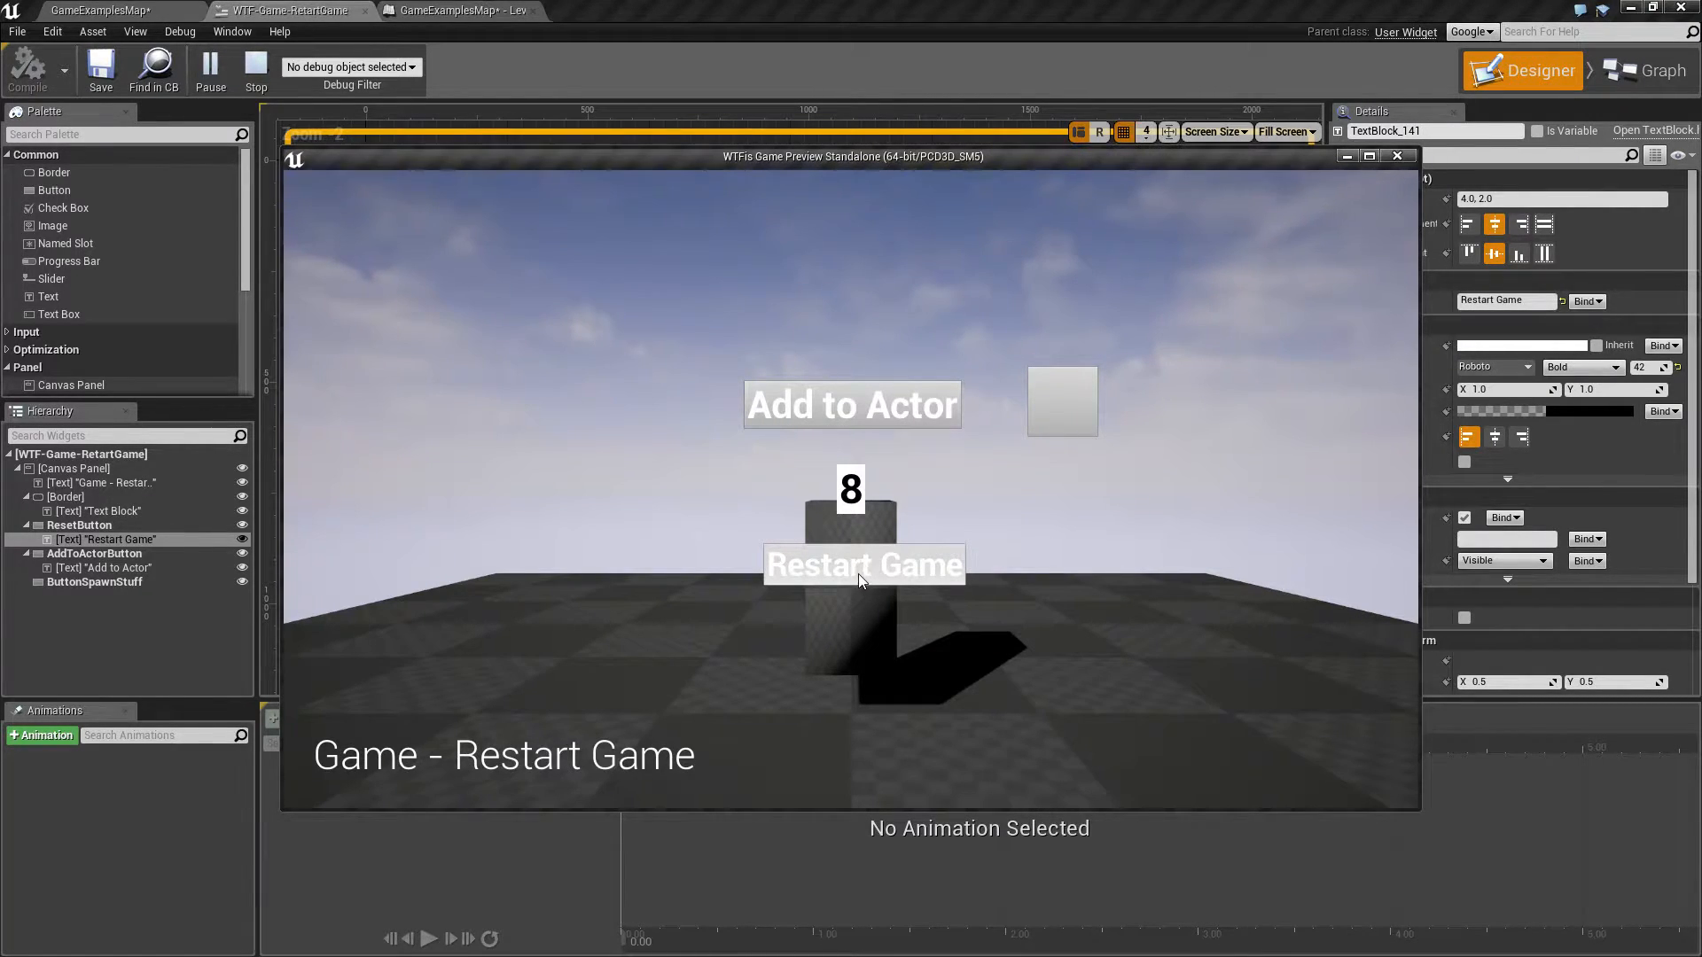
click(862, 565)
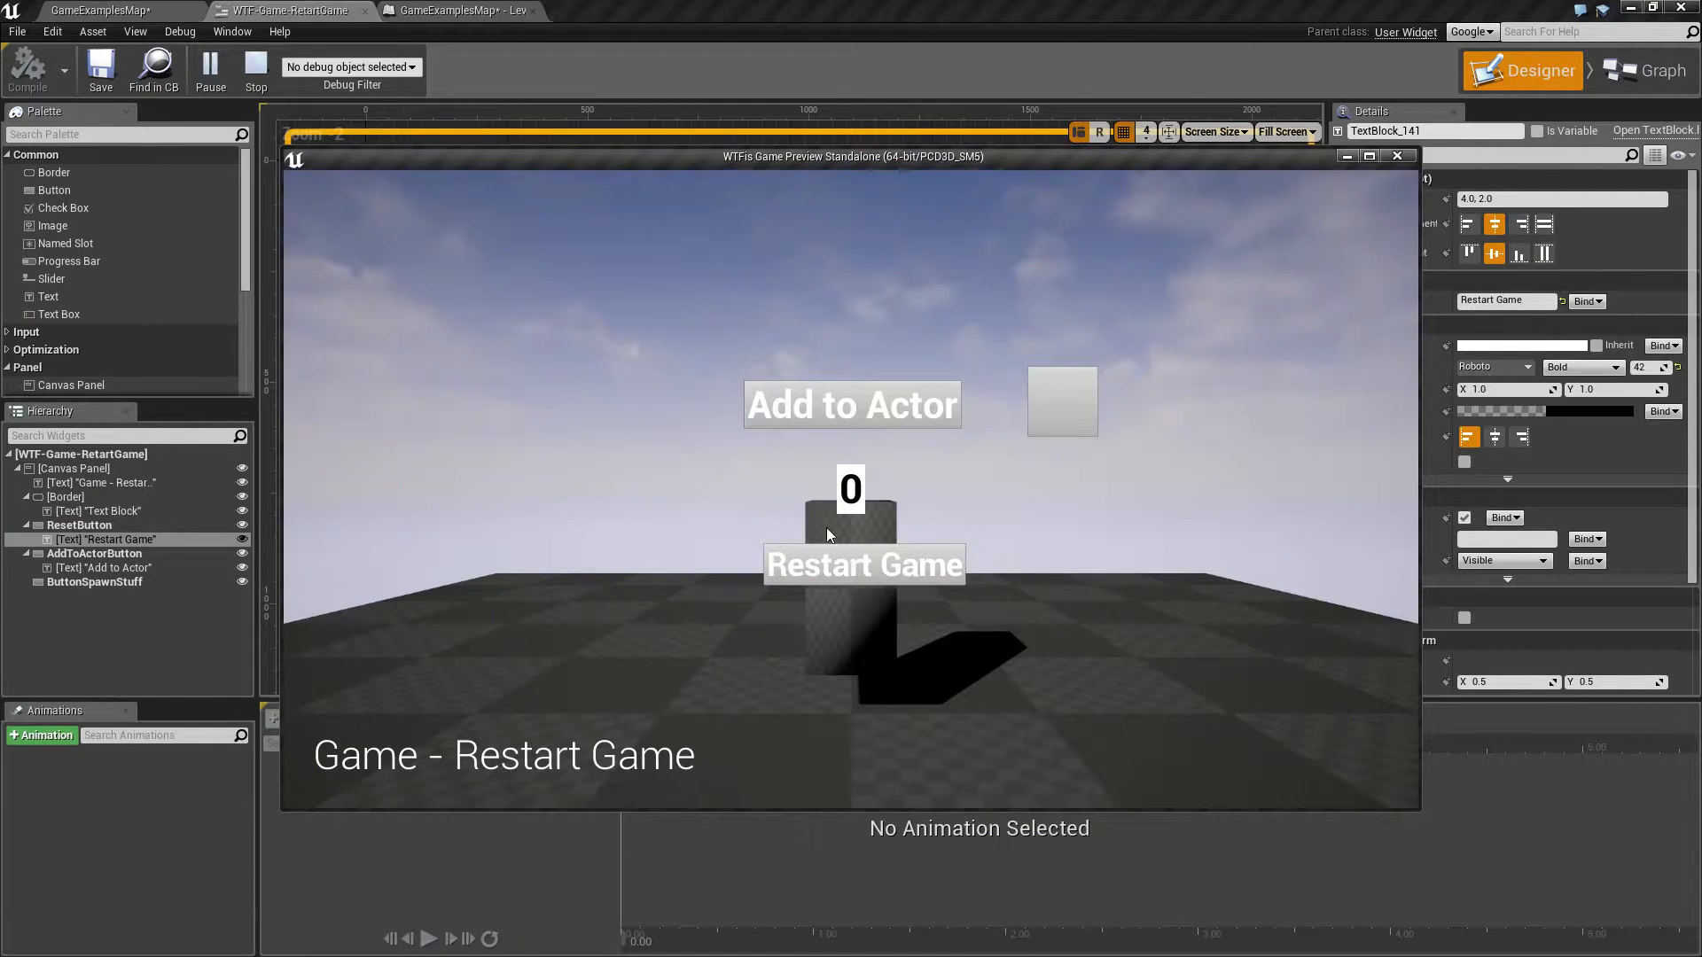
mouse_move(866, 499)
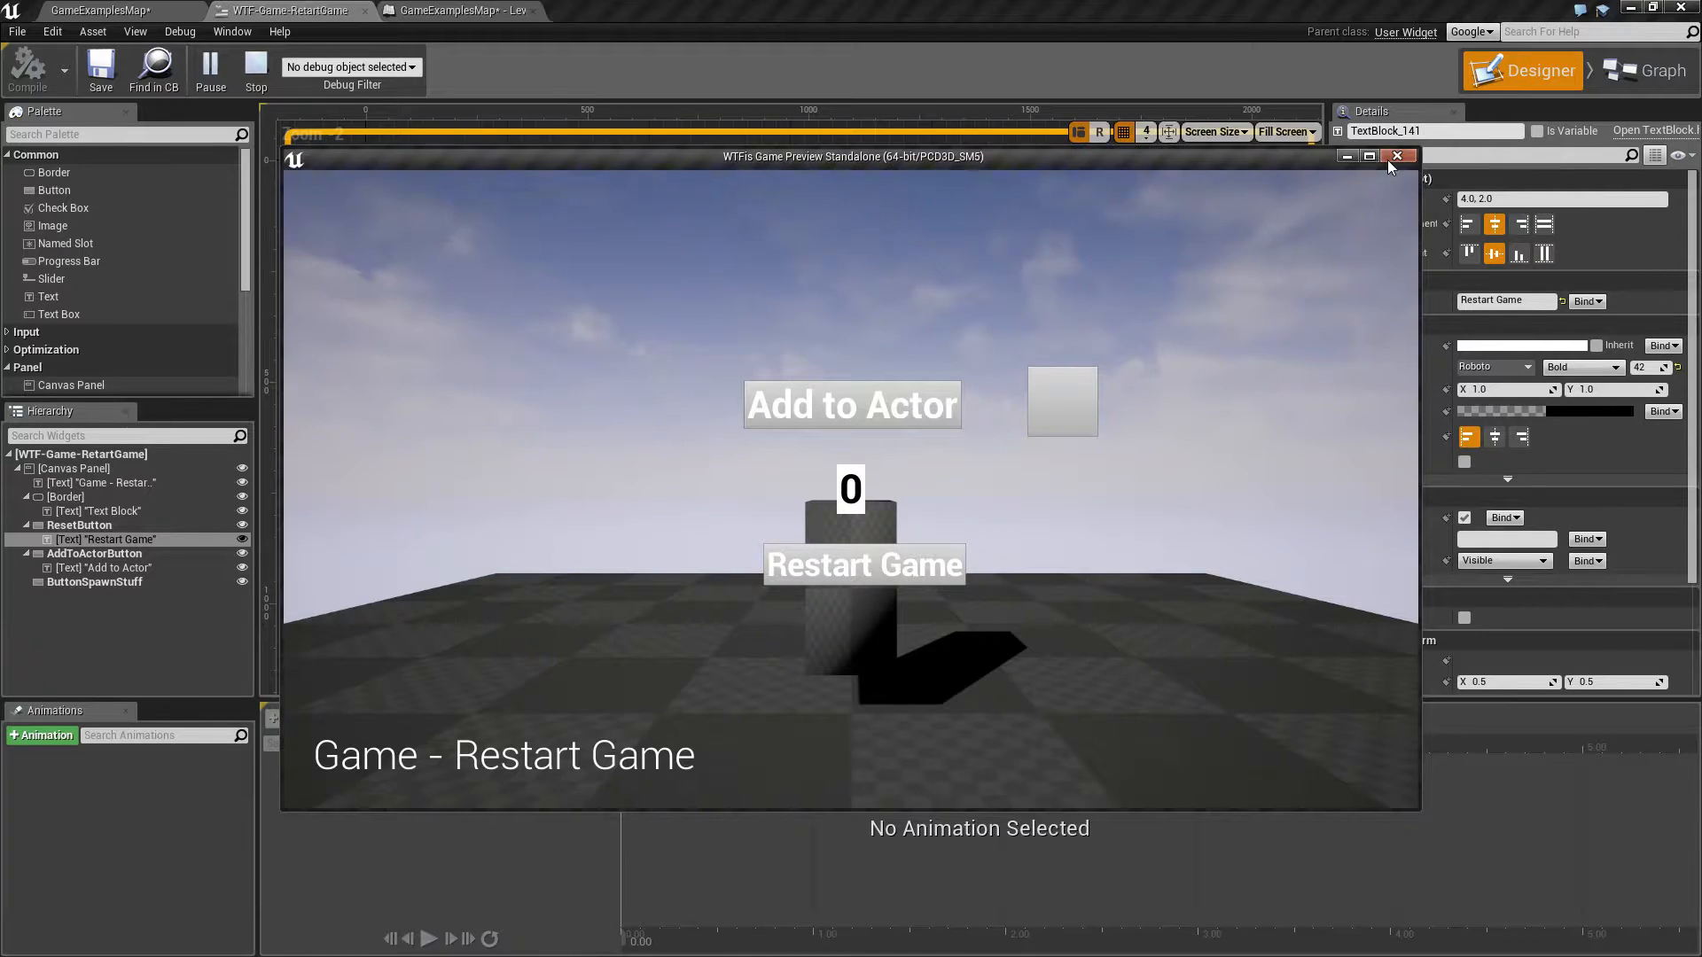
Step: Close the preview, inspect the reset button's event graph searching 'restart', then return to GameExamplesMap
click(1396, 156)
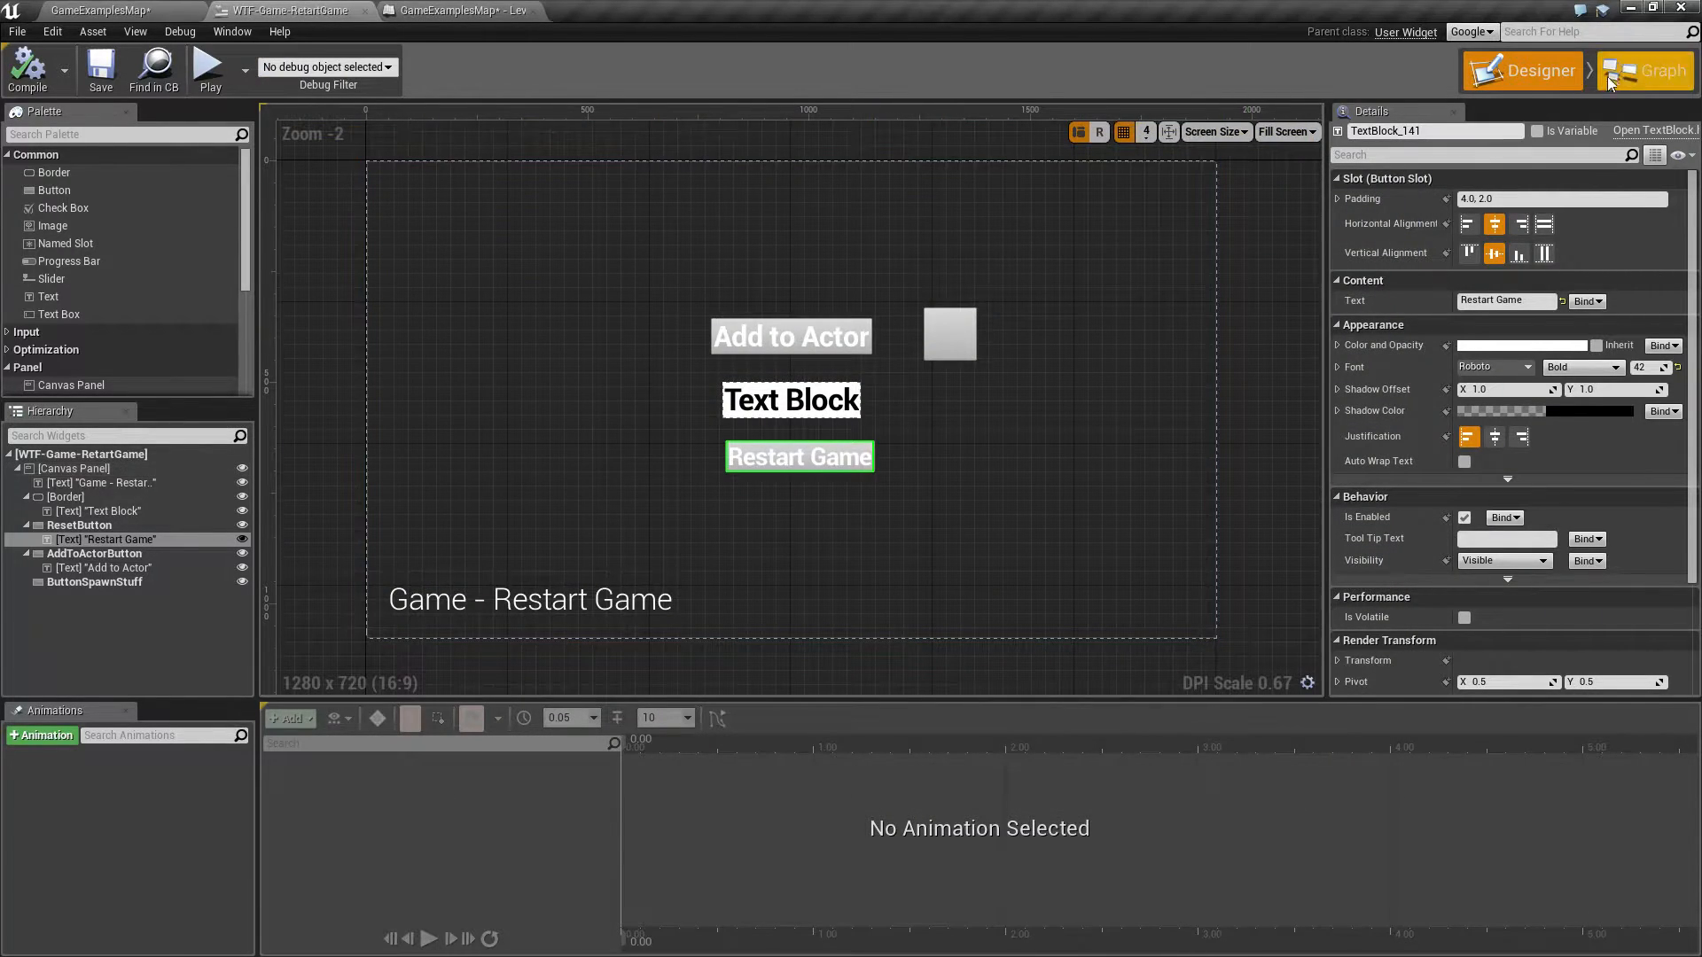
click(1643, 71)
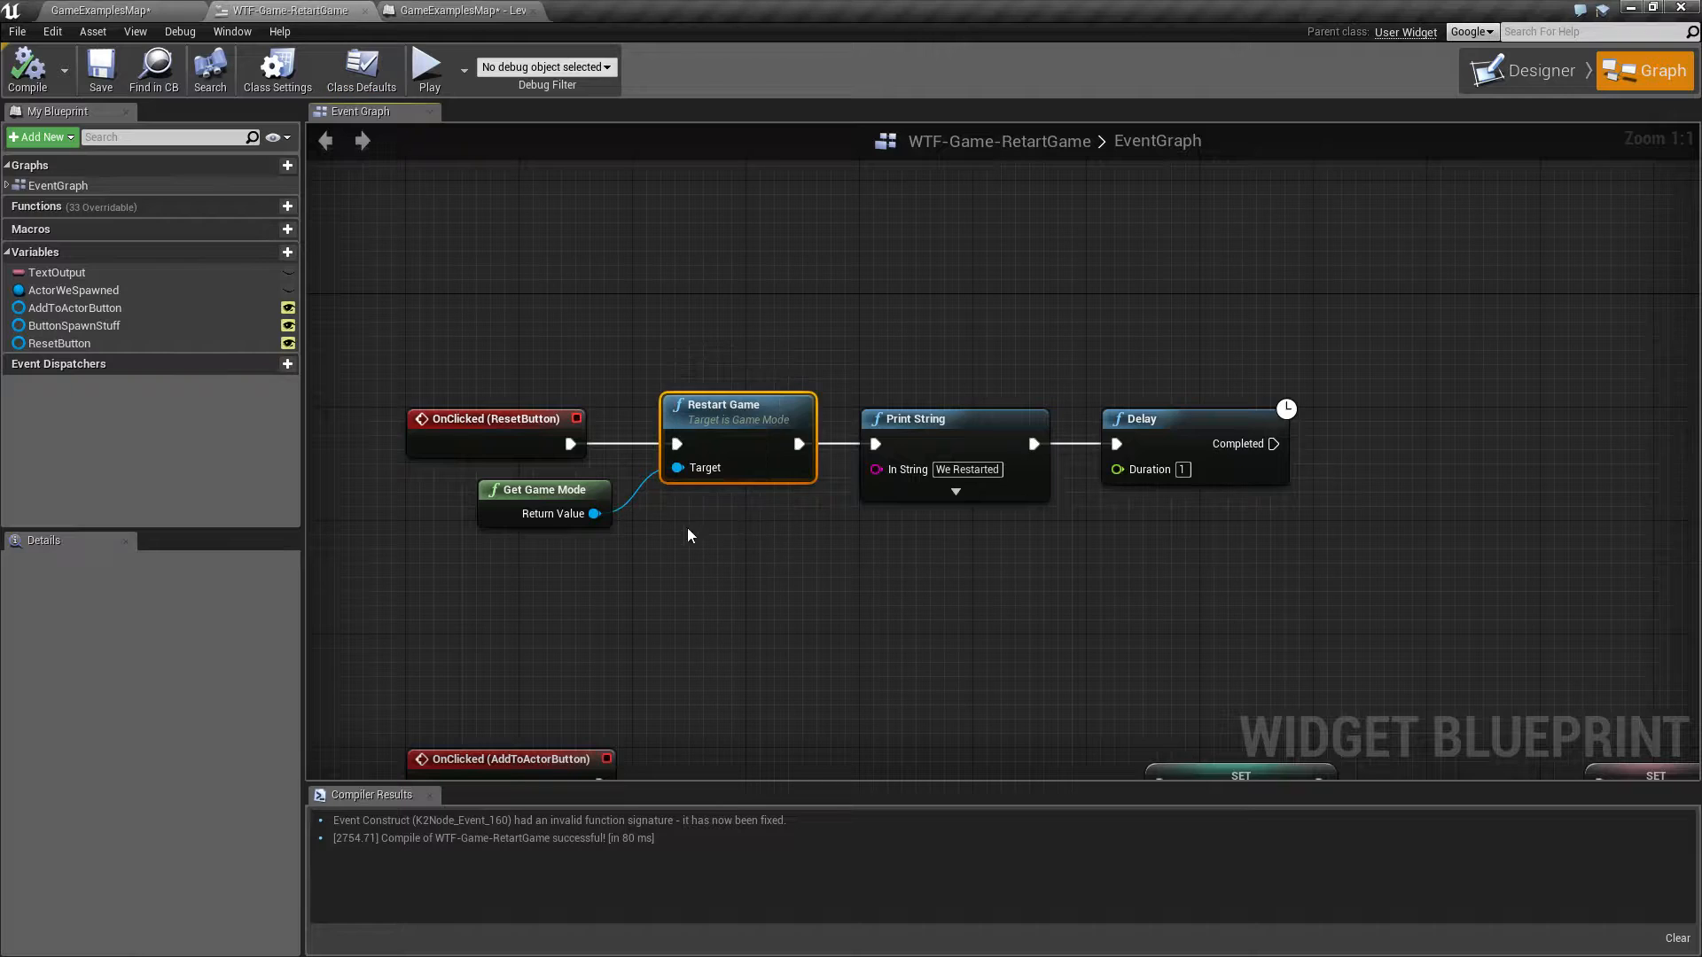
mouse_move(553, 490)
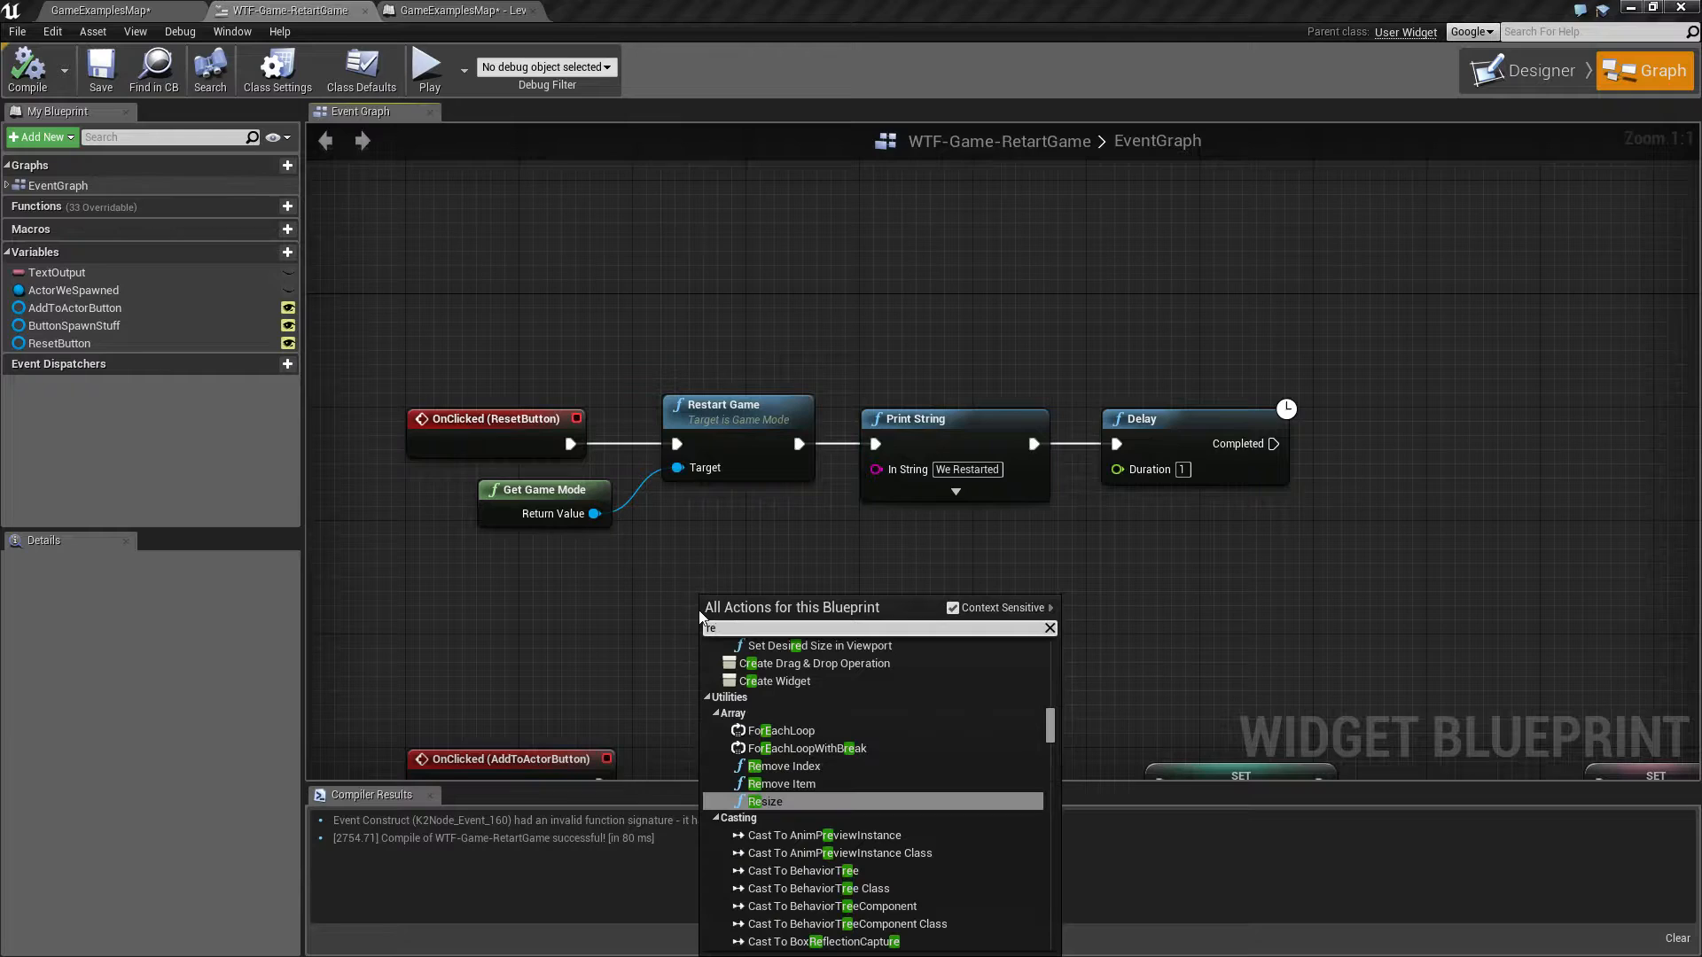
text(restart h)
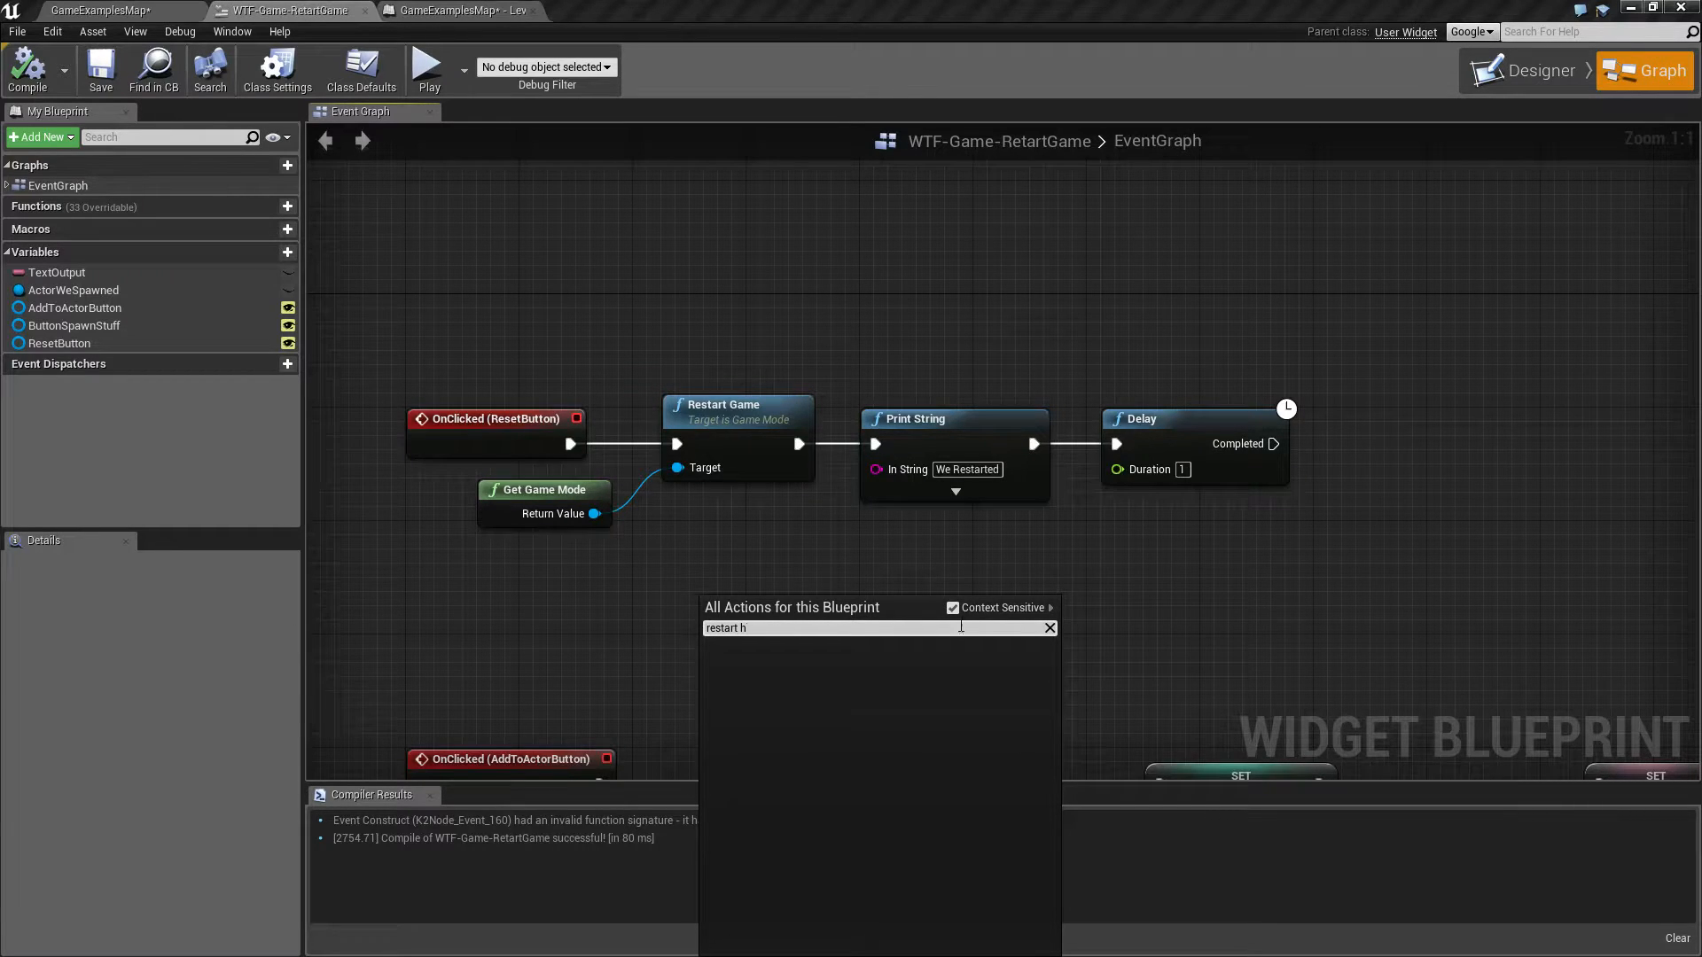
mouse_move(953, 608)
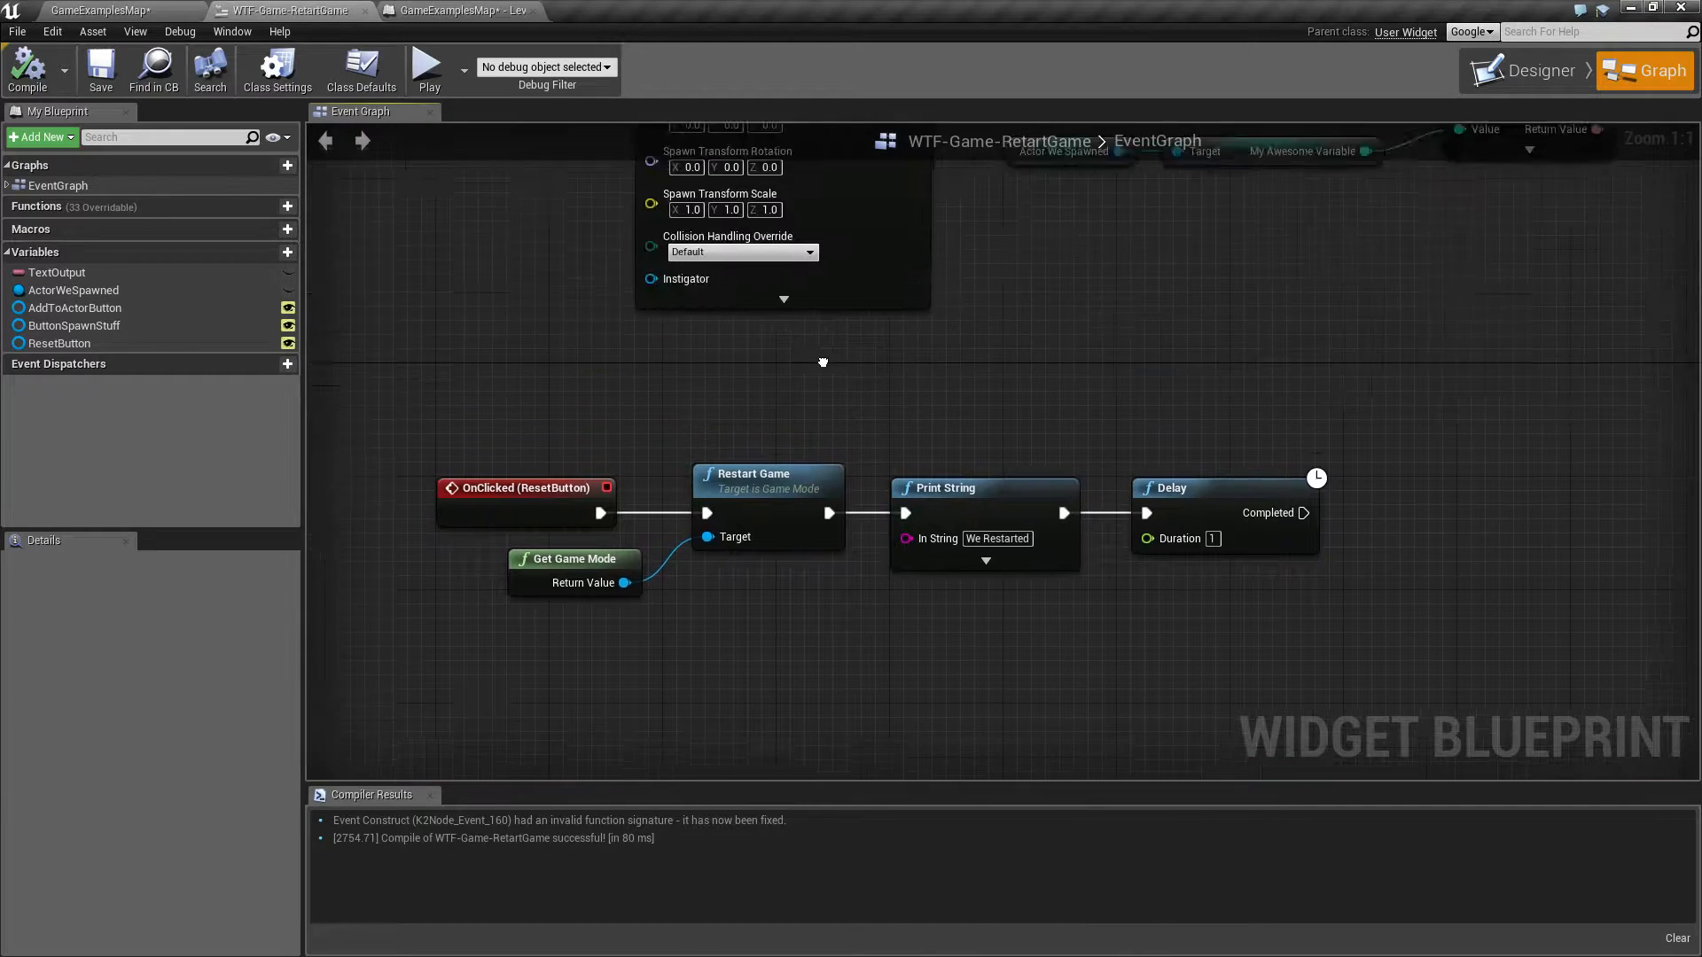
click(461, 9)
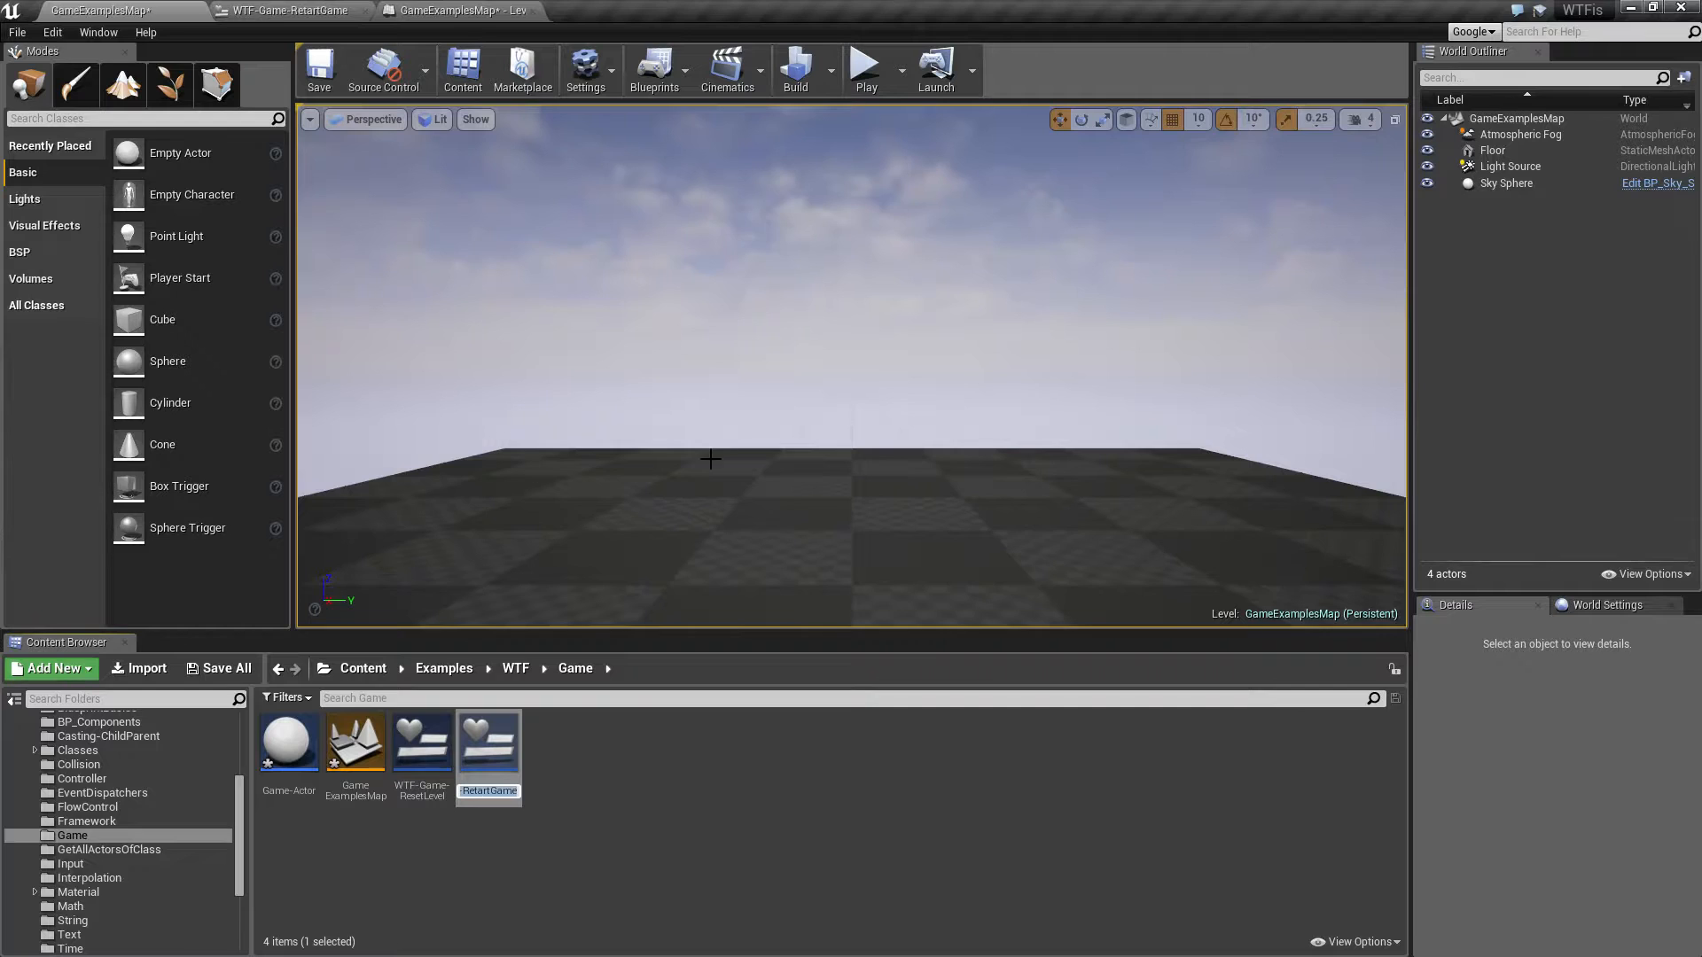
Step: Play the level in the viewport and hit Restart Game, stopping and replaying the session twice
click(865, 68)
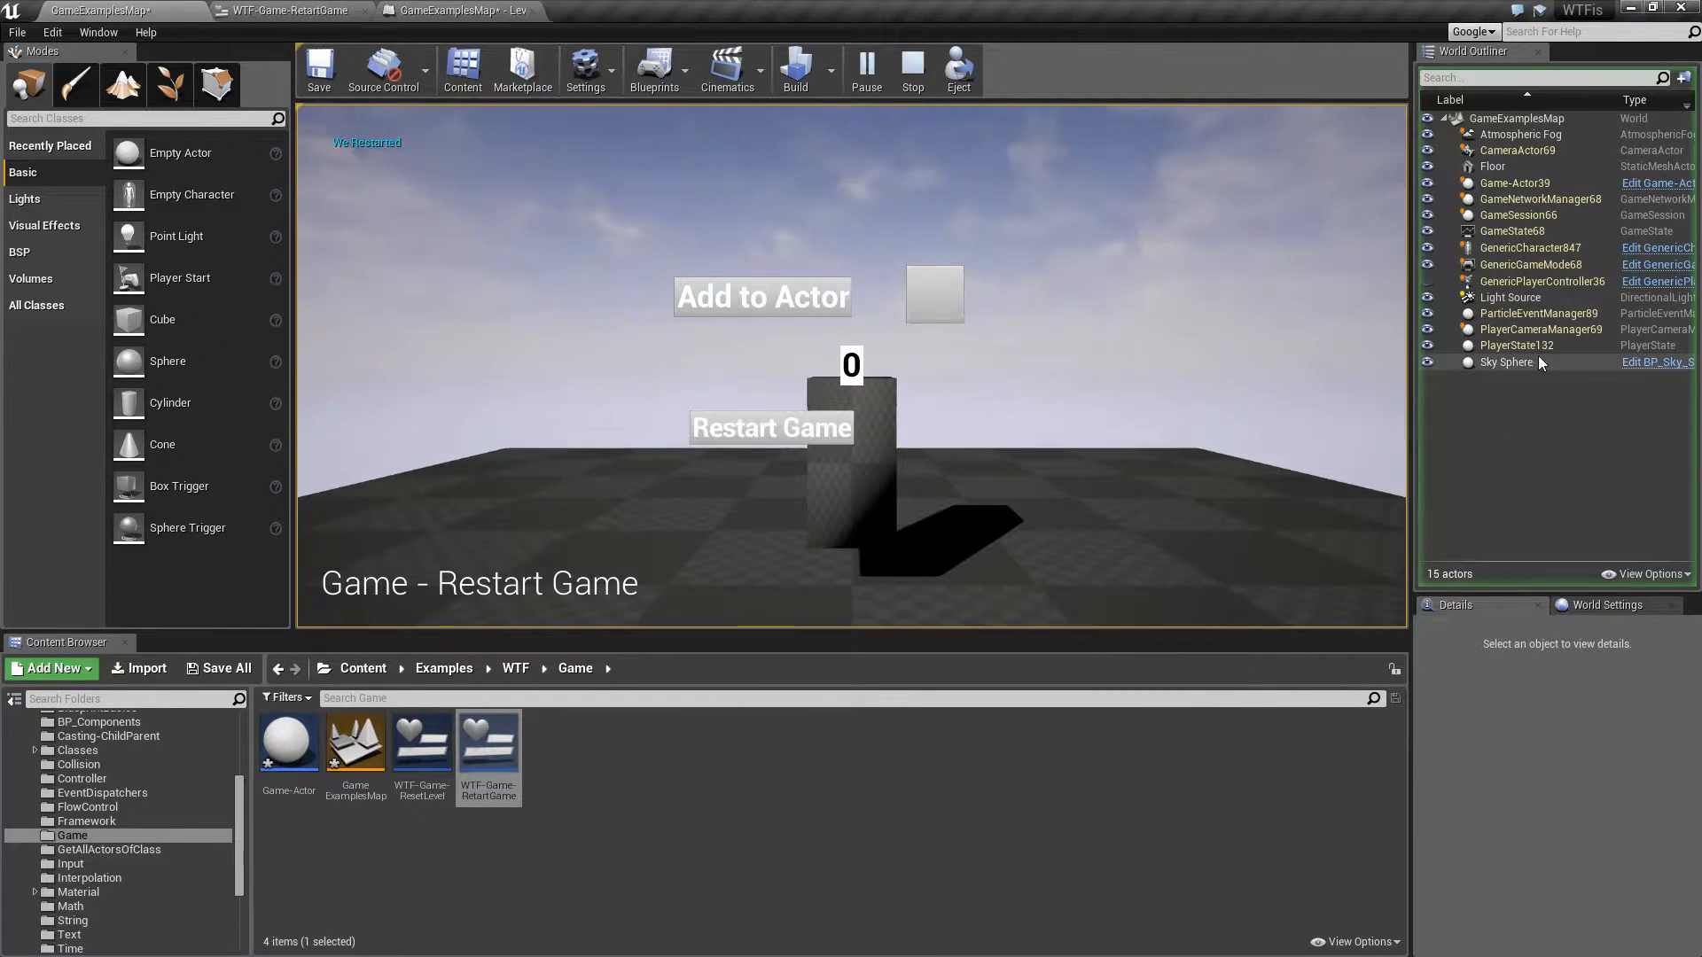
click(771, 428)
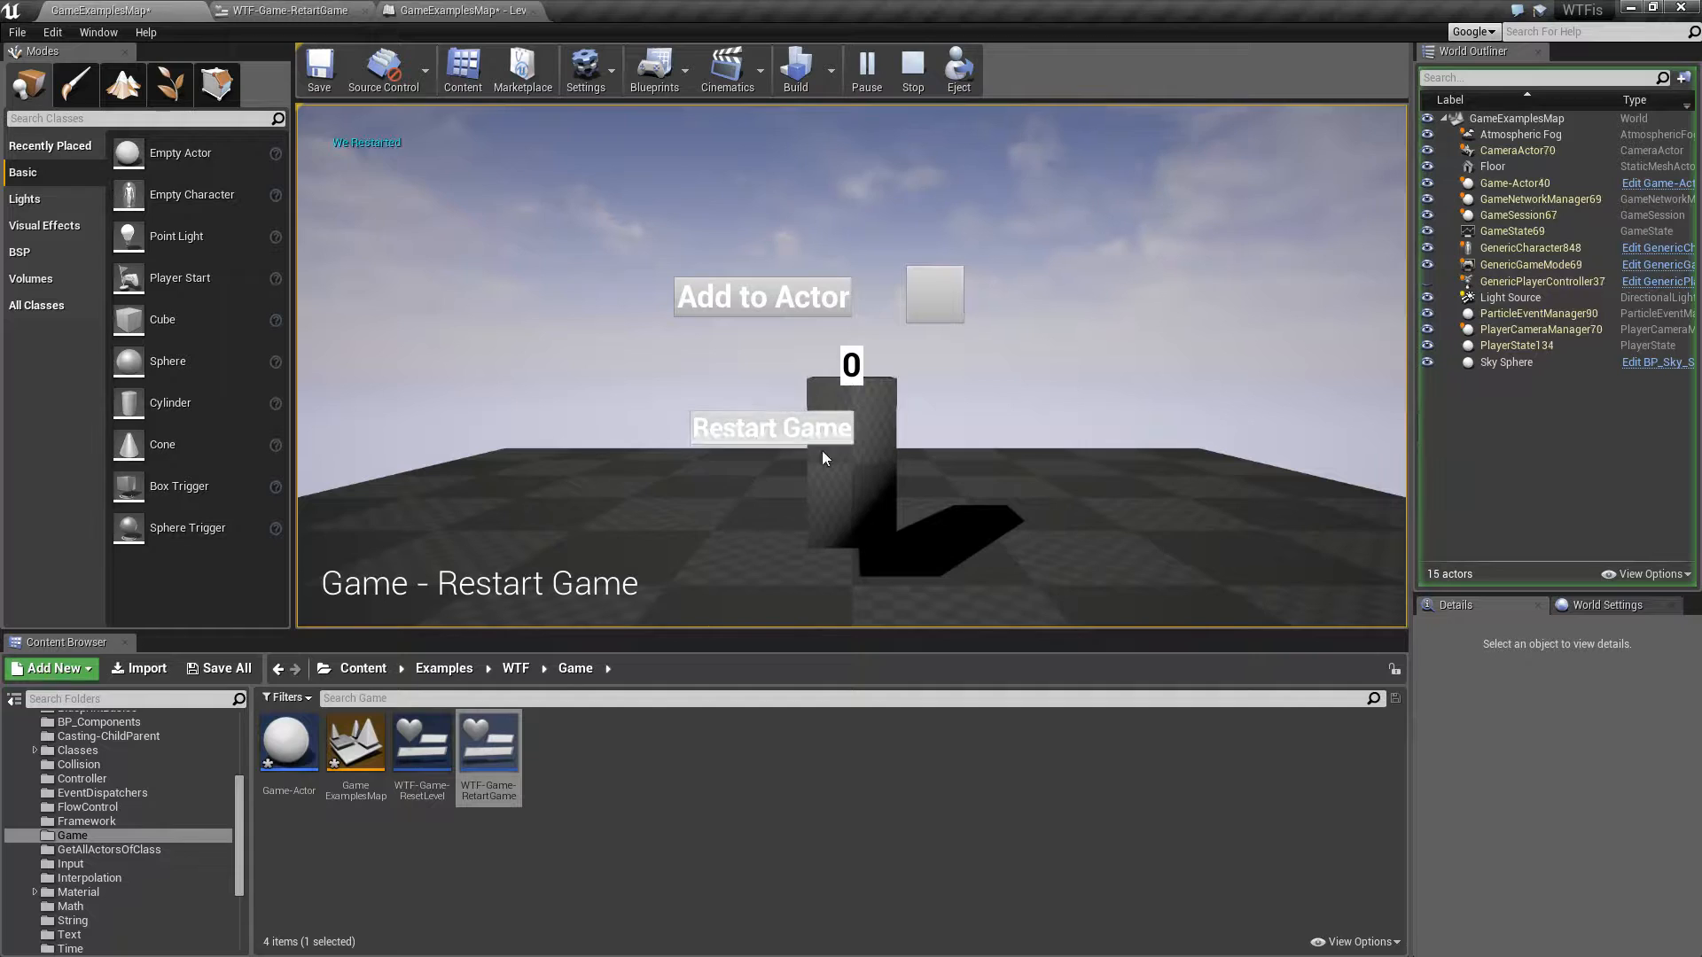
click(910, 68)
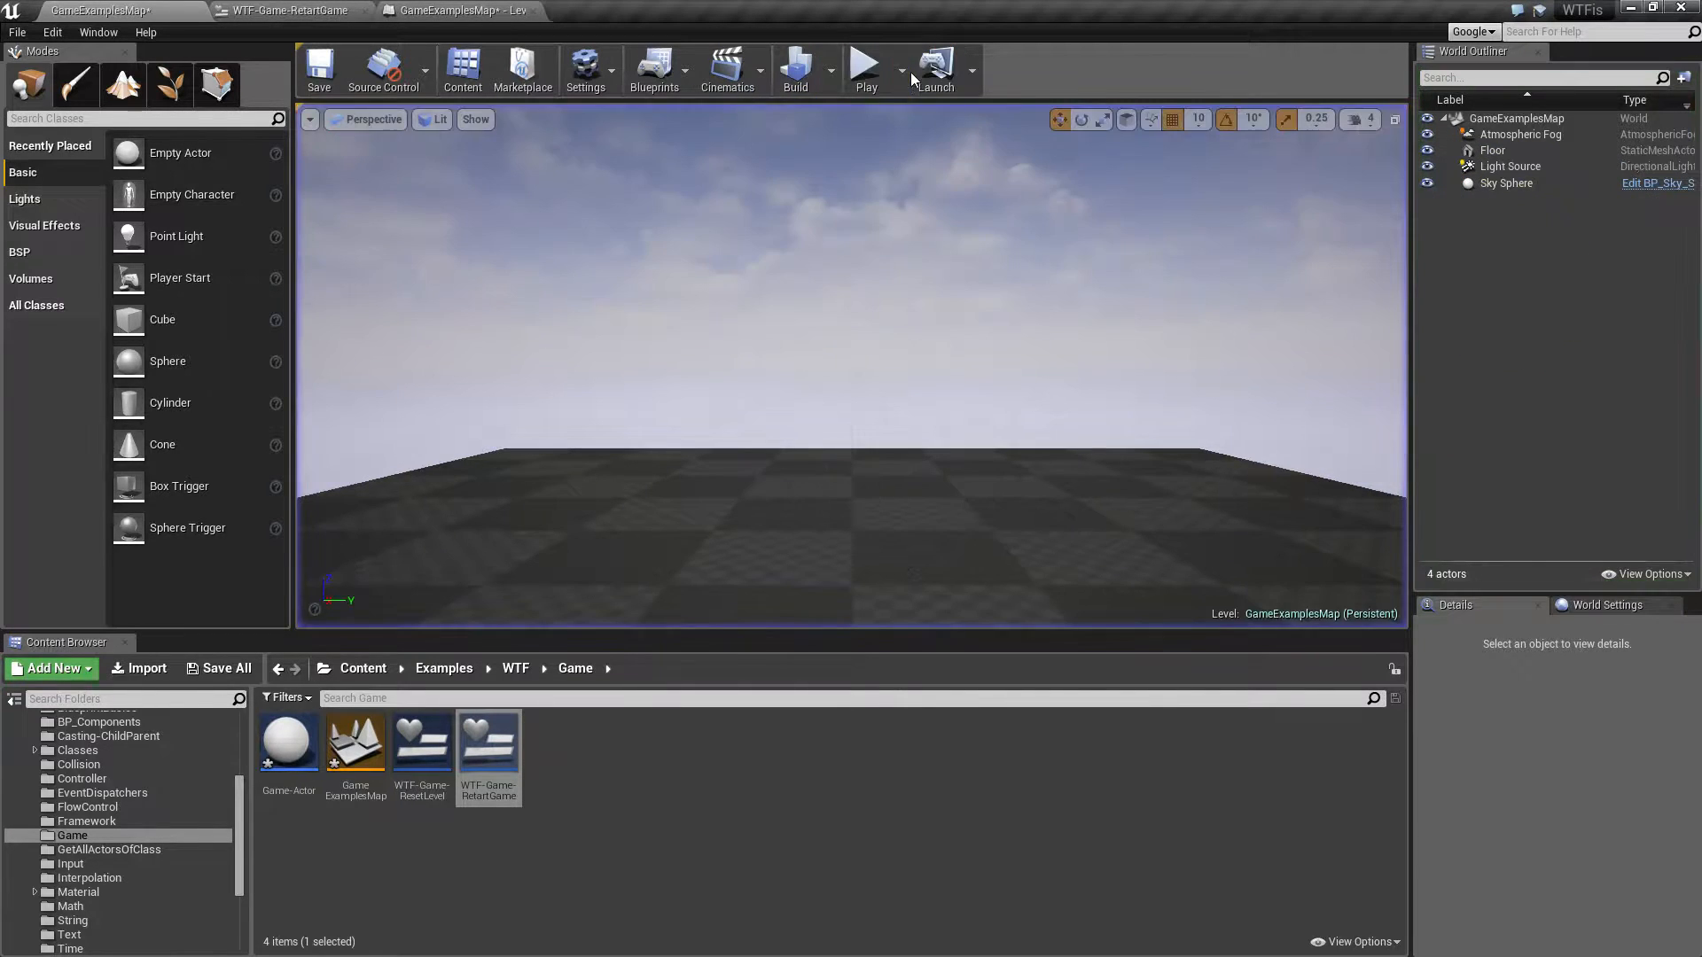
click(865, 69)
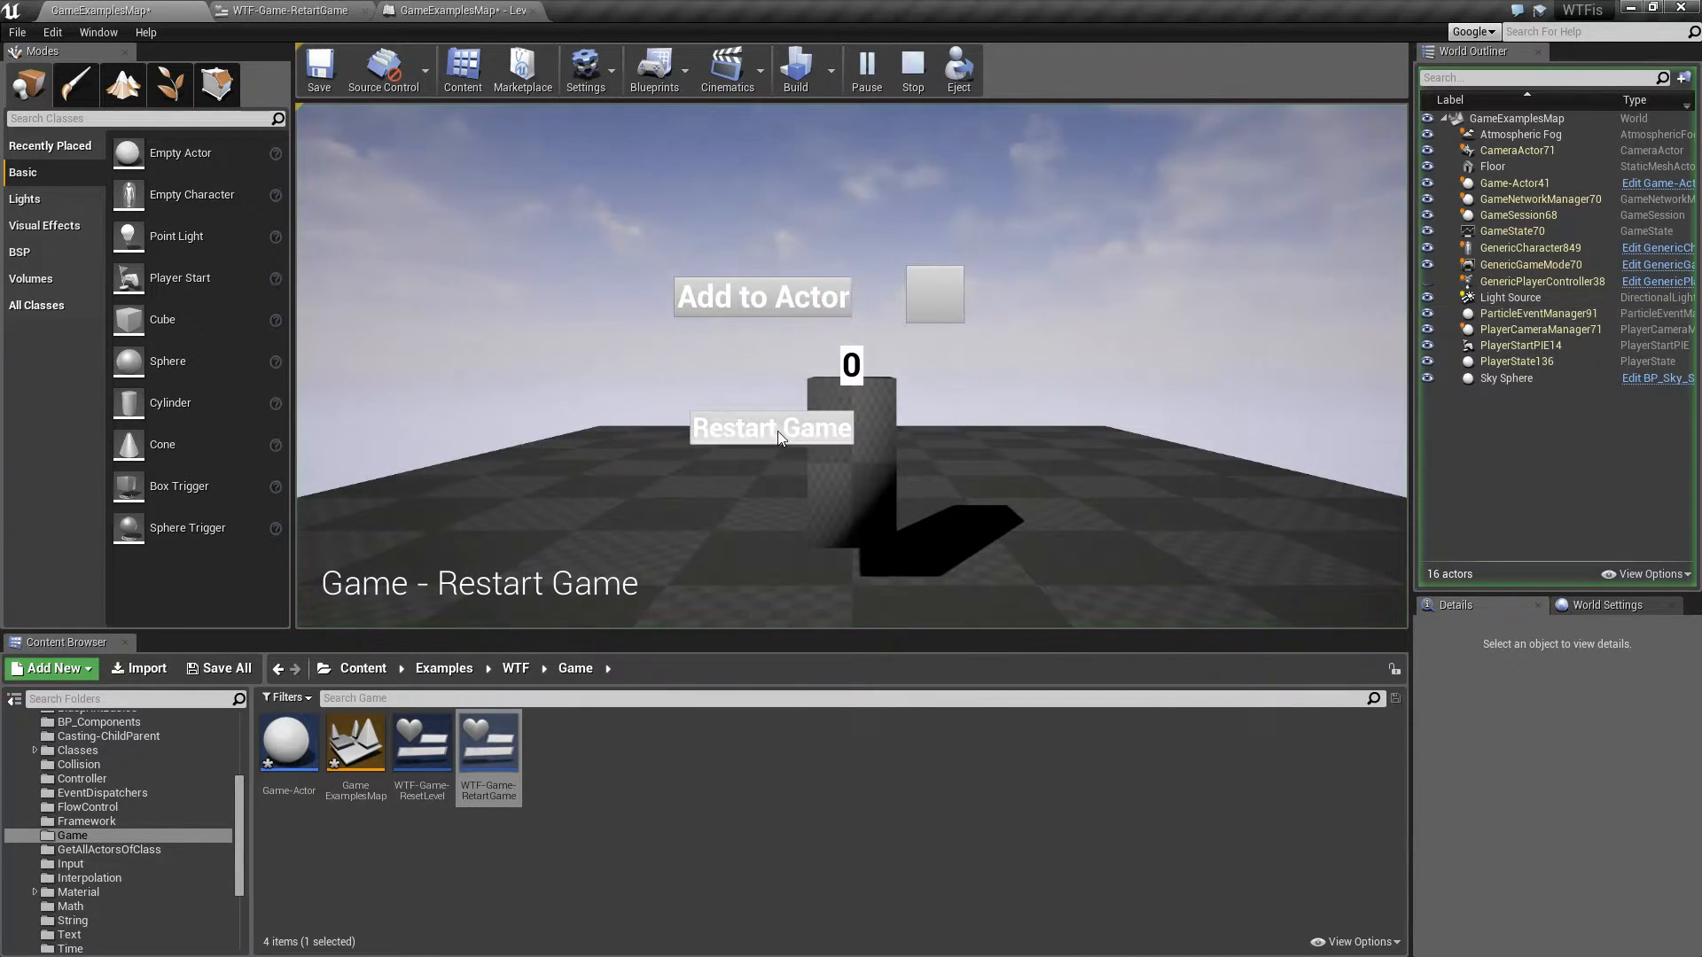
click(770, 426)
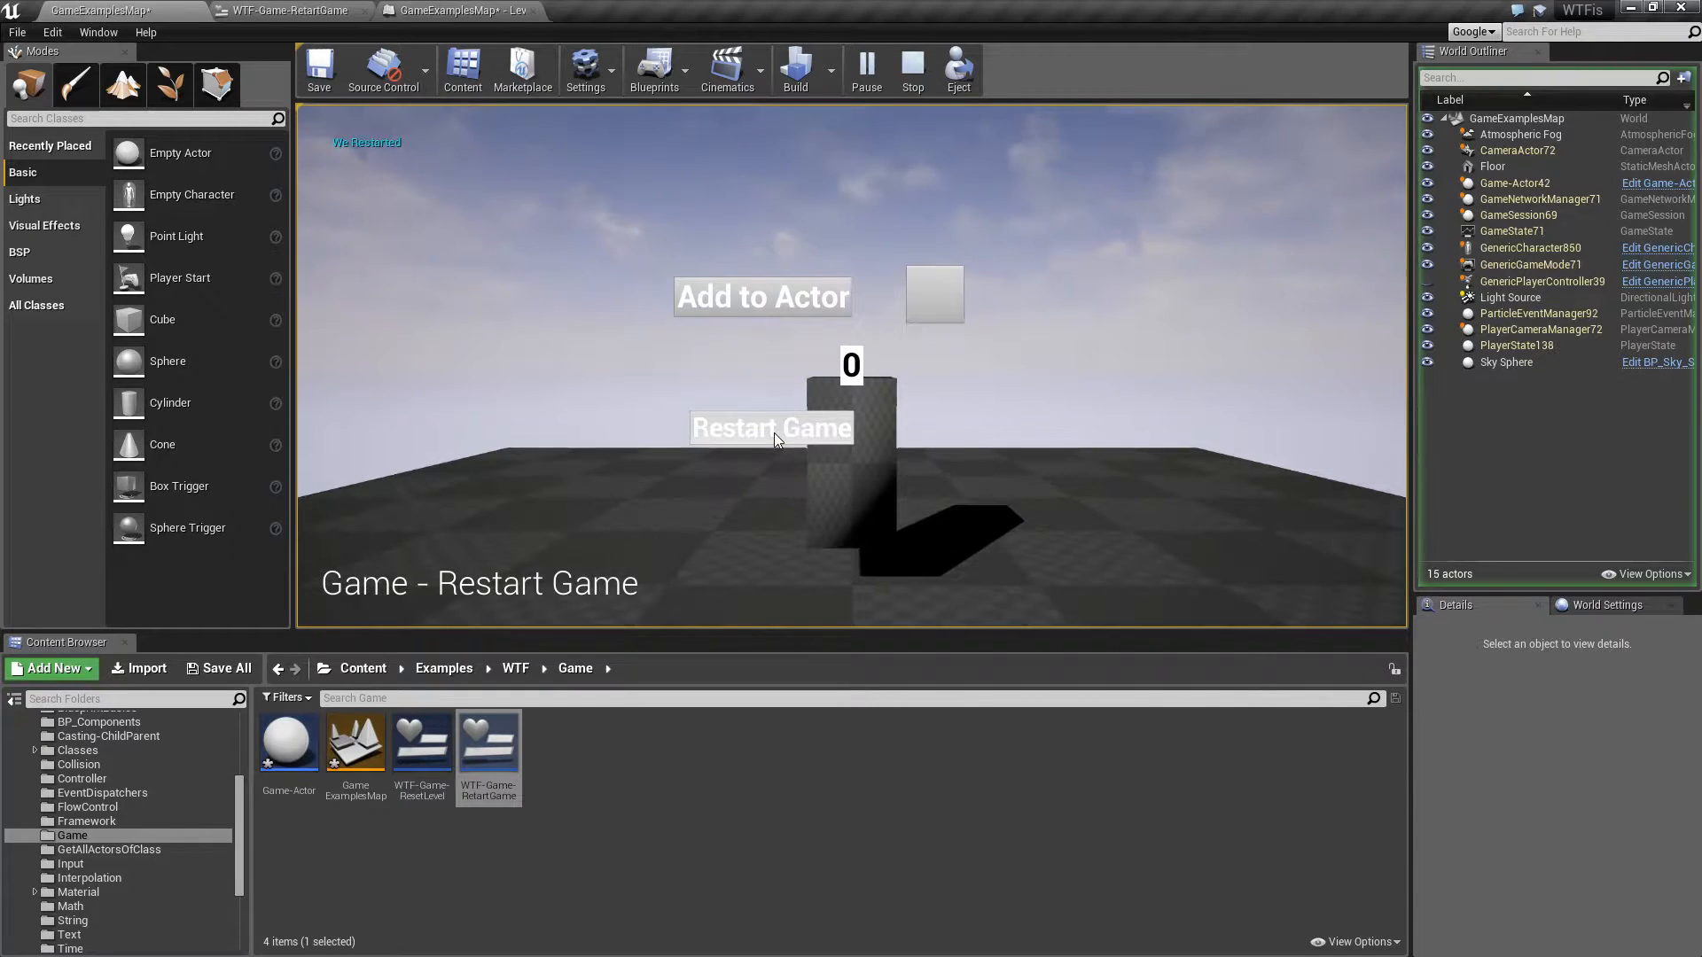
click(911, 69)
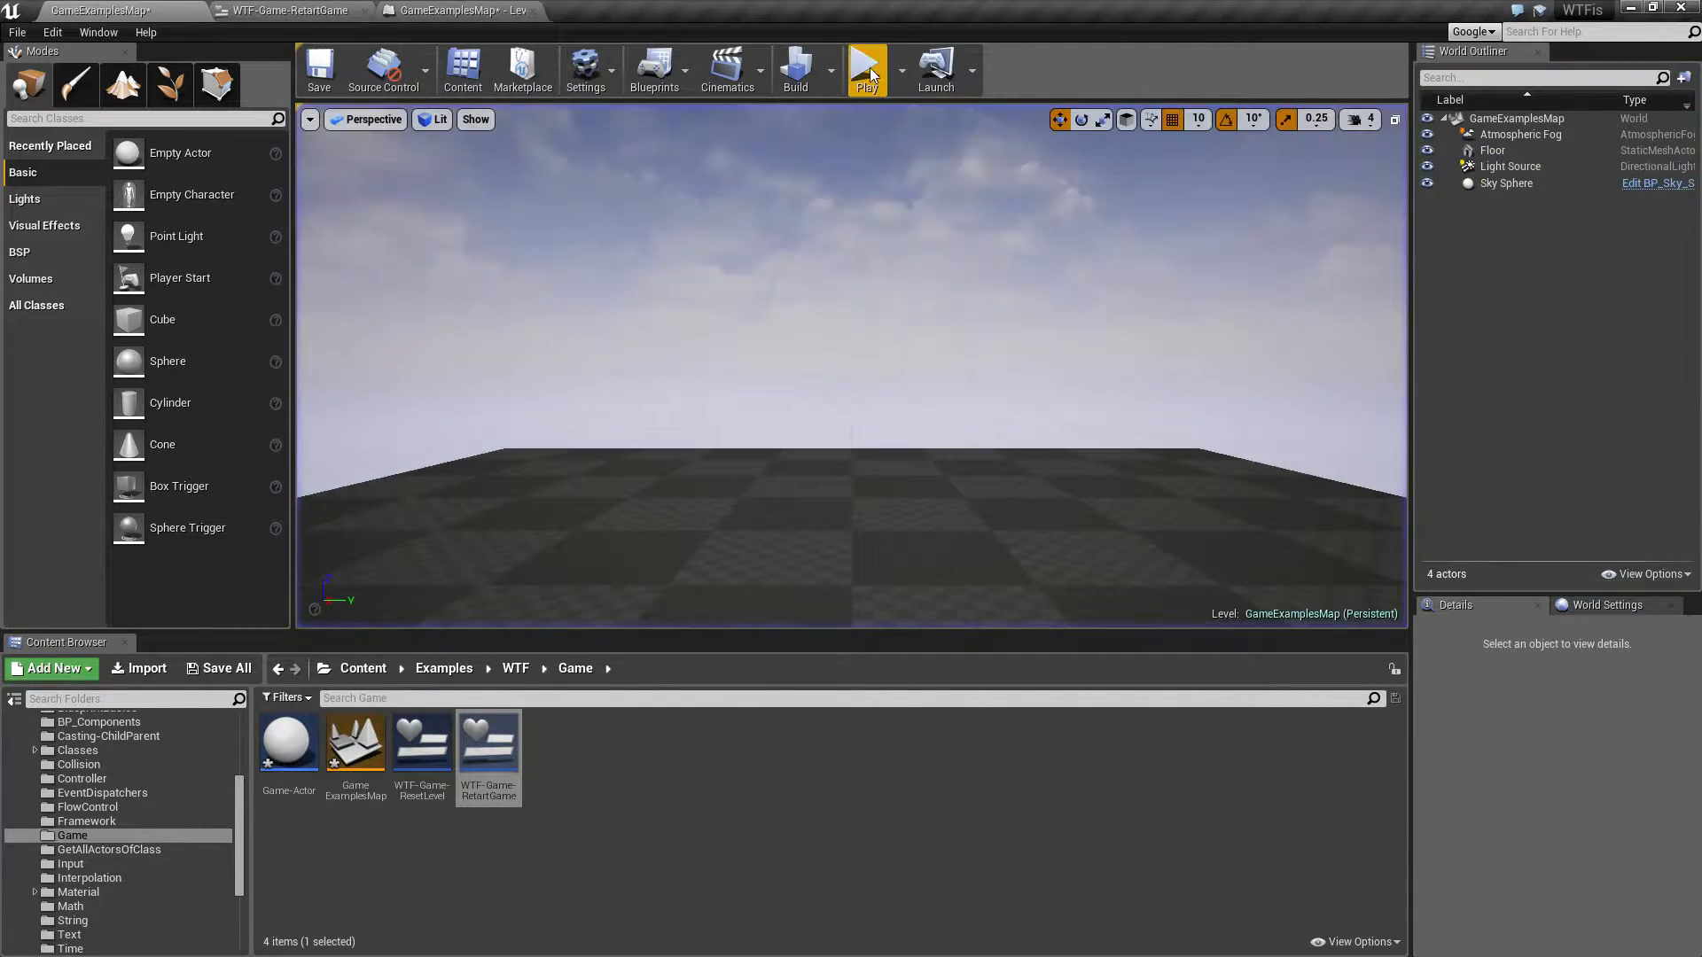
Step: Play again and restart the game three times in a row, printing We Restarted each time
click(866, 71)
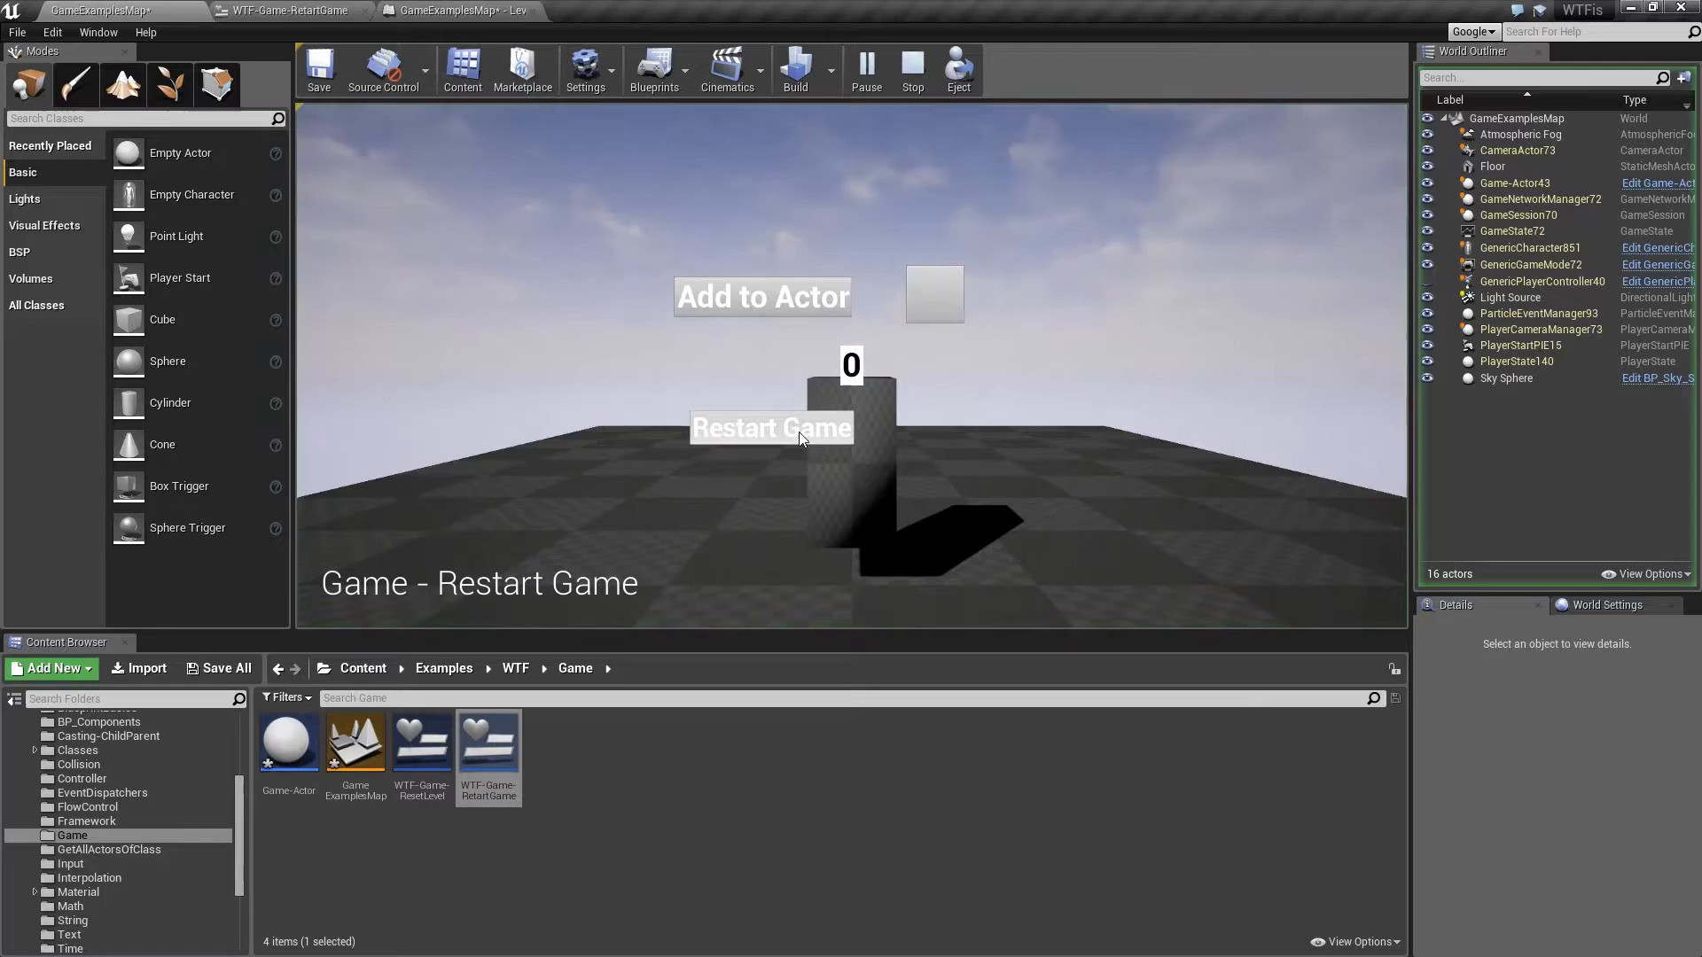
click(770, 426)
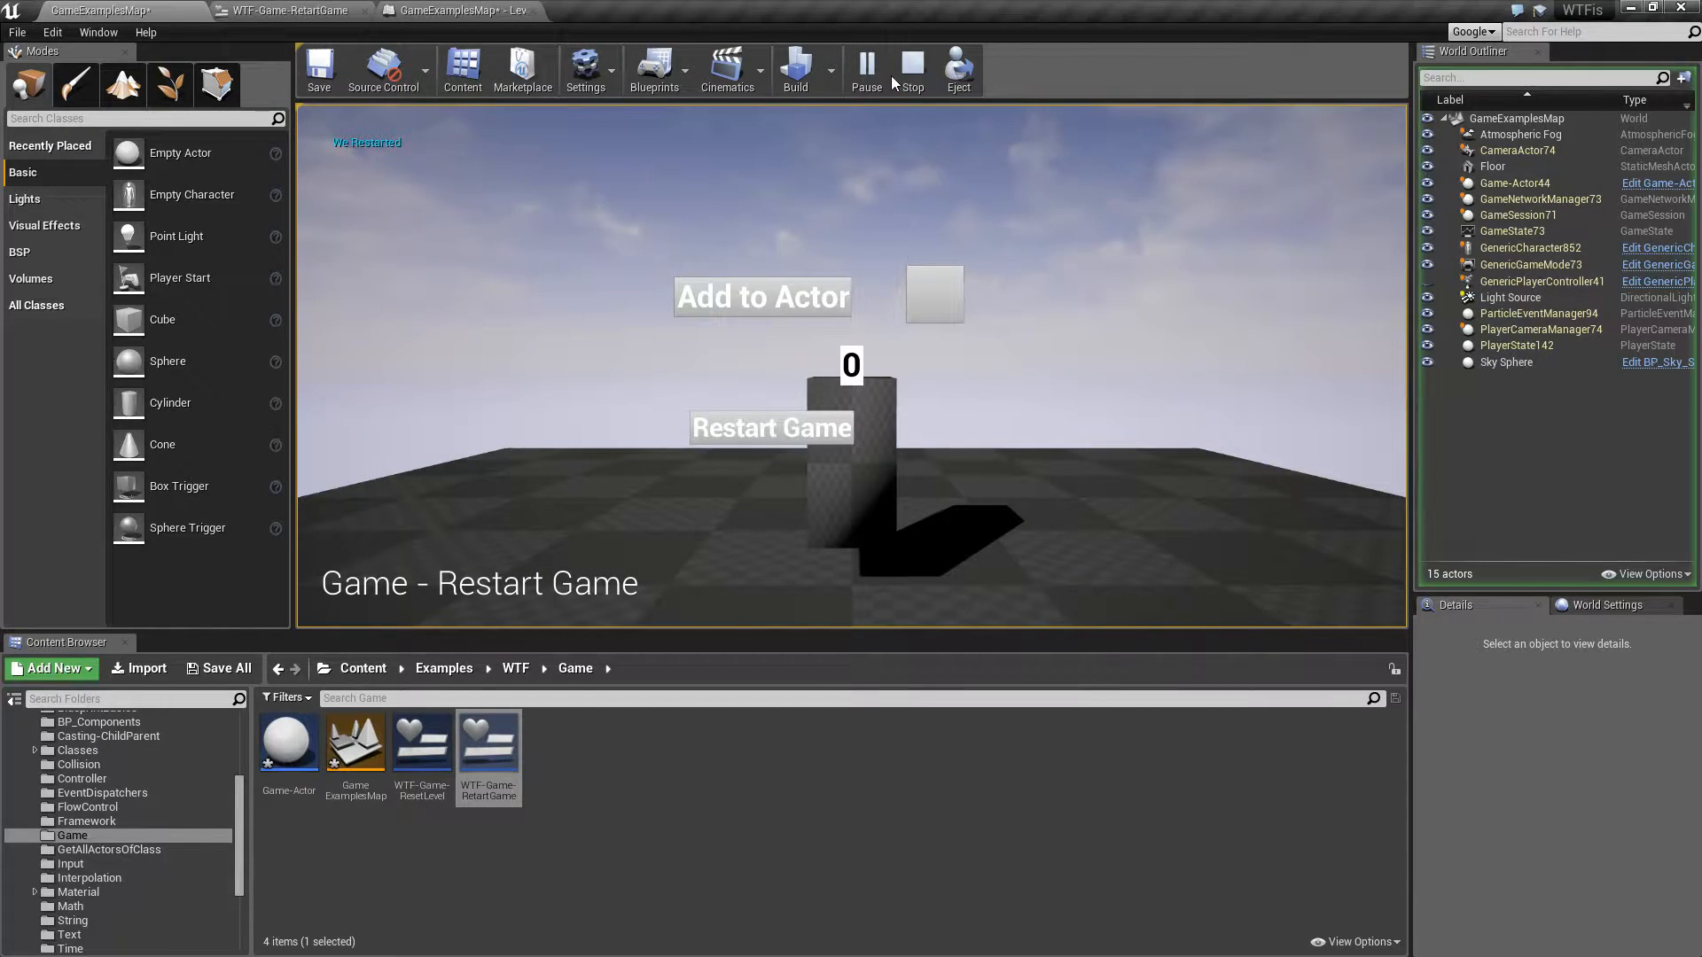
click(771, 428)
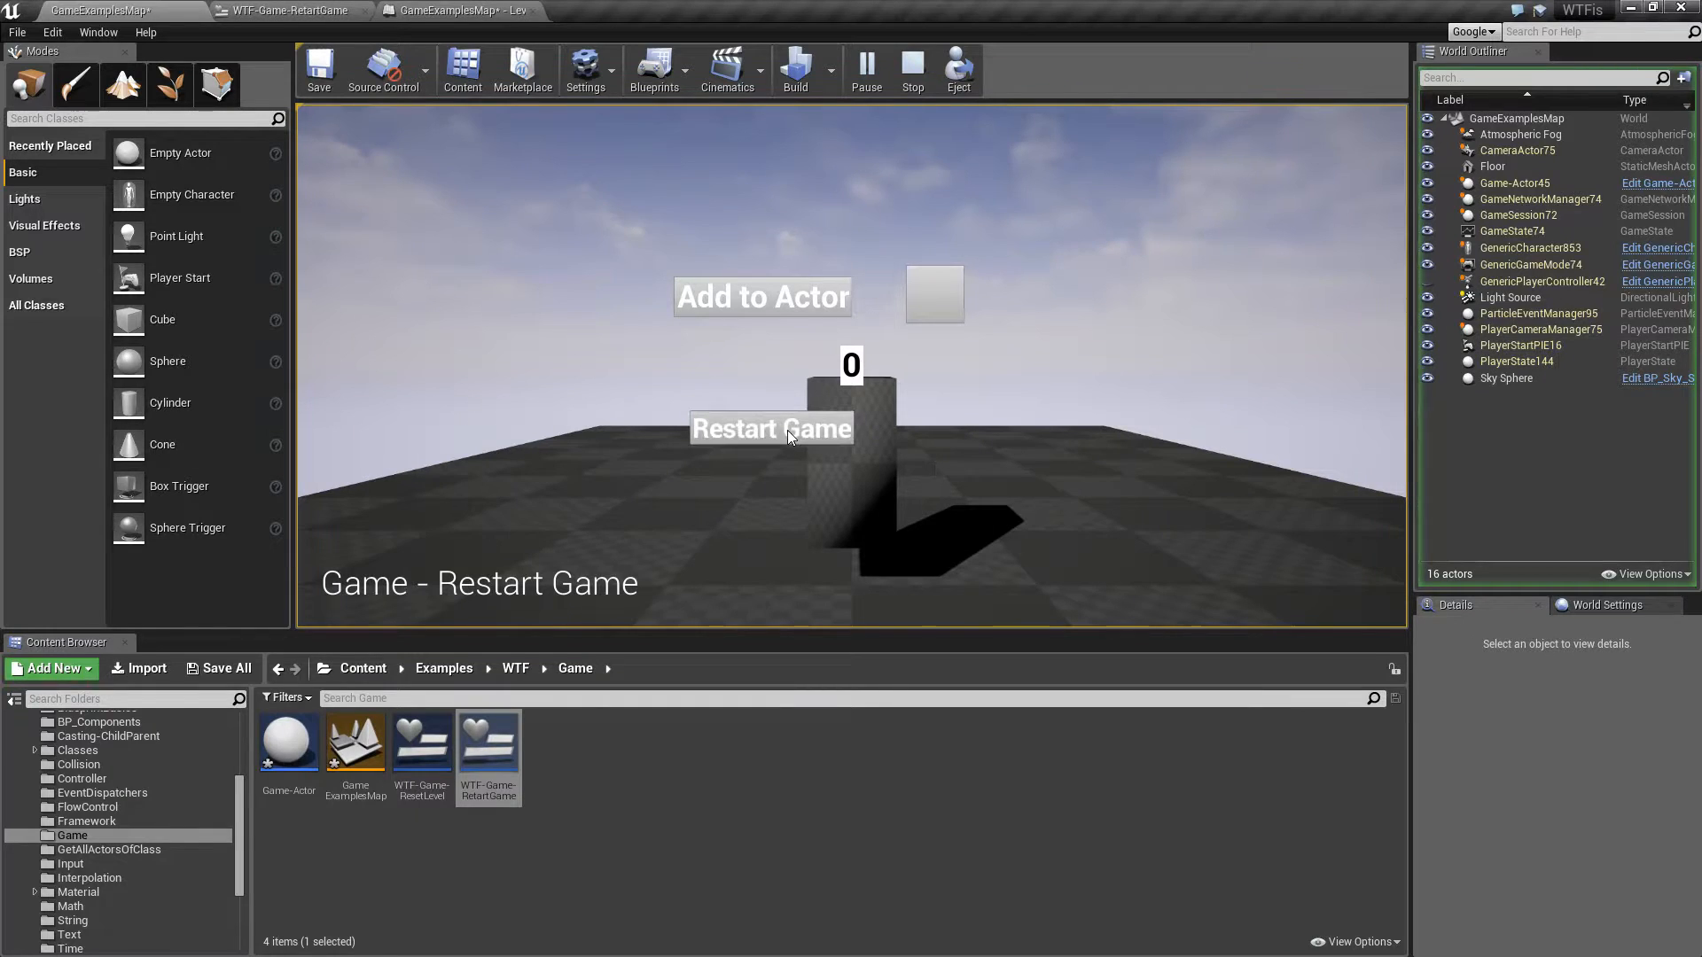
click(772, 428)
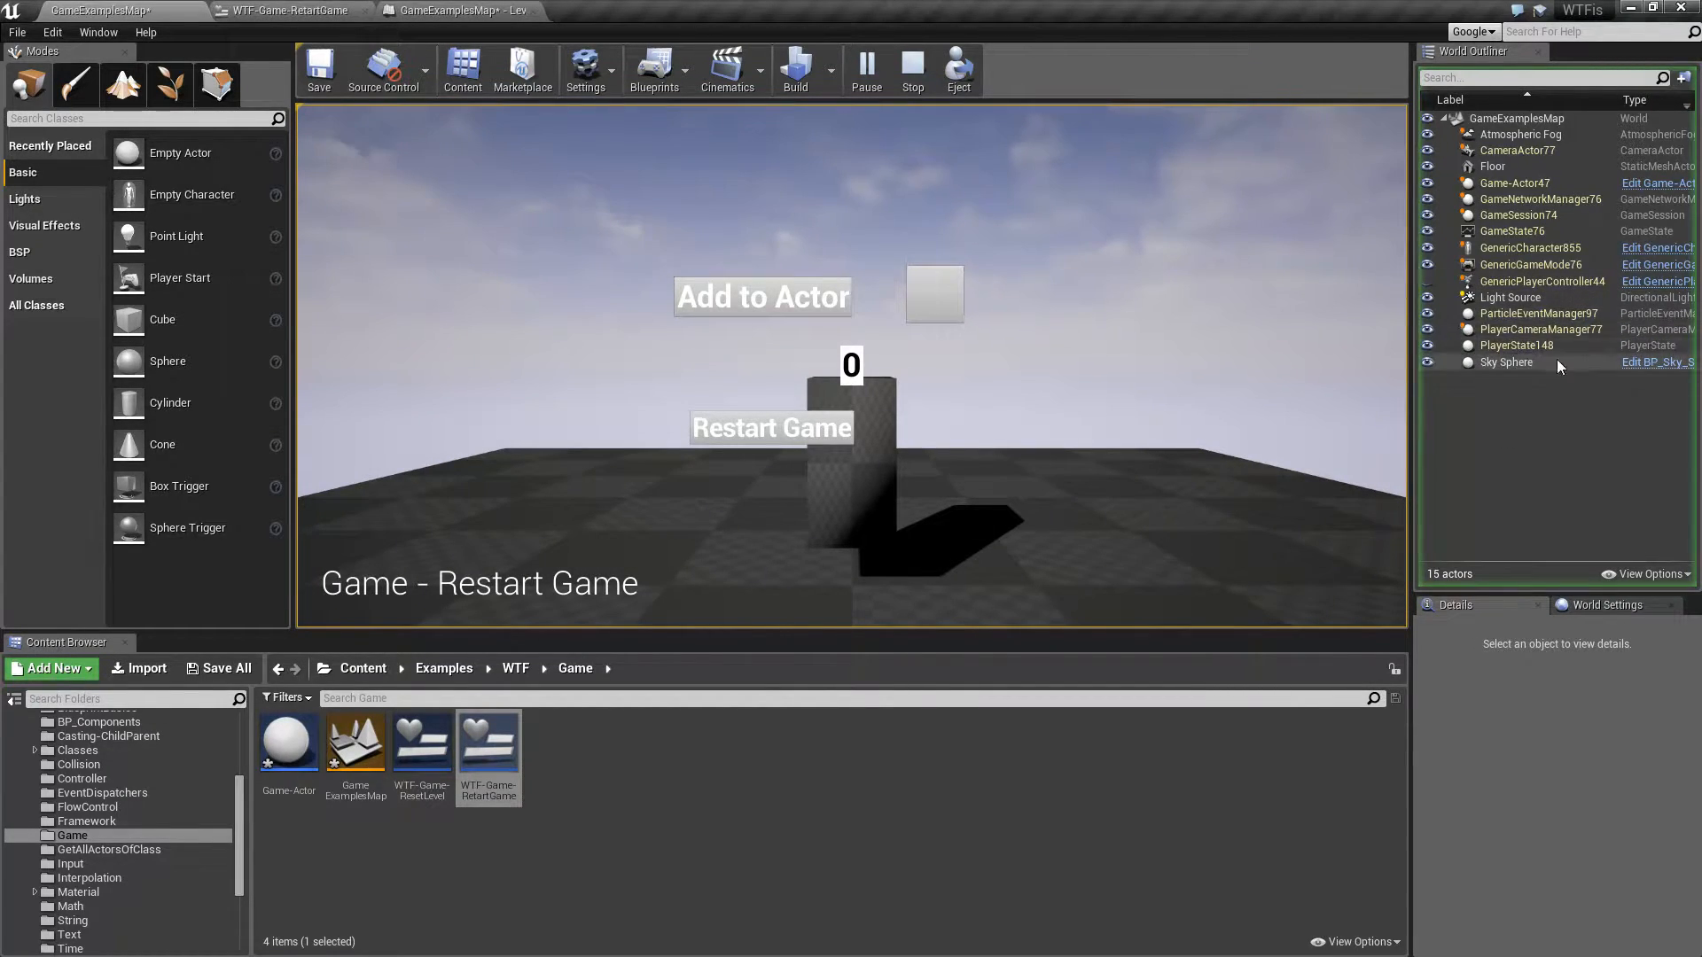
mouse_move(1517, 345)
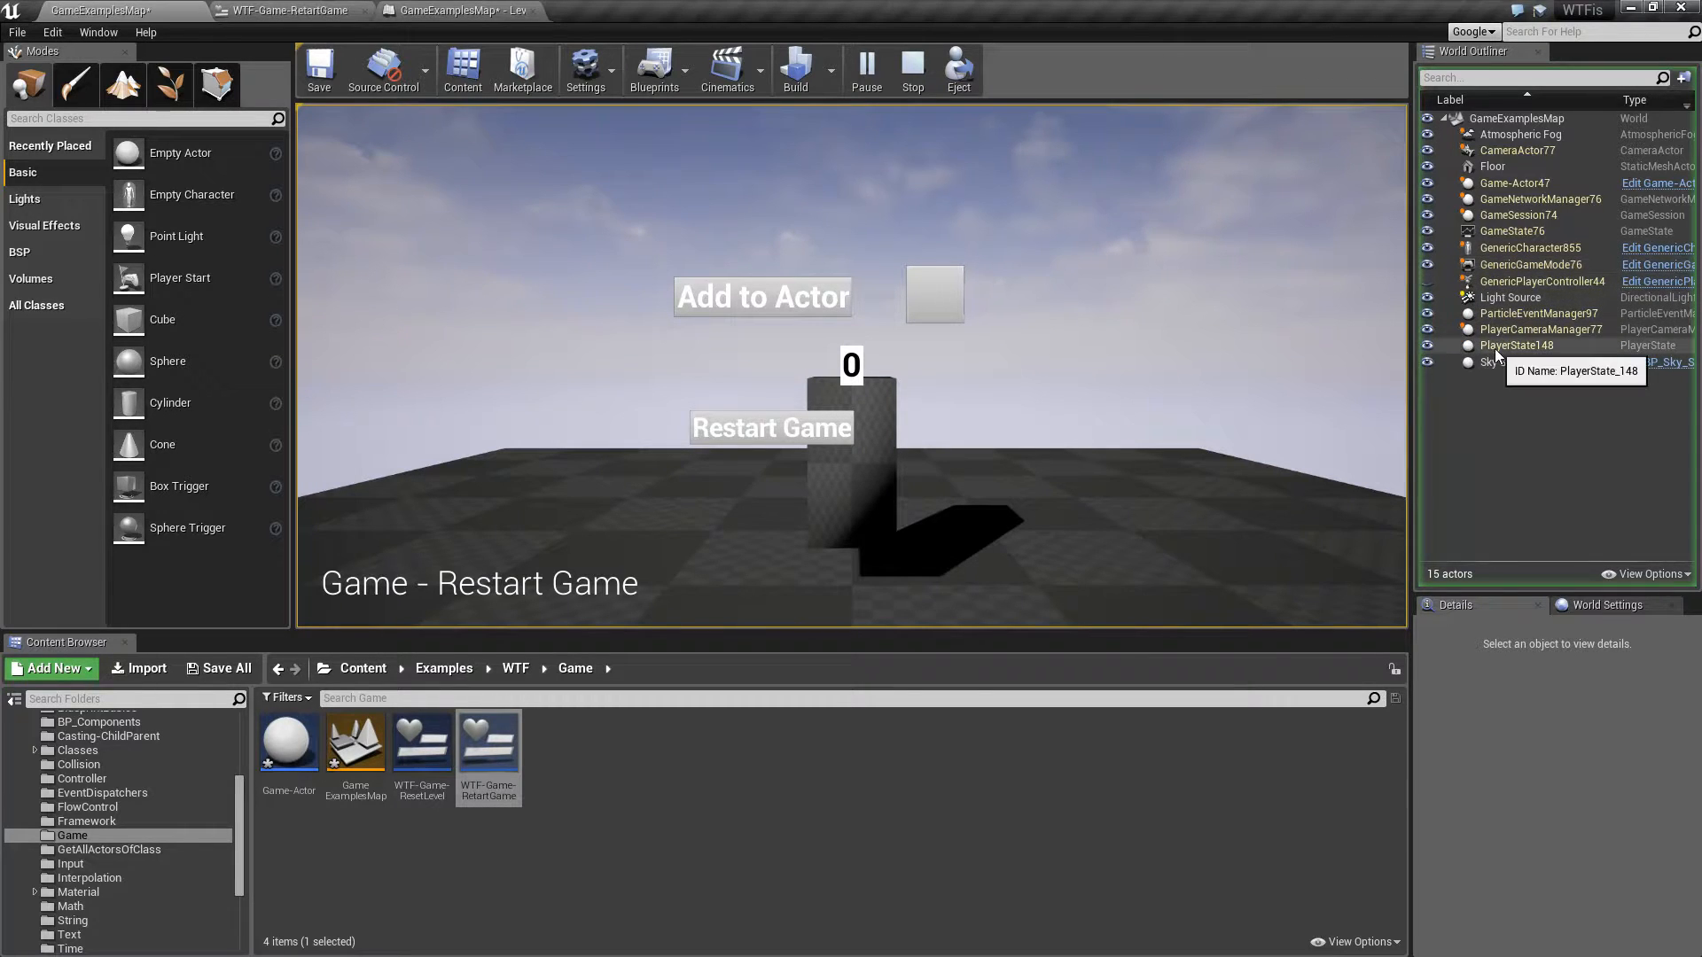
mouse_move(1263, 160)
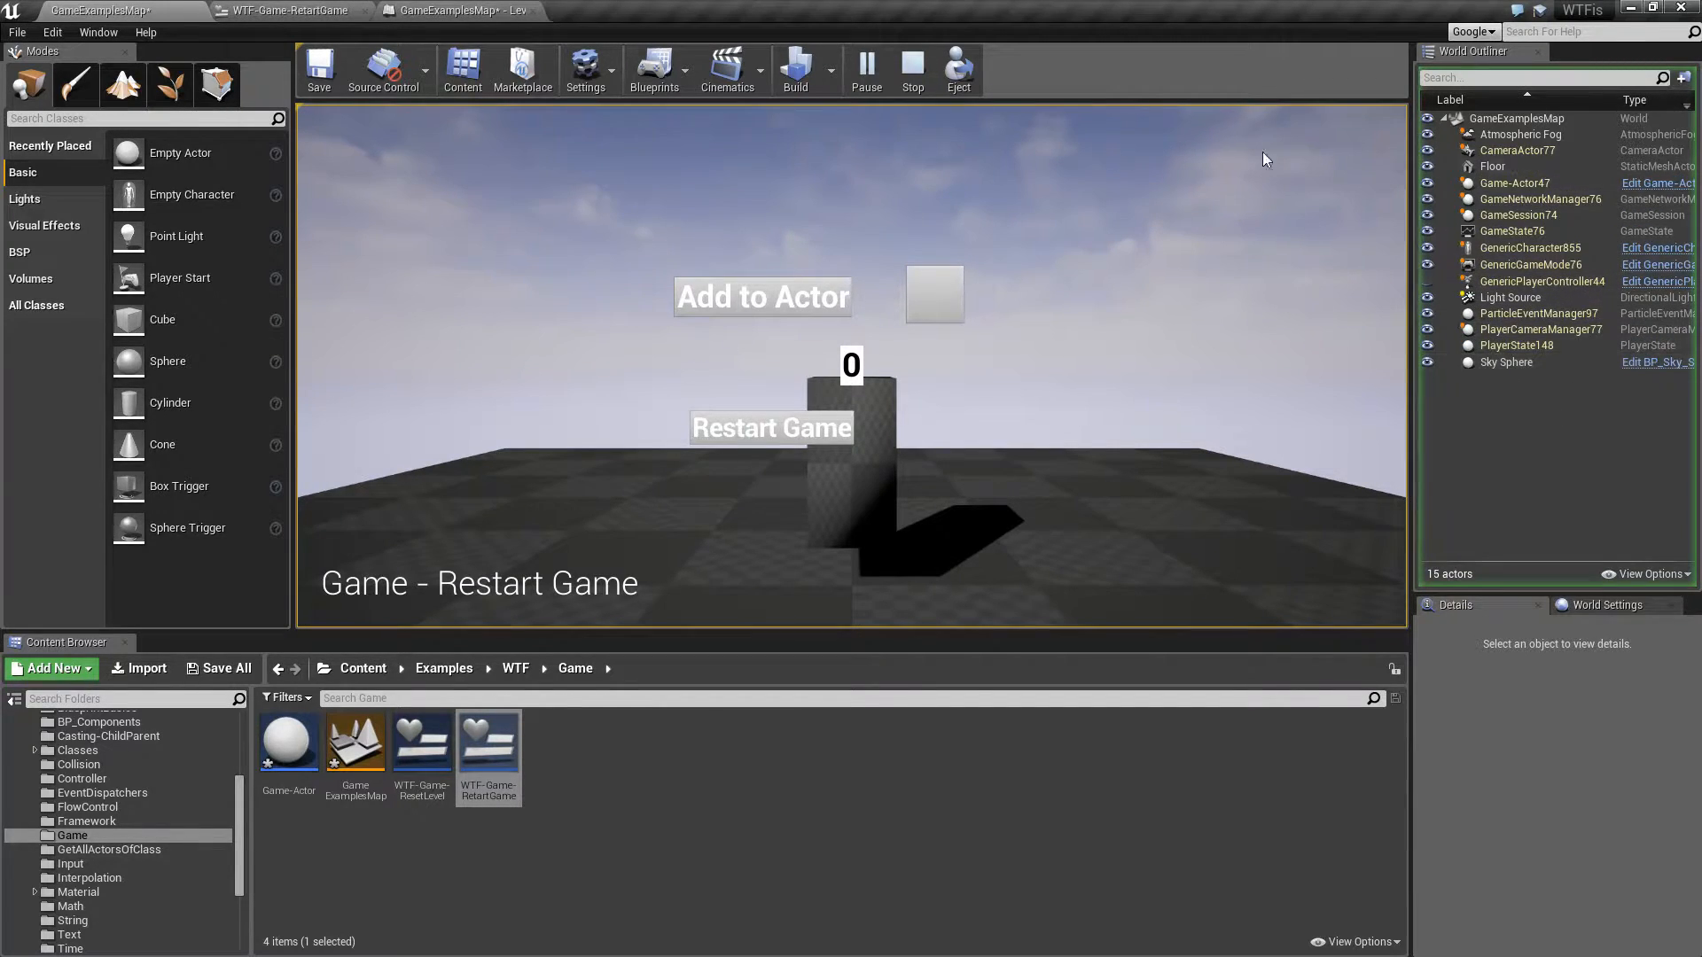
Step: Stop and replay the level, raise the counter to 11, then Restart Game so it resets to 0 with We Restarted
click(910, 69)
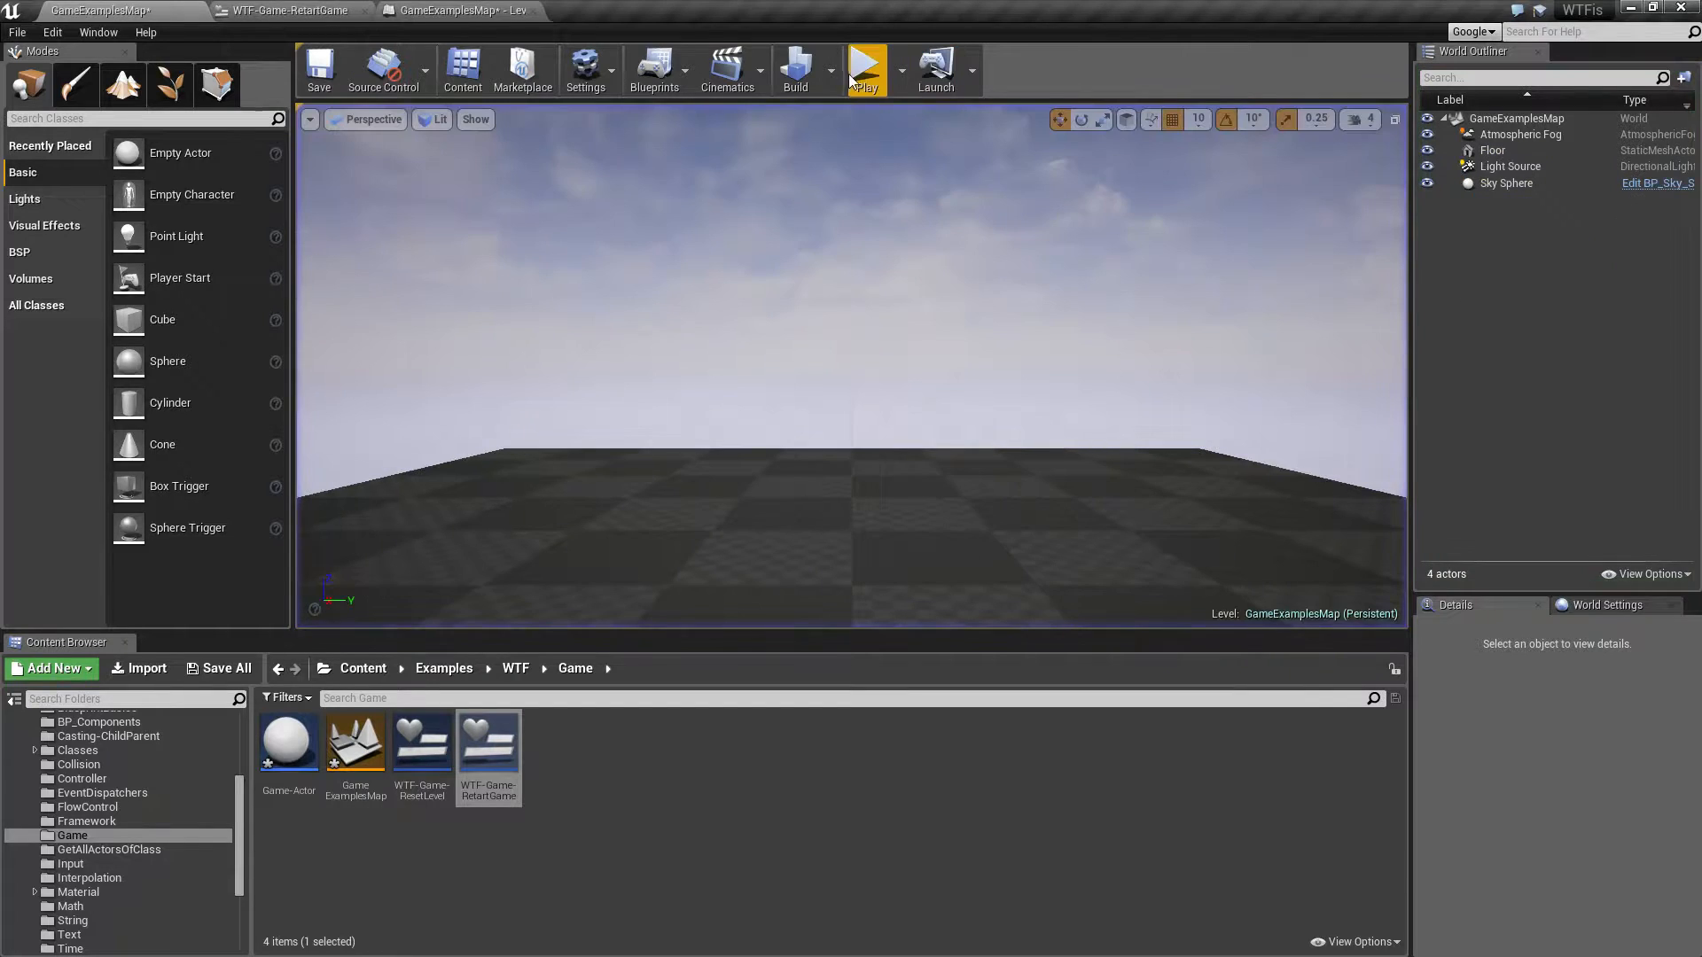
click(866, 68)
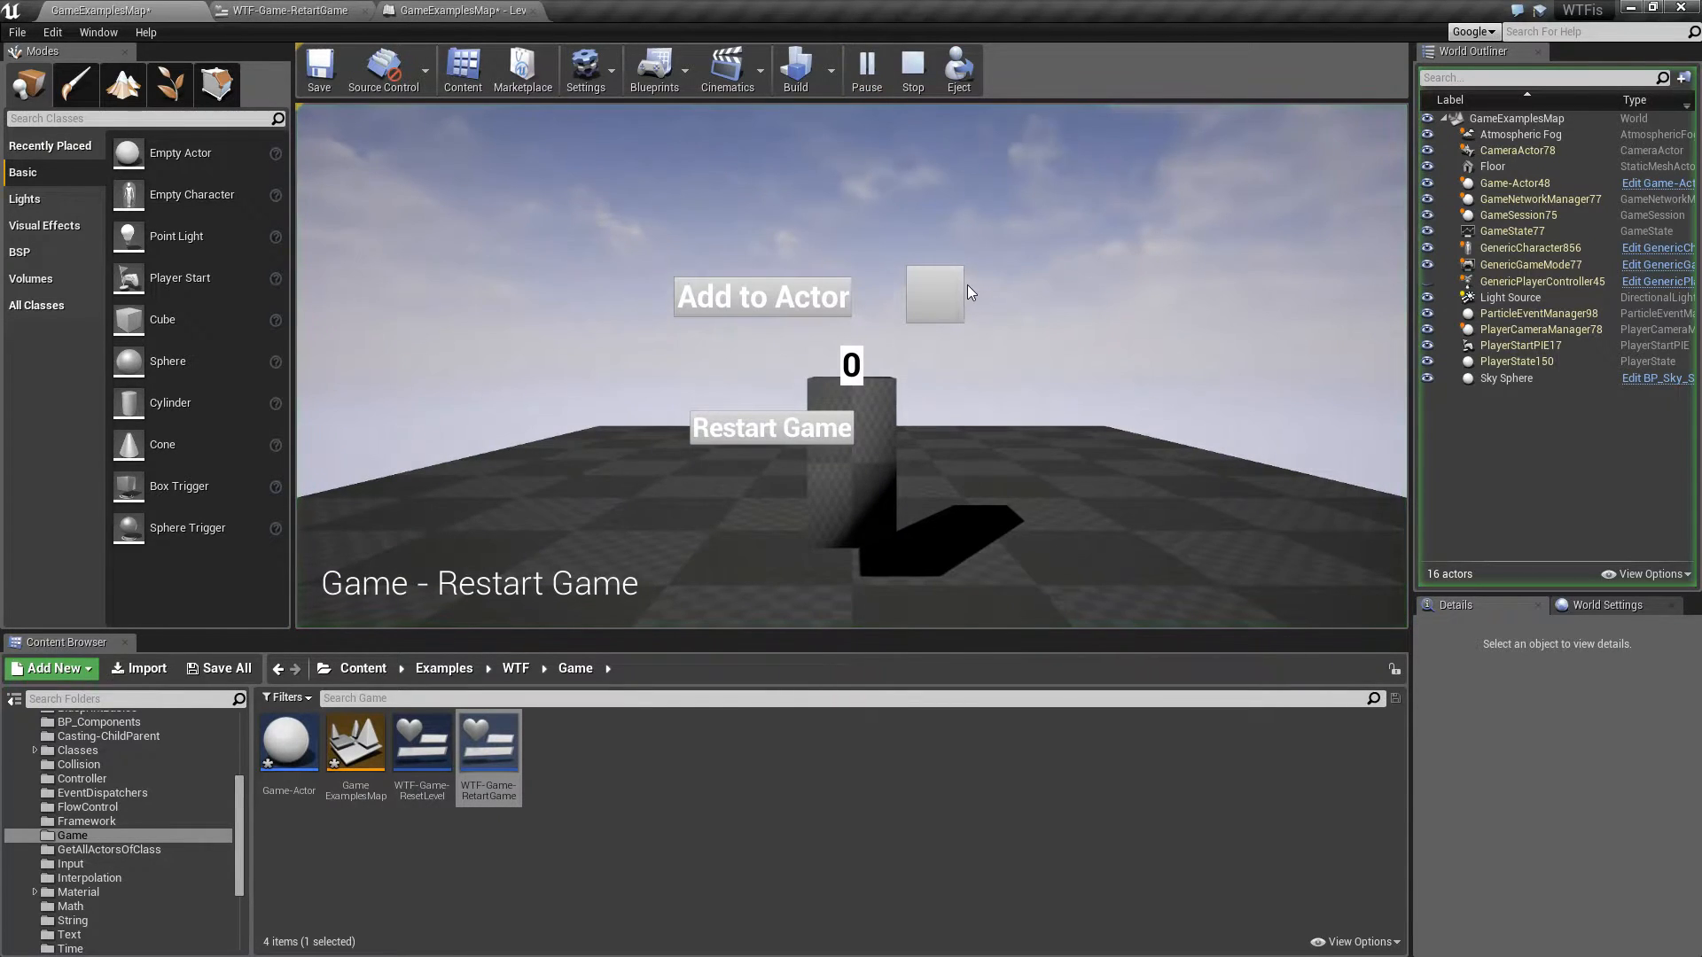
mouse_move(871, 427)
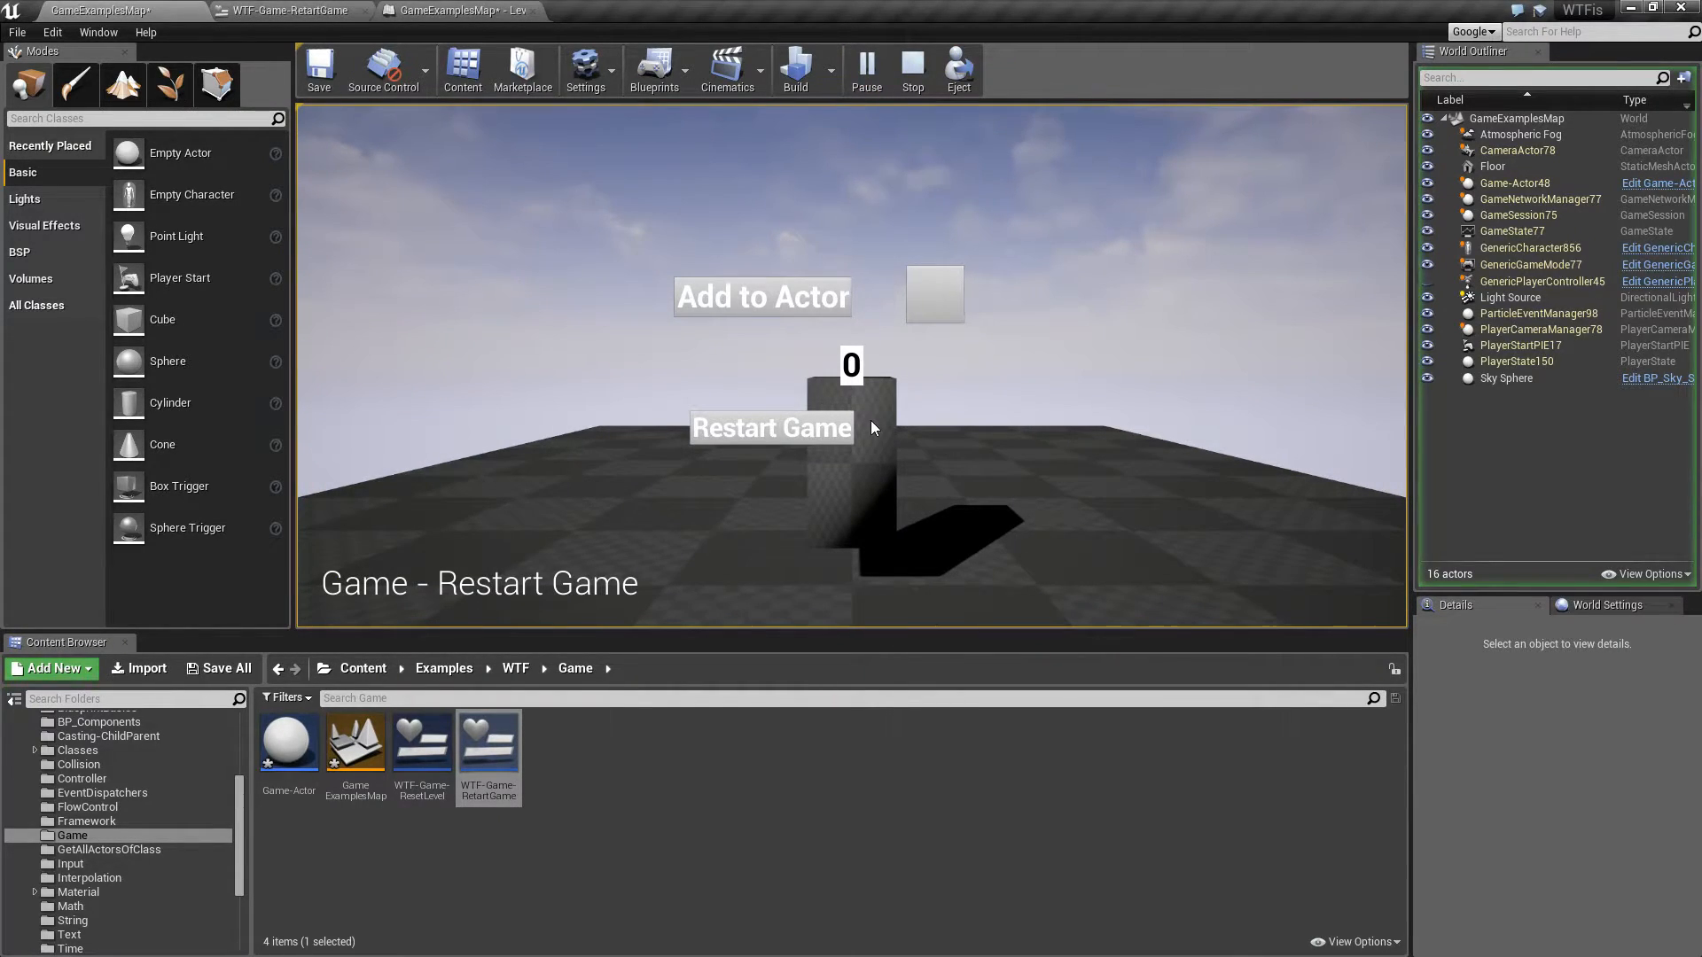
click(1515, 182)
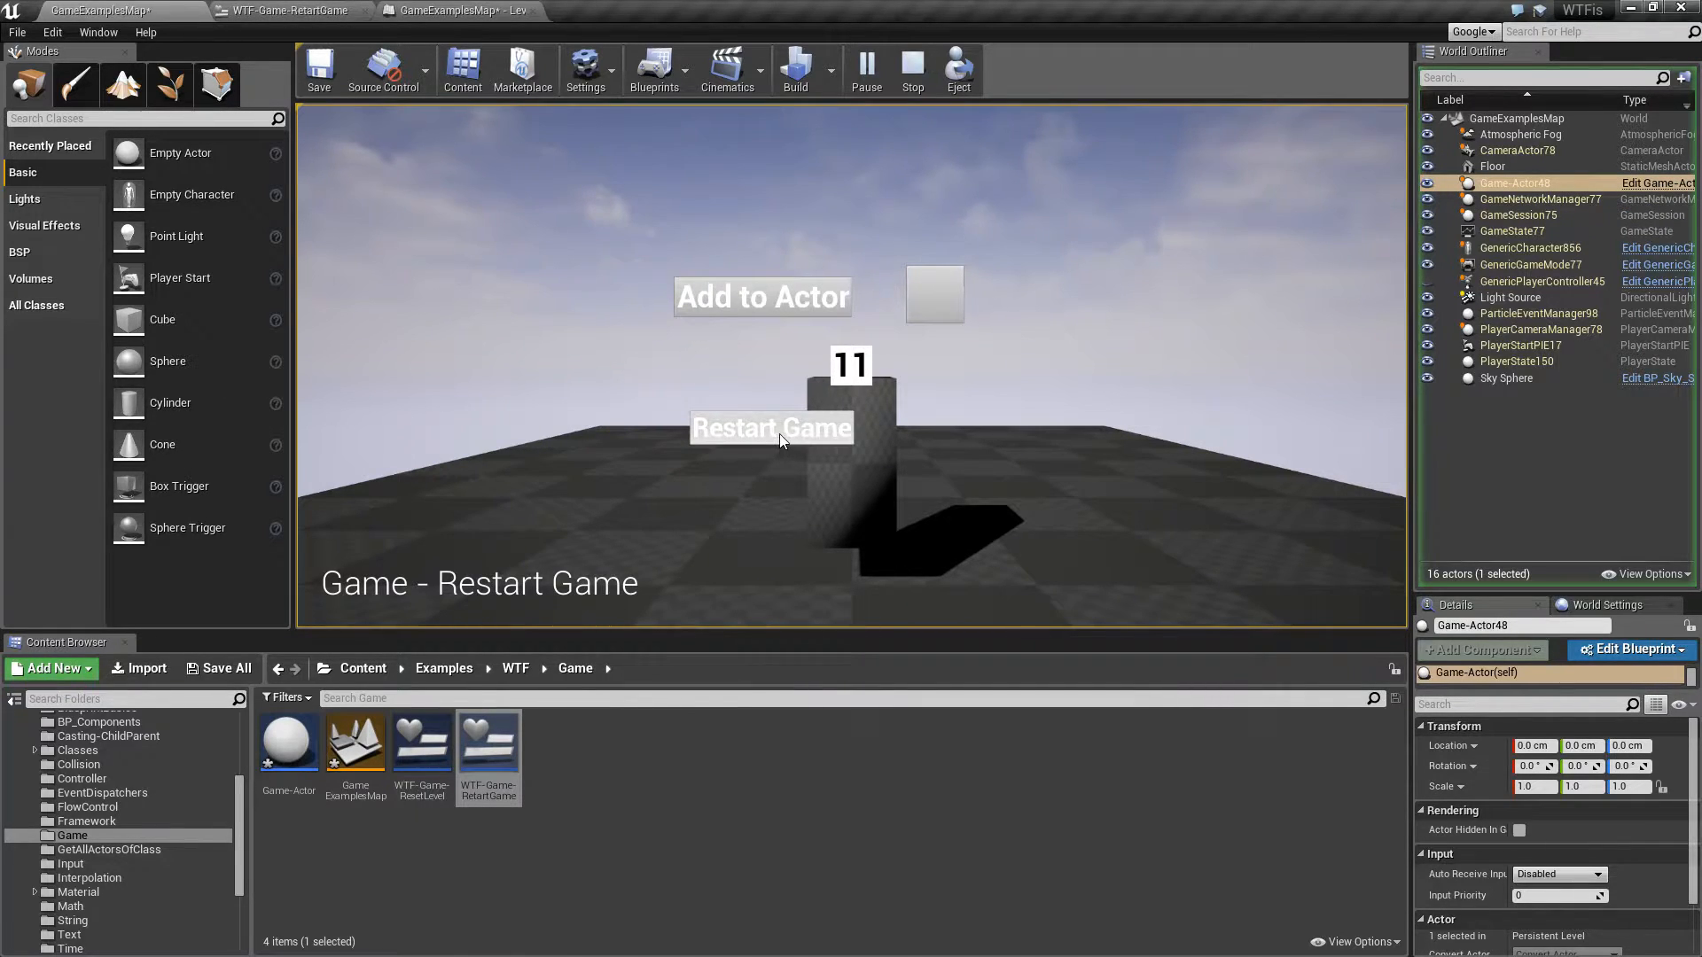
click(771, 426)
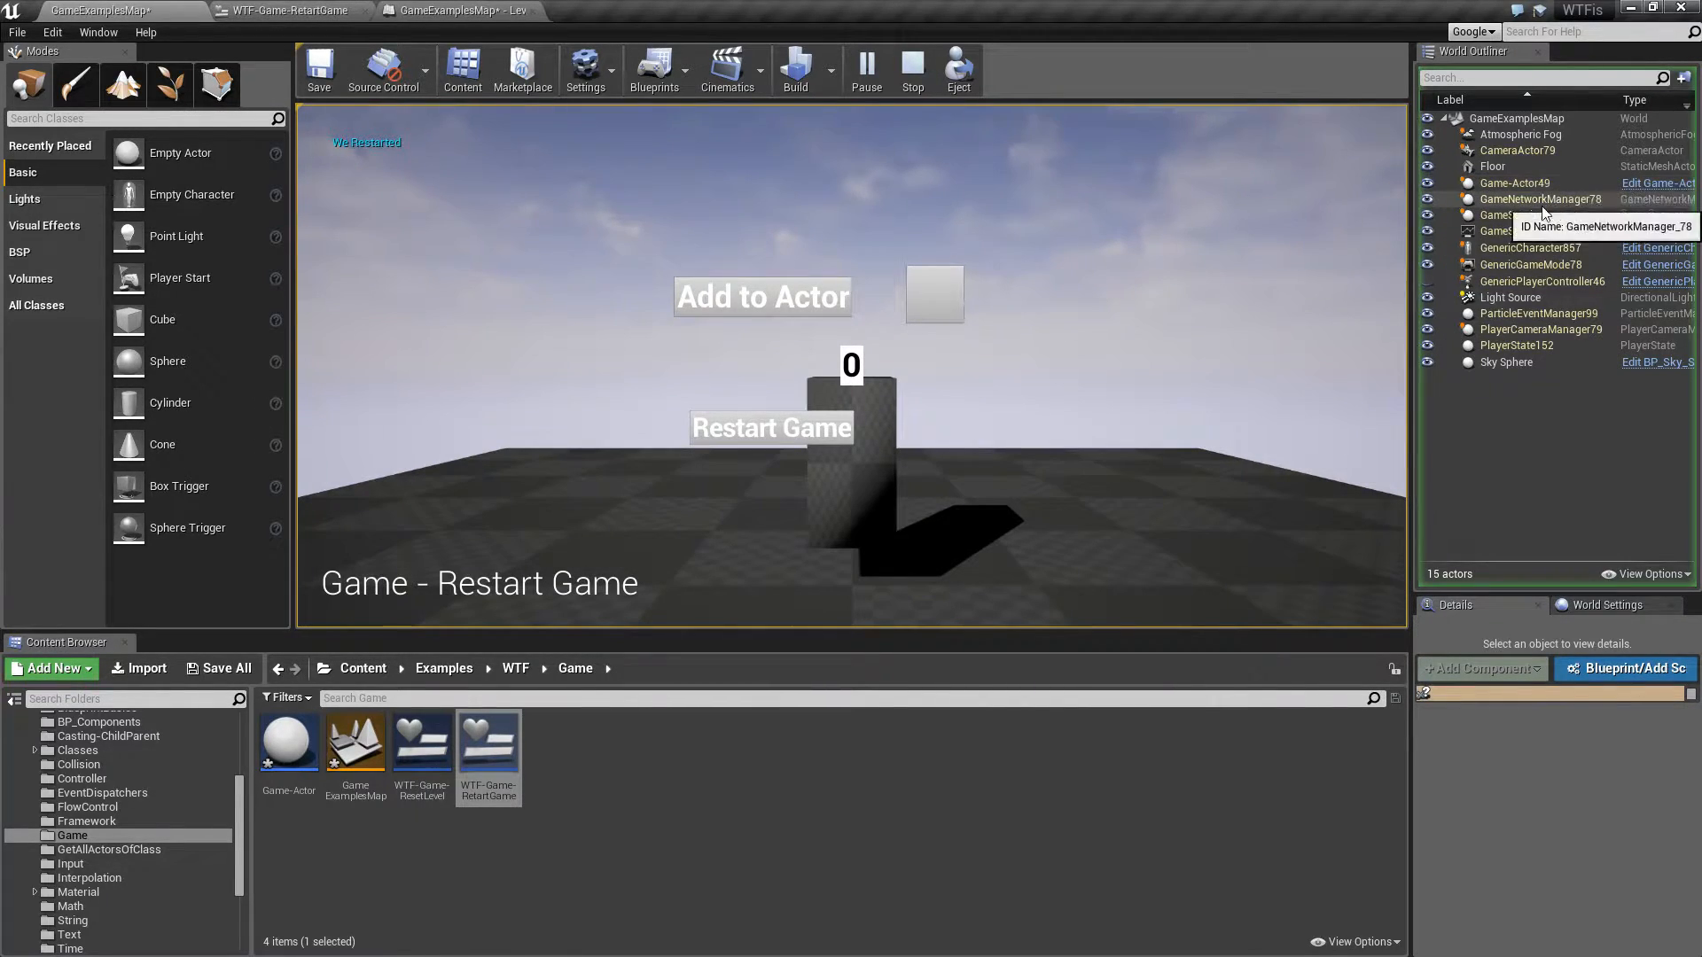
mouse_move(1517, 328)
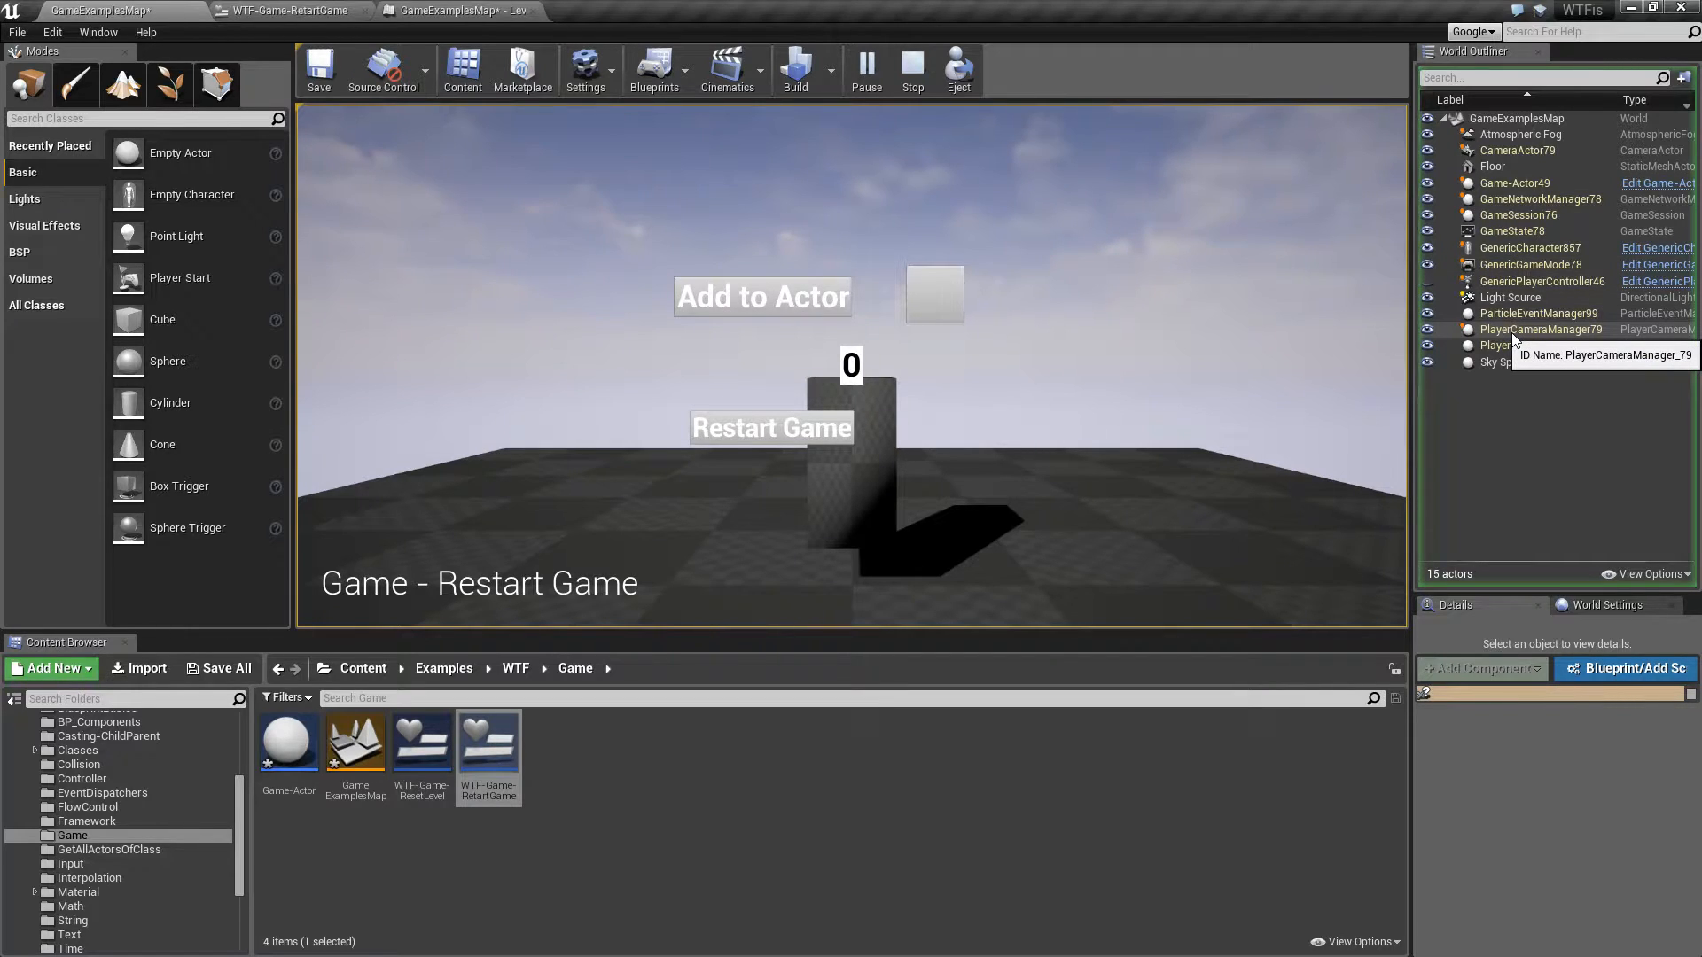
mouse_move(1233, 414)
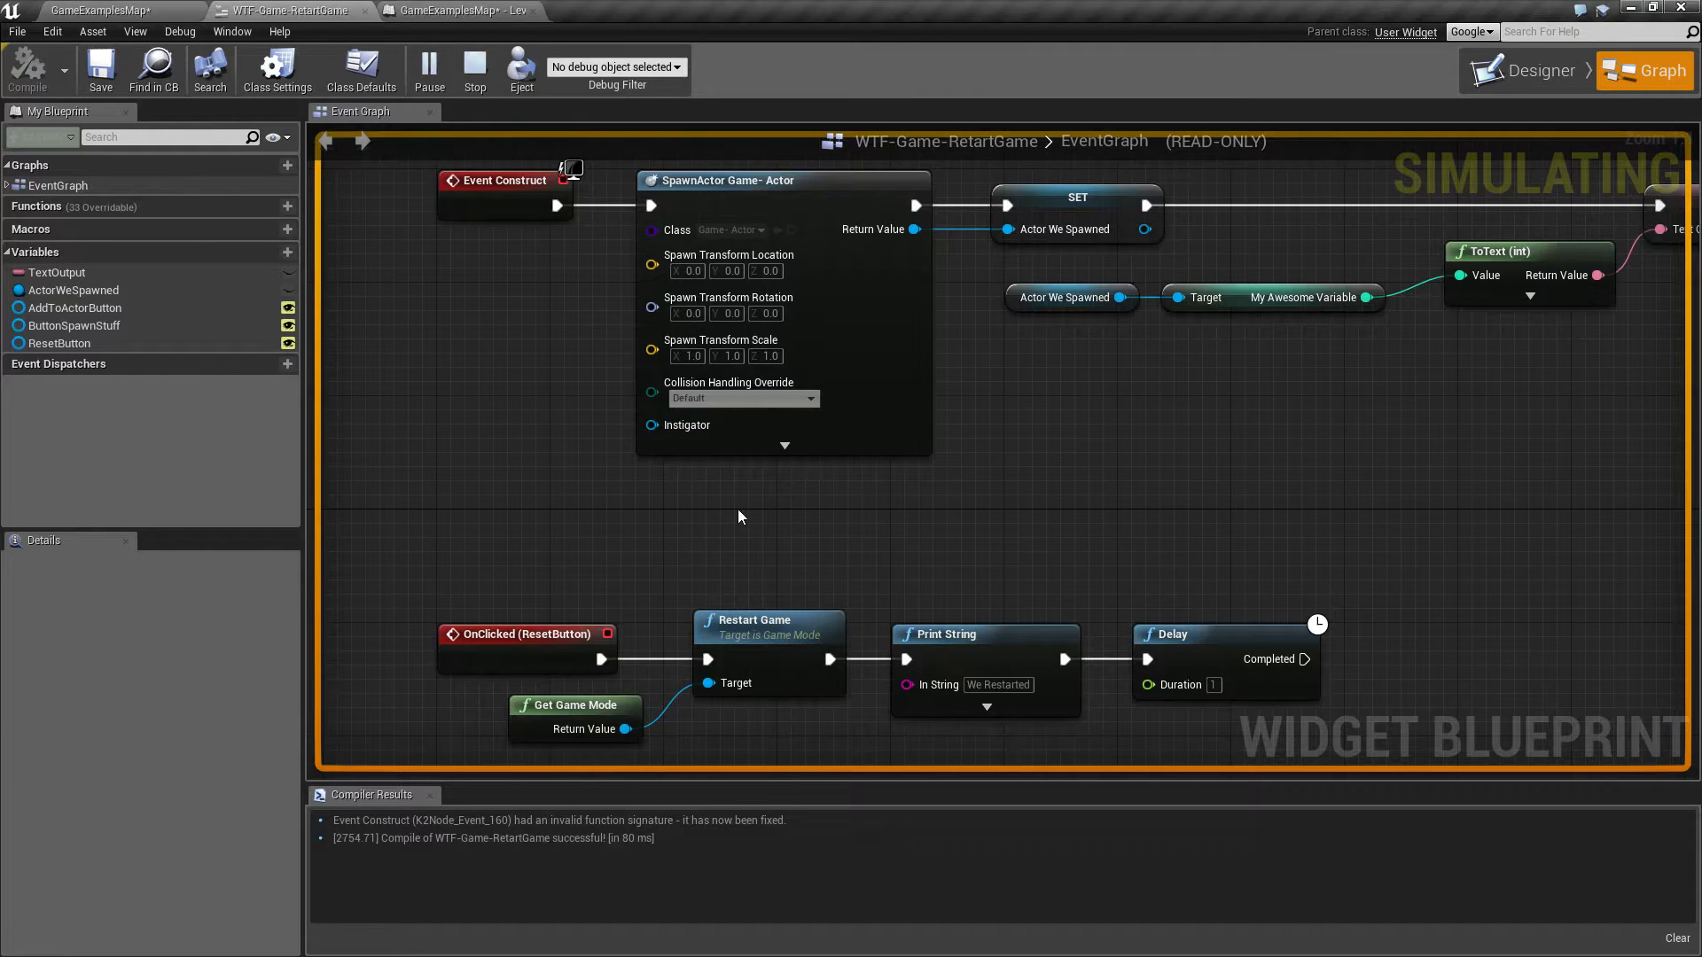
mouse_move(771, 619)
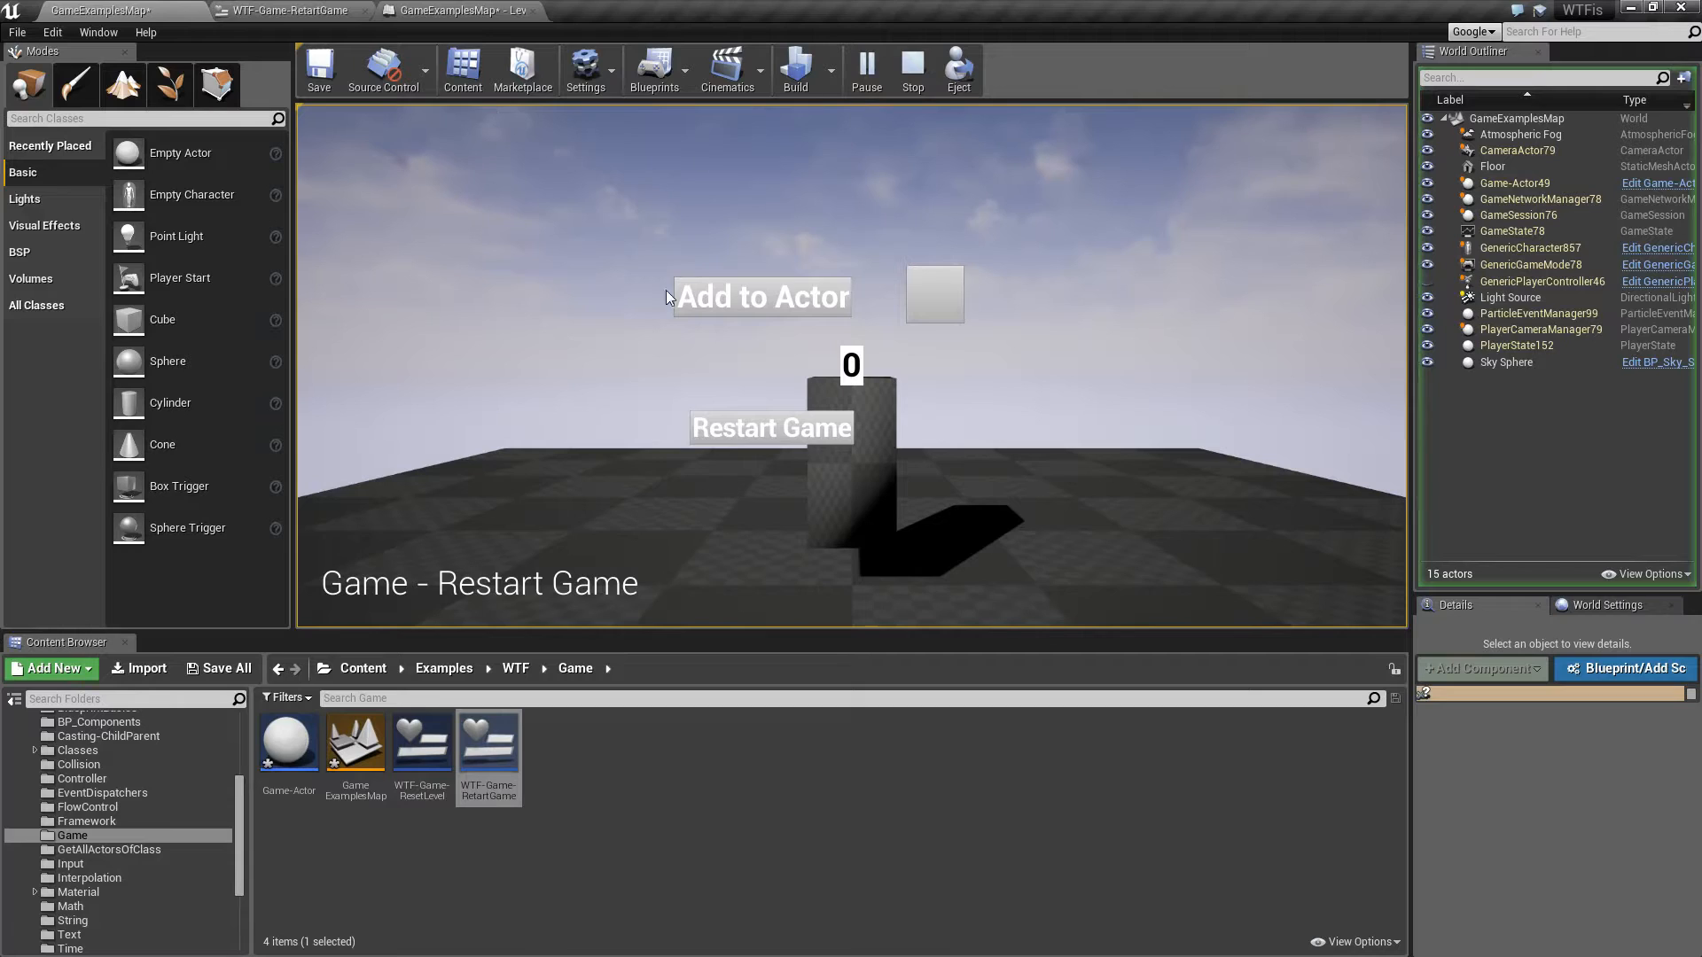
mouse_move(947, 376)
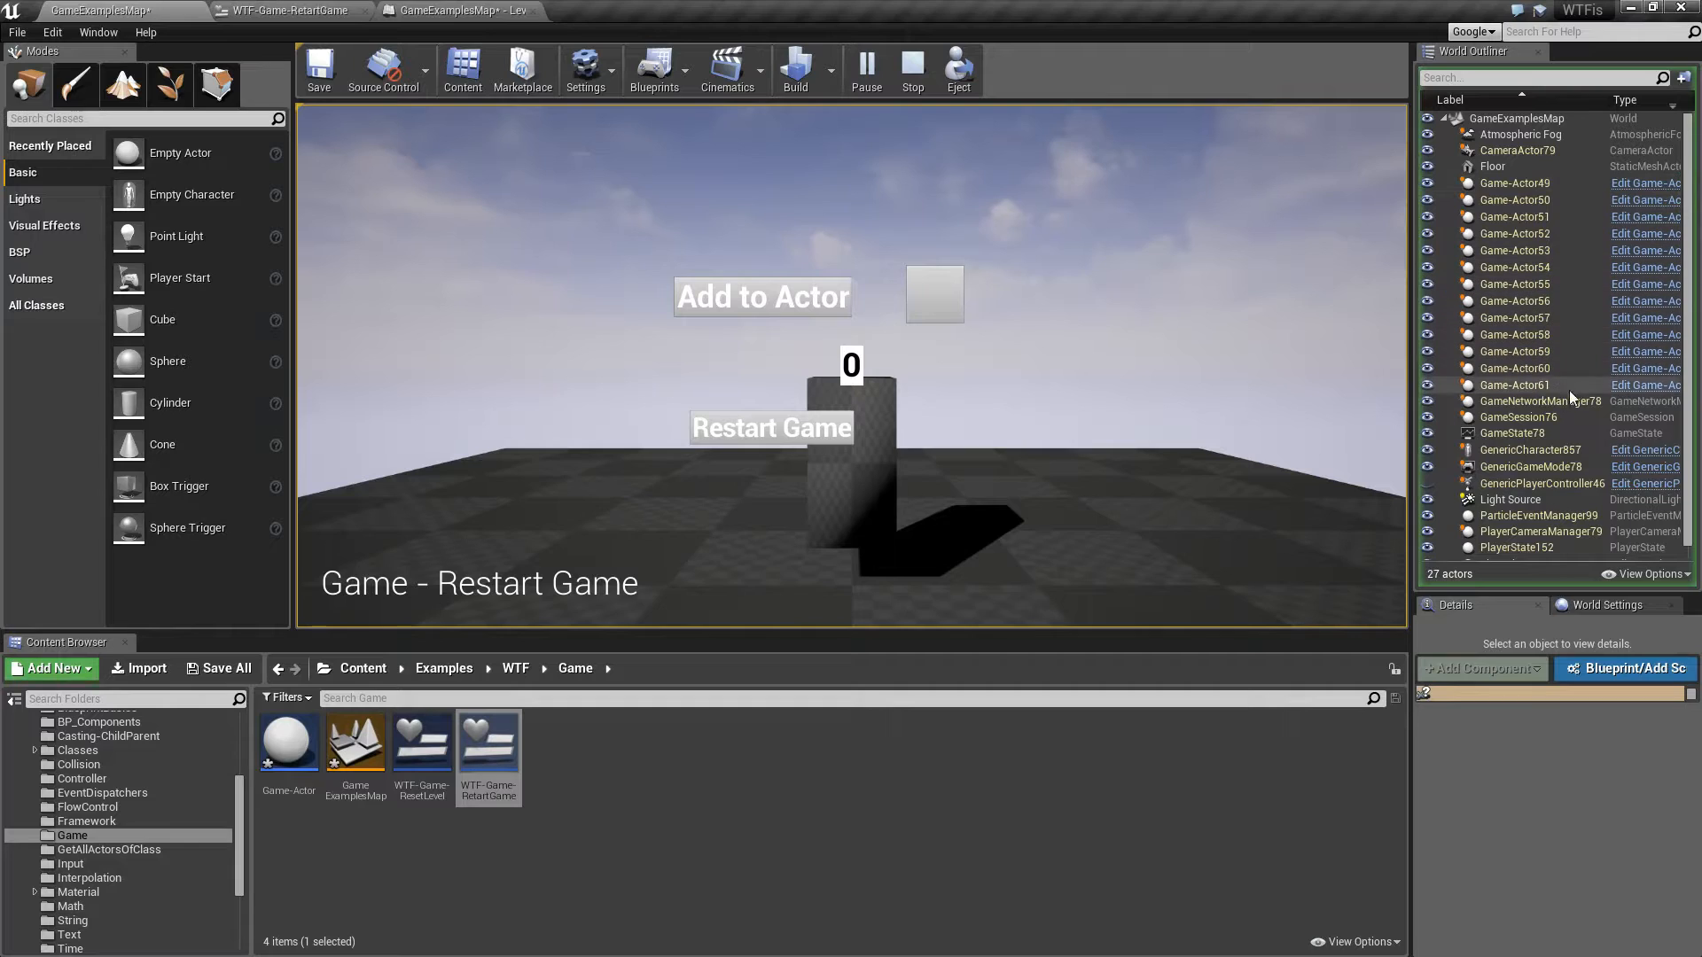
mouse_move(772, 428)
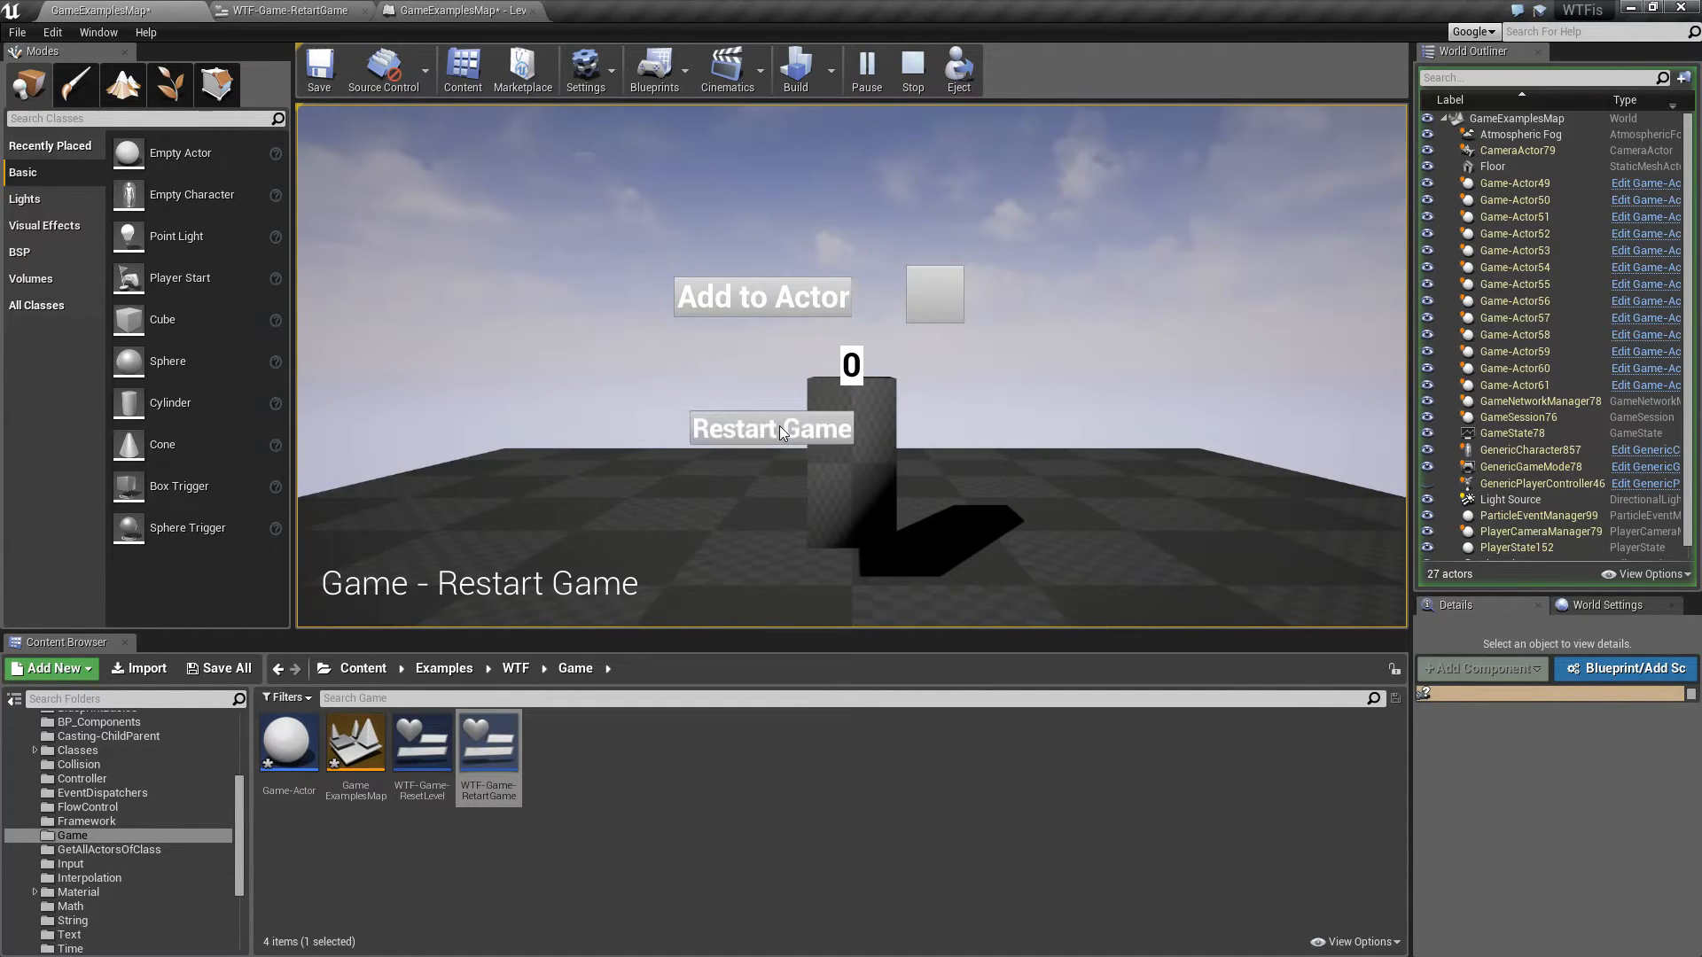
Step: Restart with extra actors spawned, inspect respawned Game-Actor62, then restart again to reset the count of 5 to 0
click(769, 428)
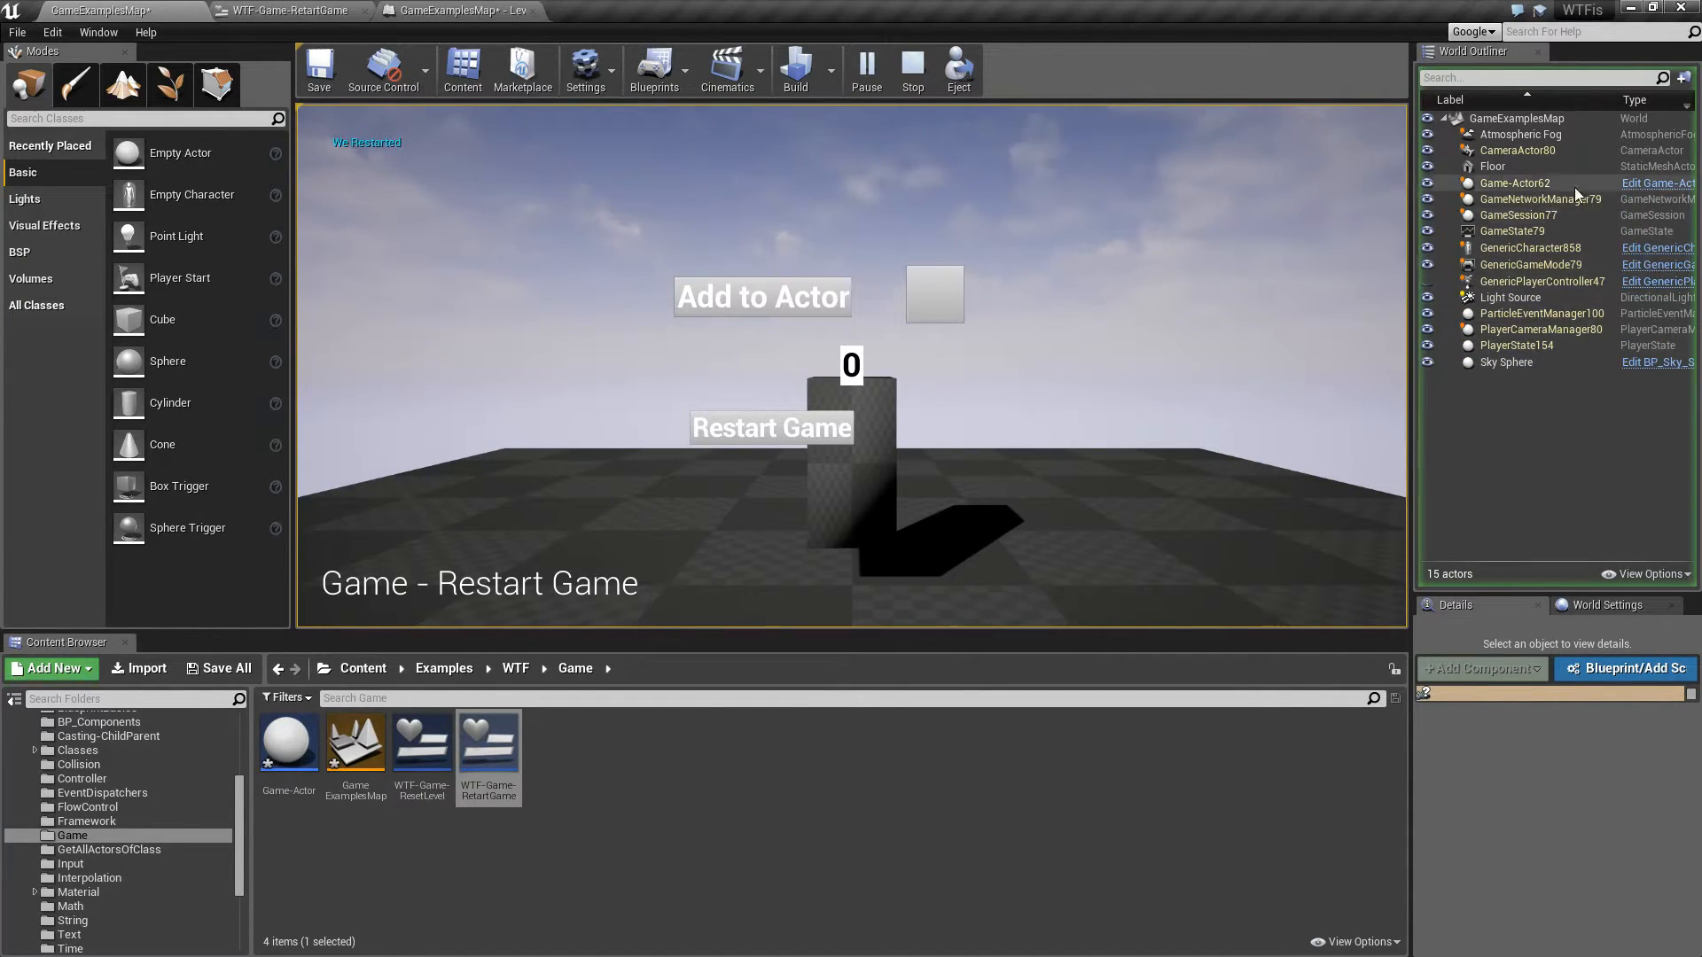
click(1514, 183)
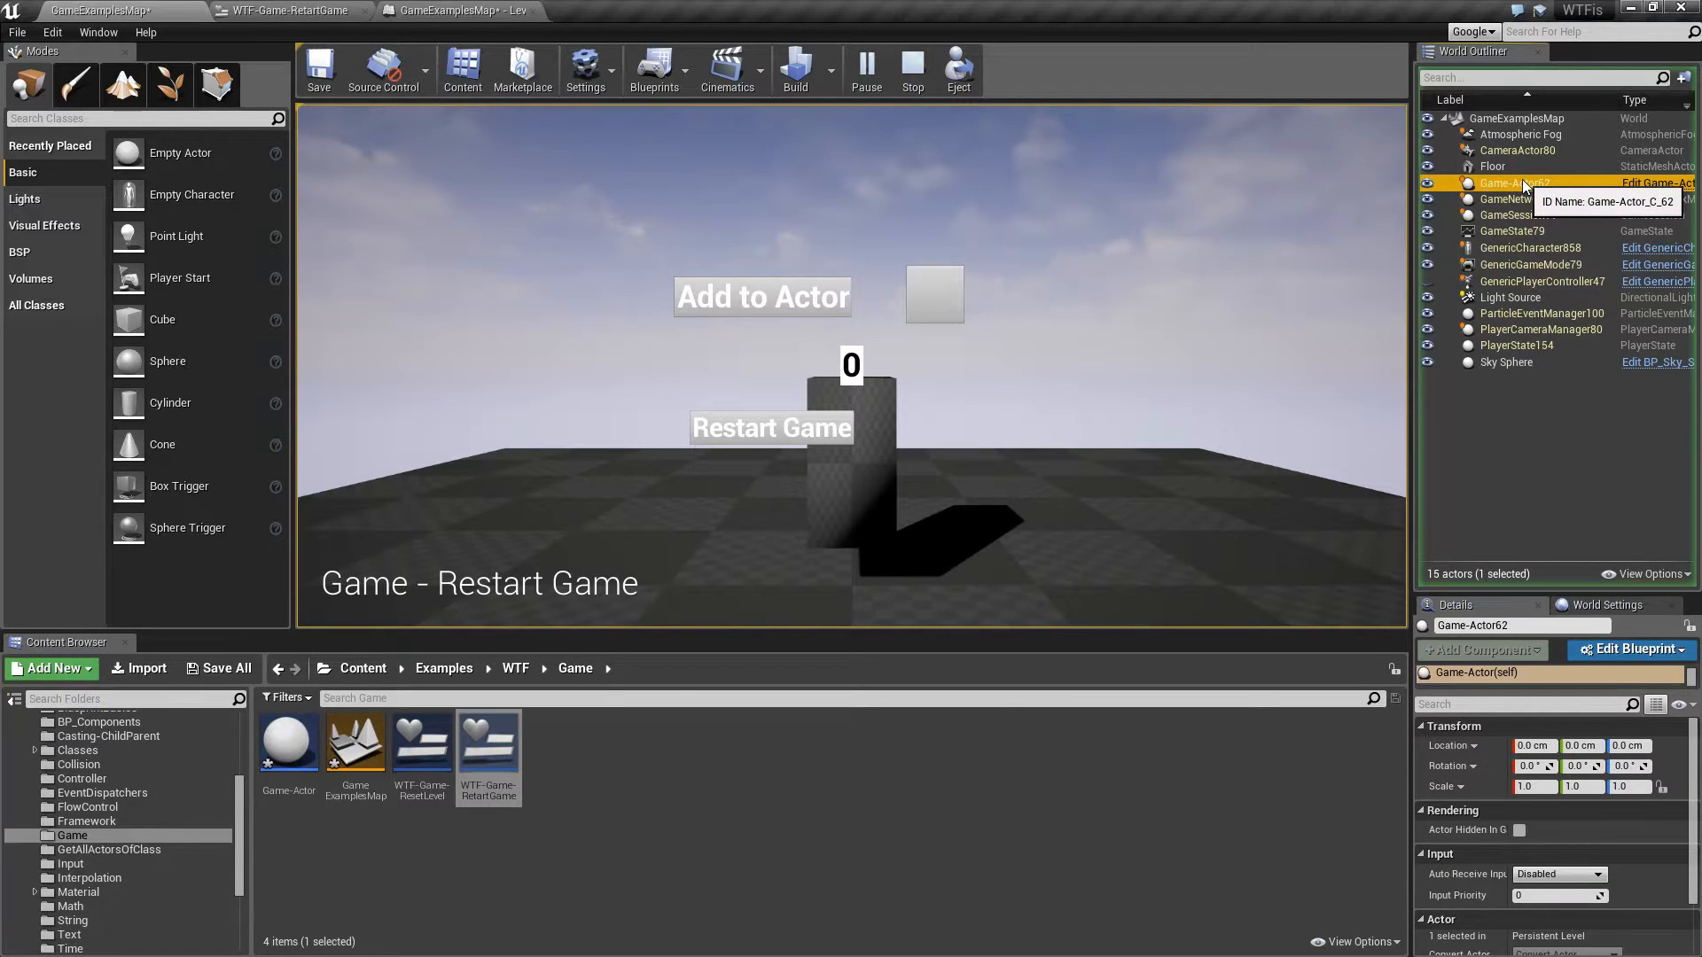
click(286, 9)
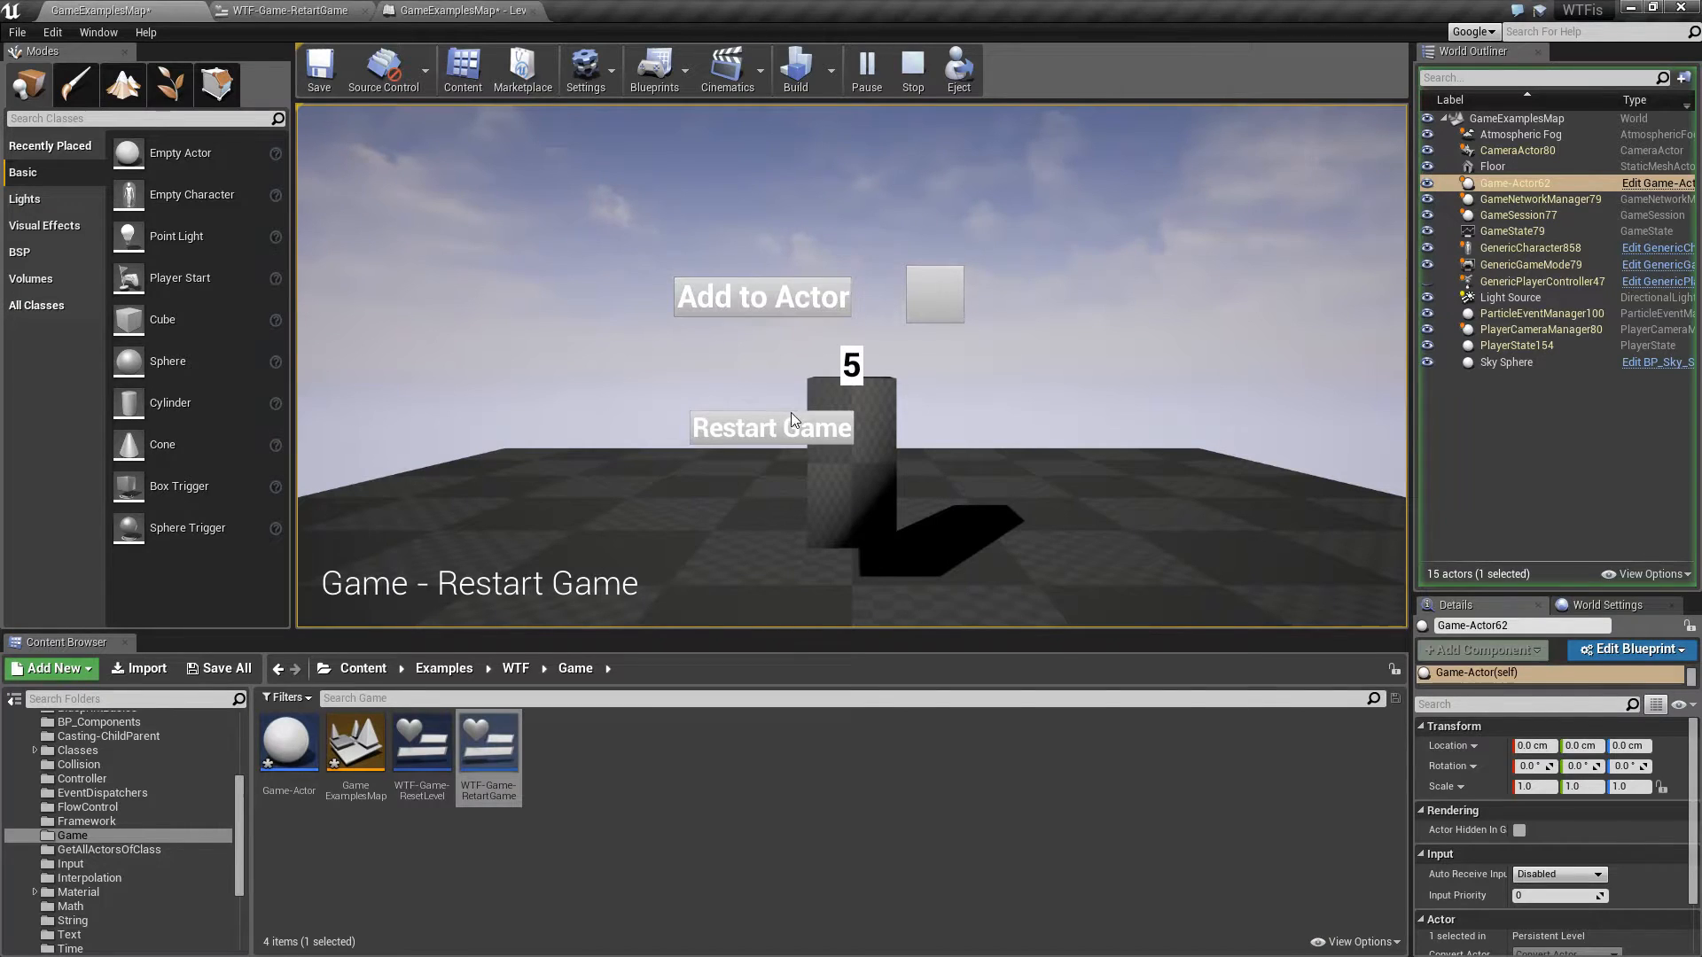
click(770, 426)
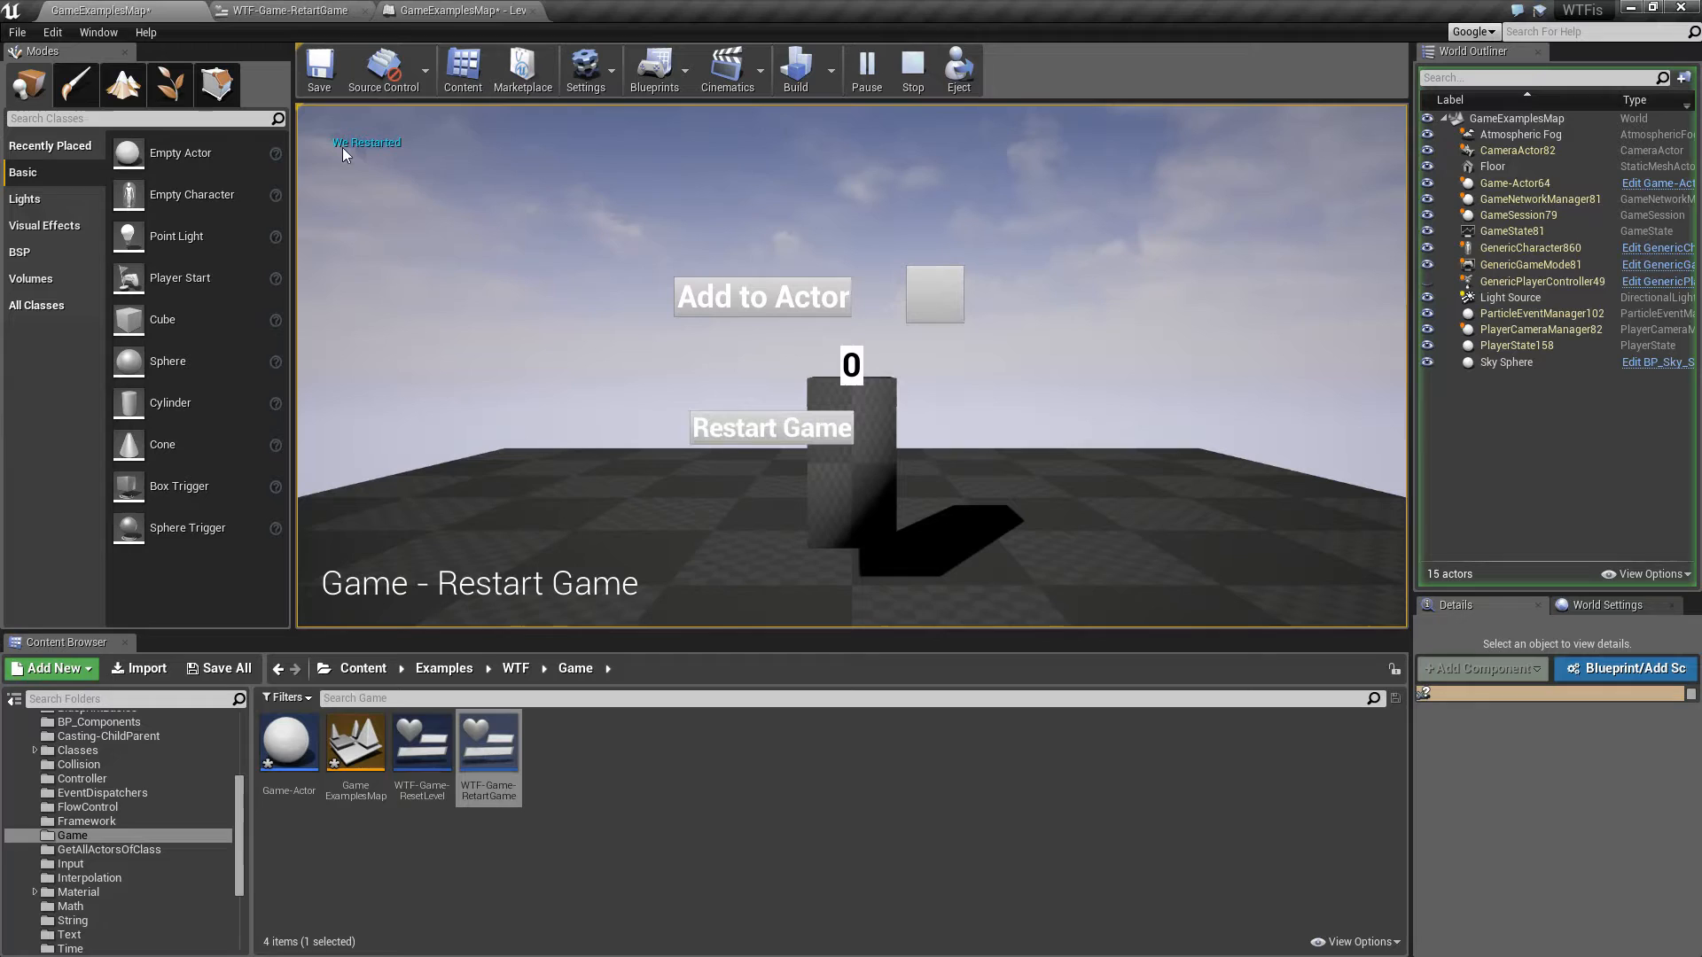
Step: Stop the simulation and move Delay between Restart Game and Print String in the reset chain
click(771, 426)
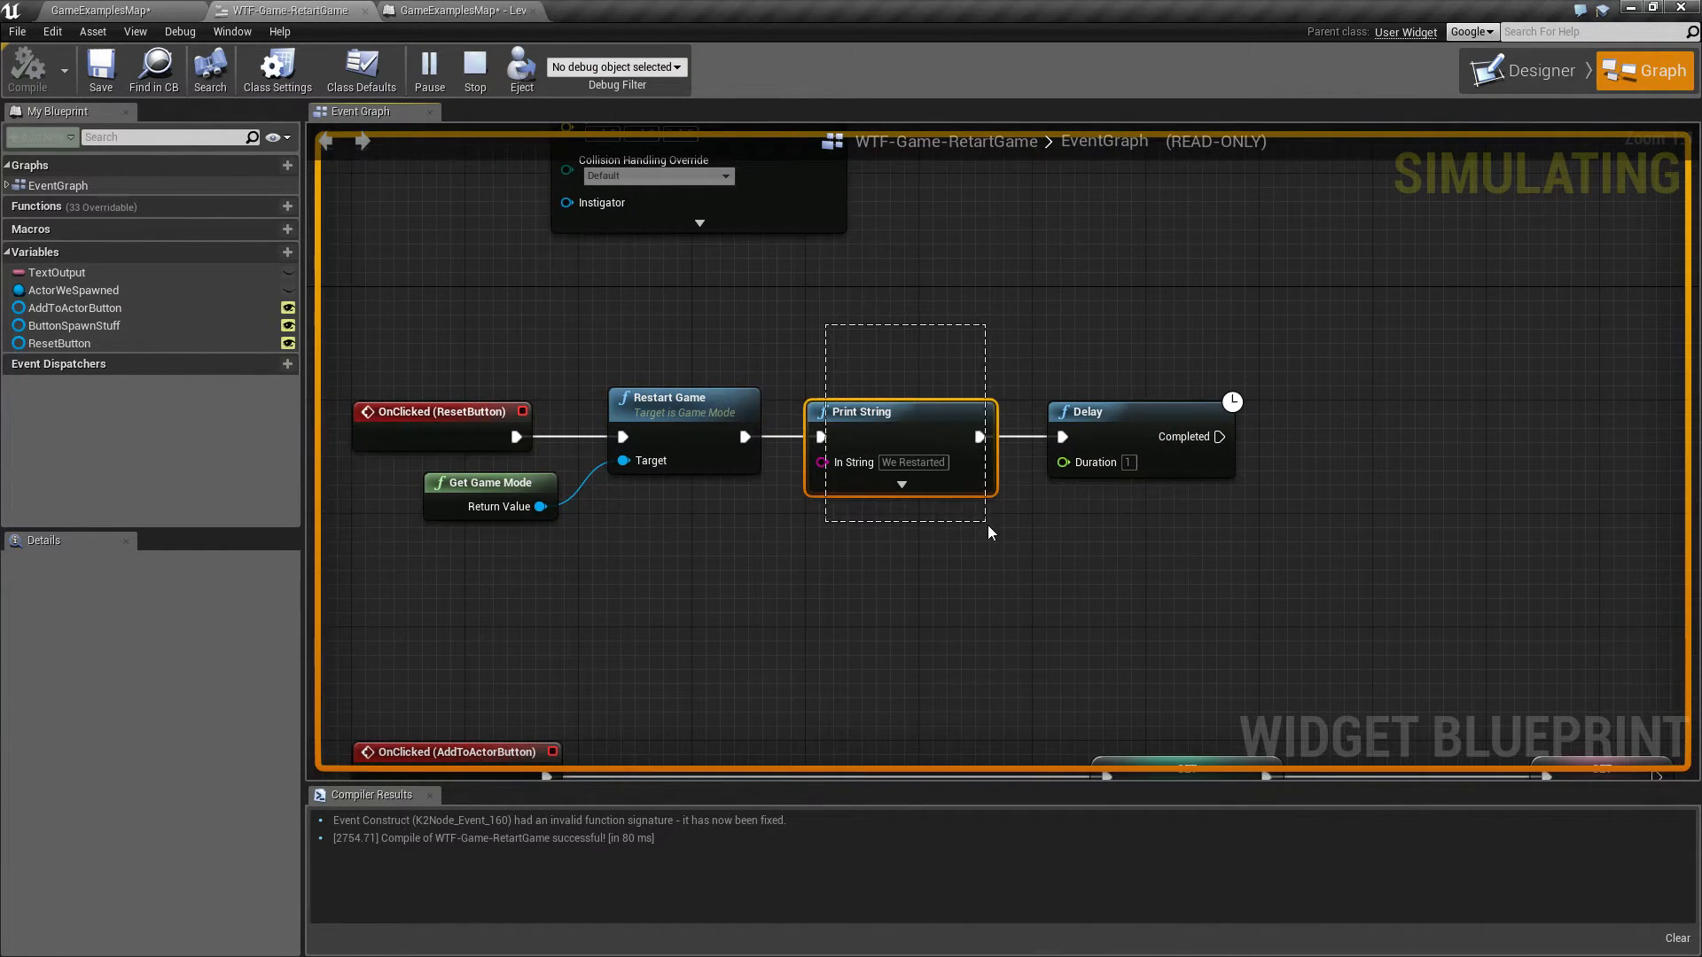
click(473, 68)
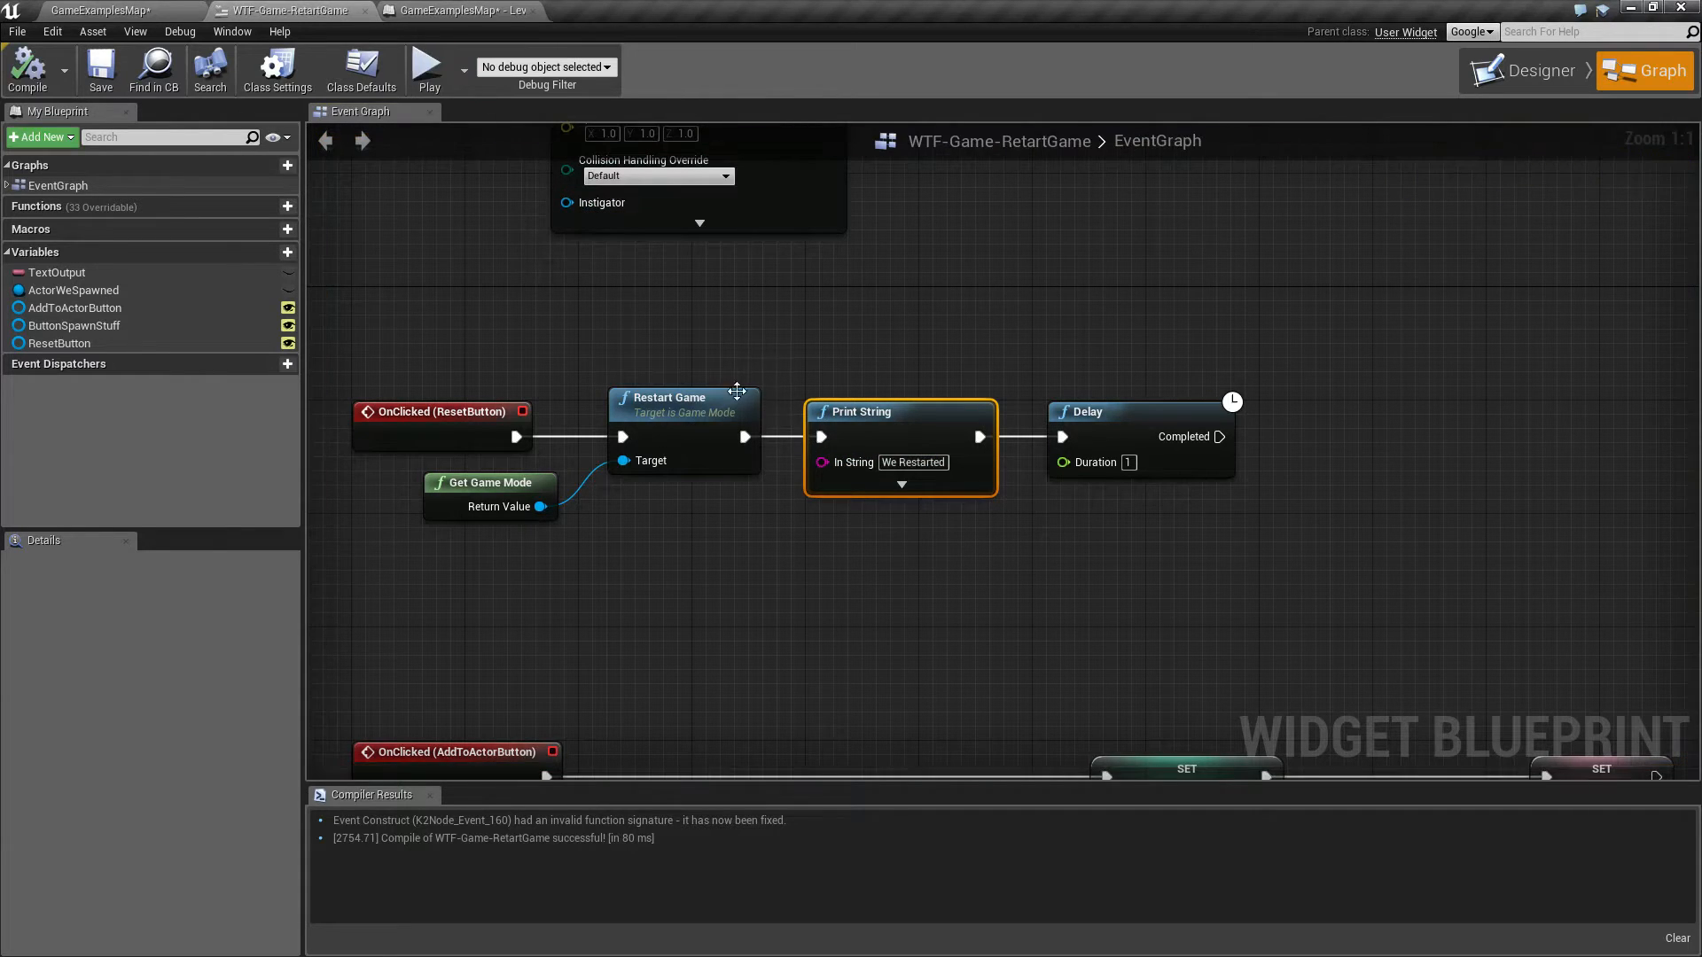
click(684, 397)
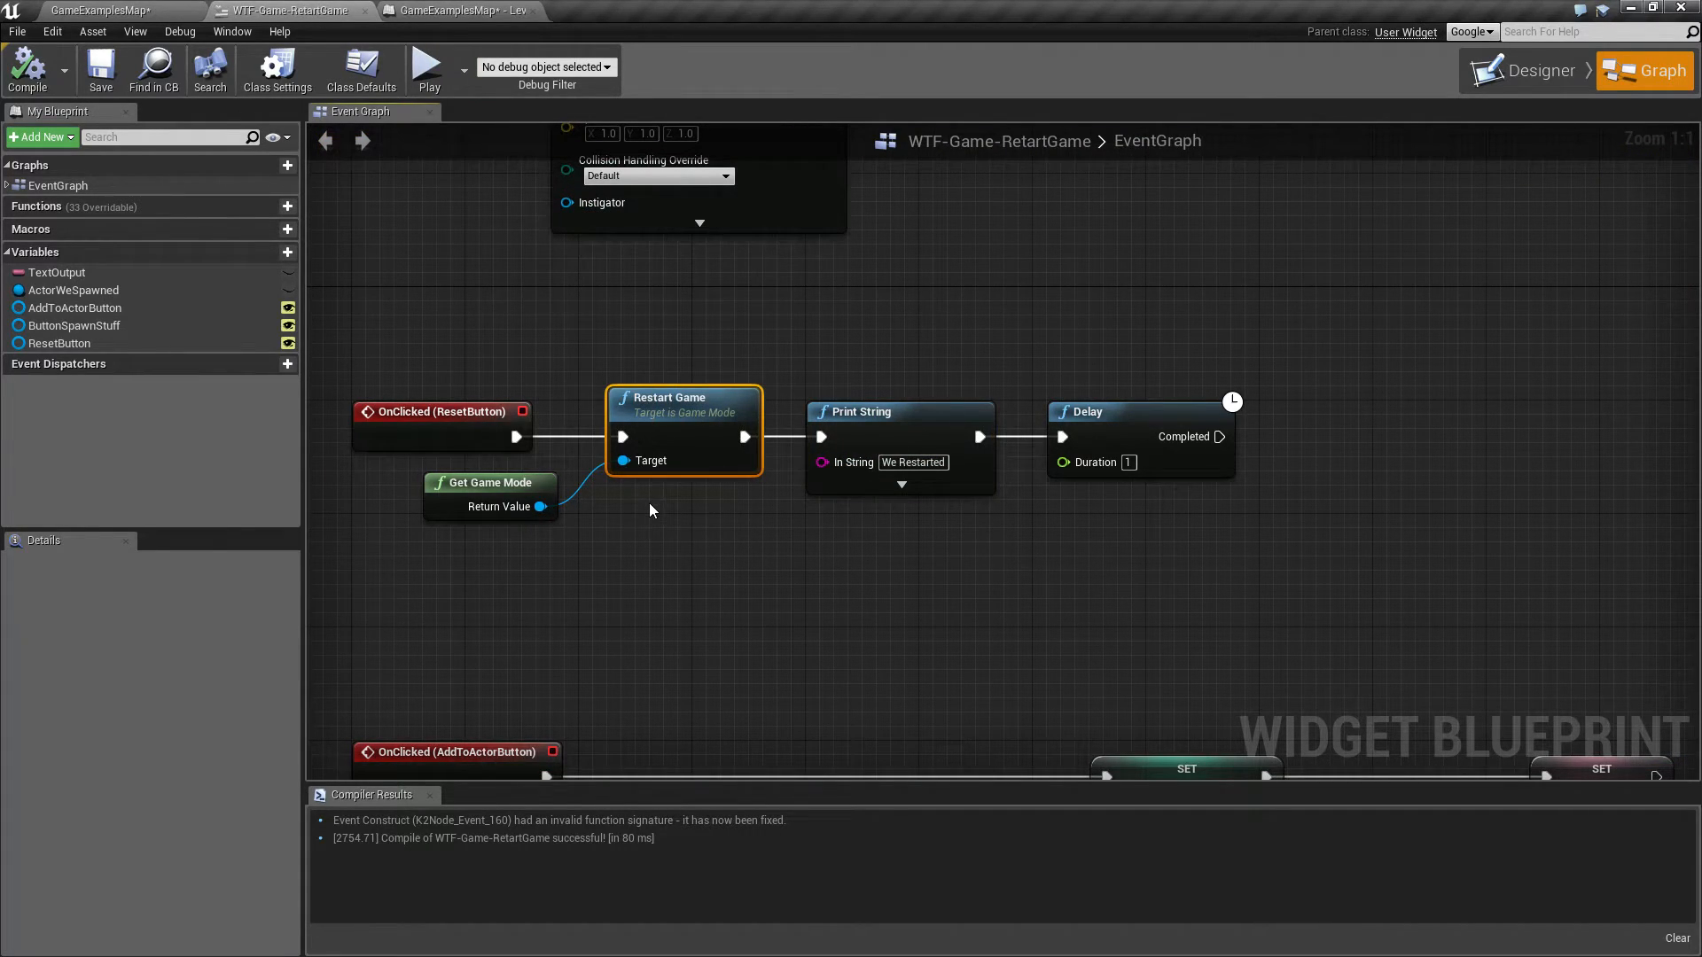
mouse_move(822, 436)
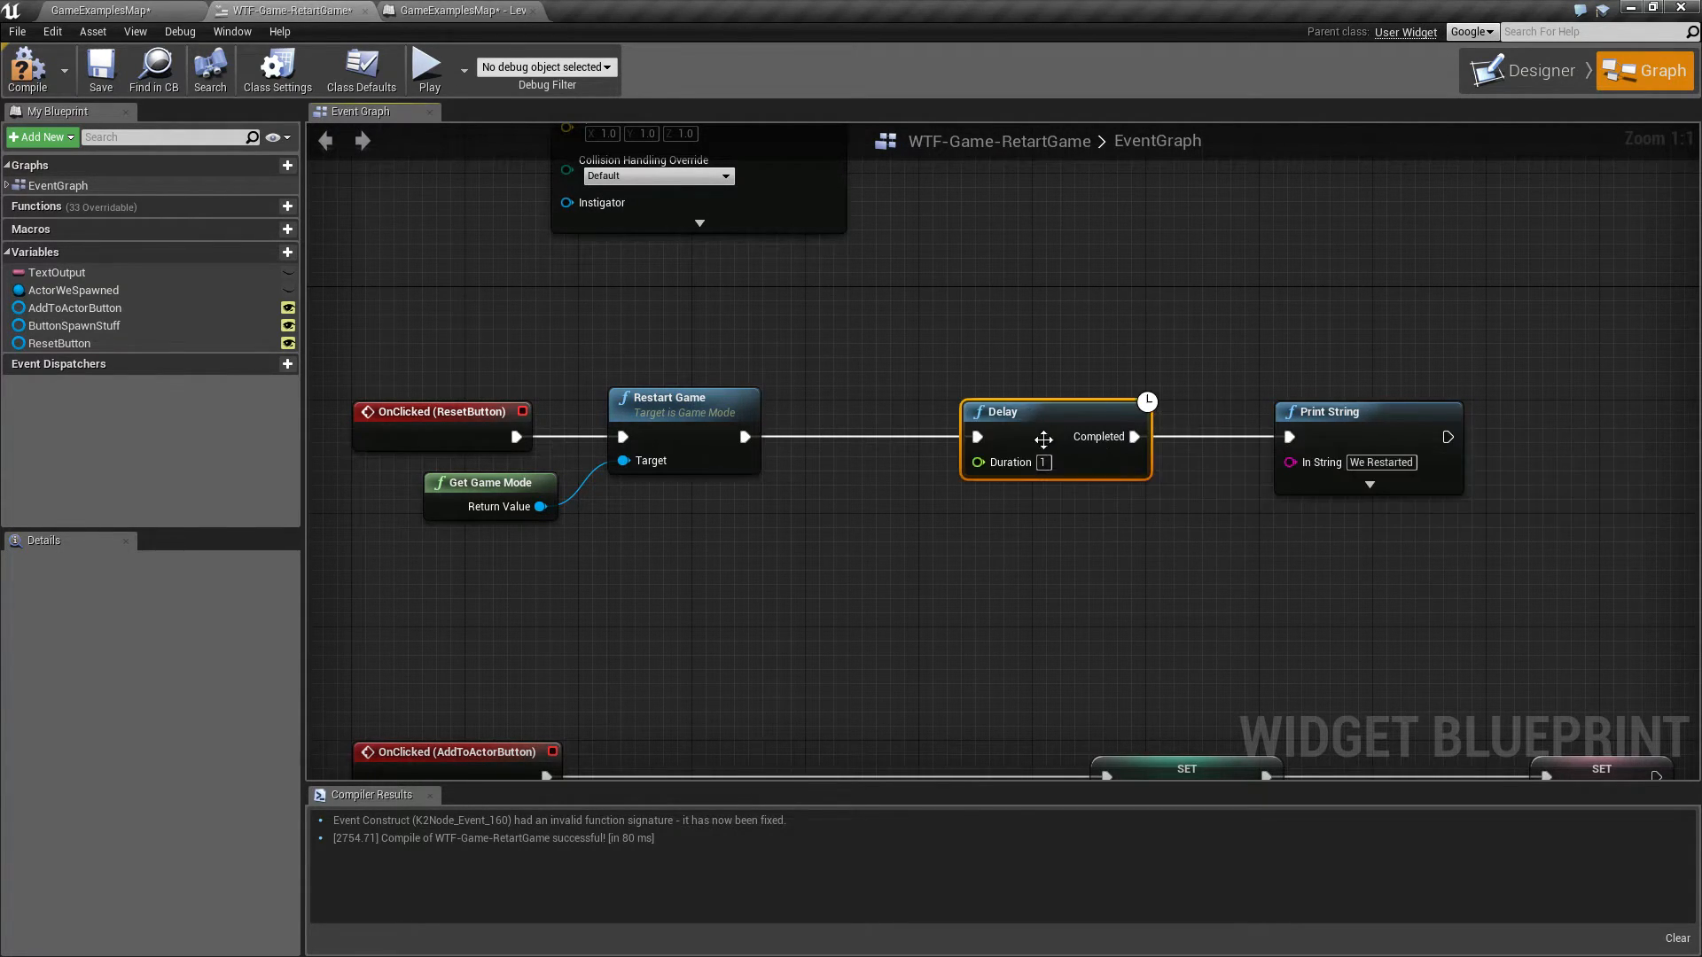
mouse_move(153, 70)
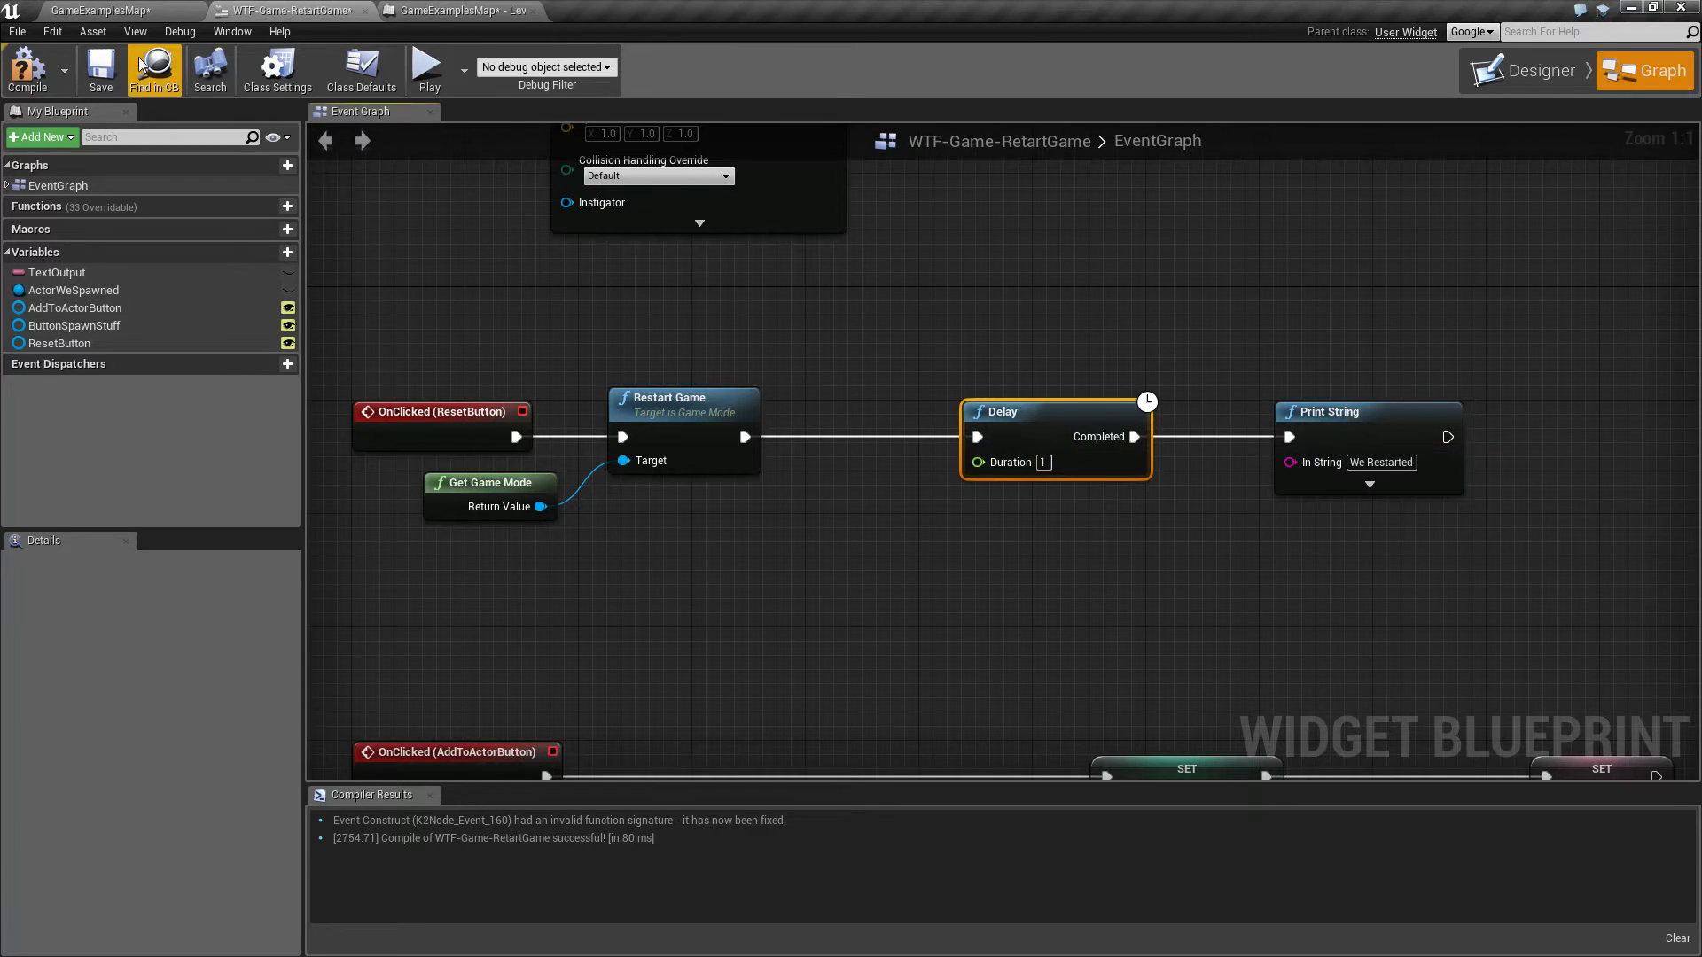
Step: Launch the preview and Restart Game to test whether the delayed We Restarted message still appears
click(428, 67)
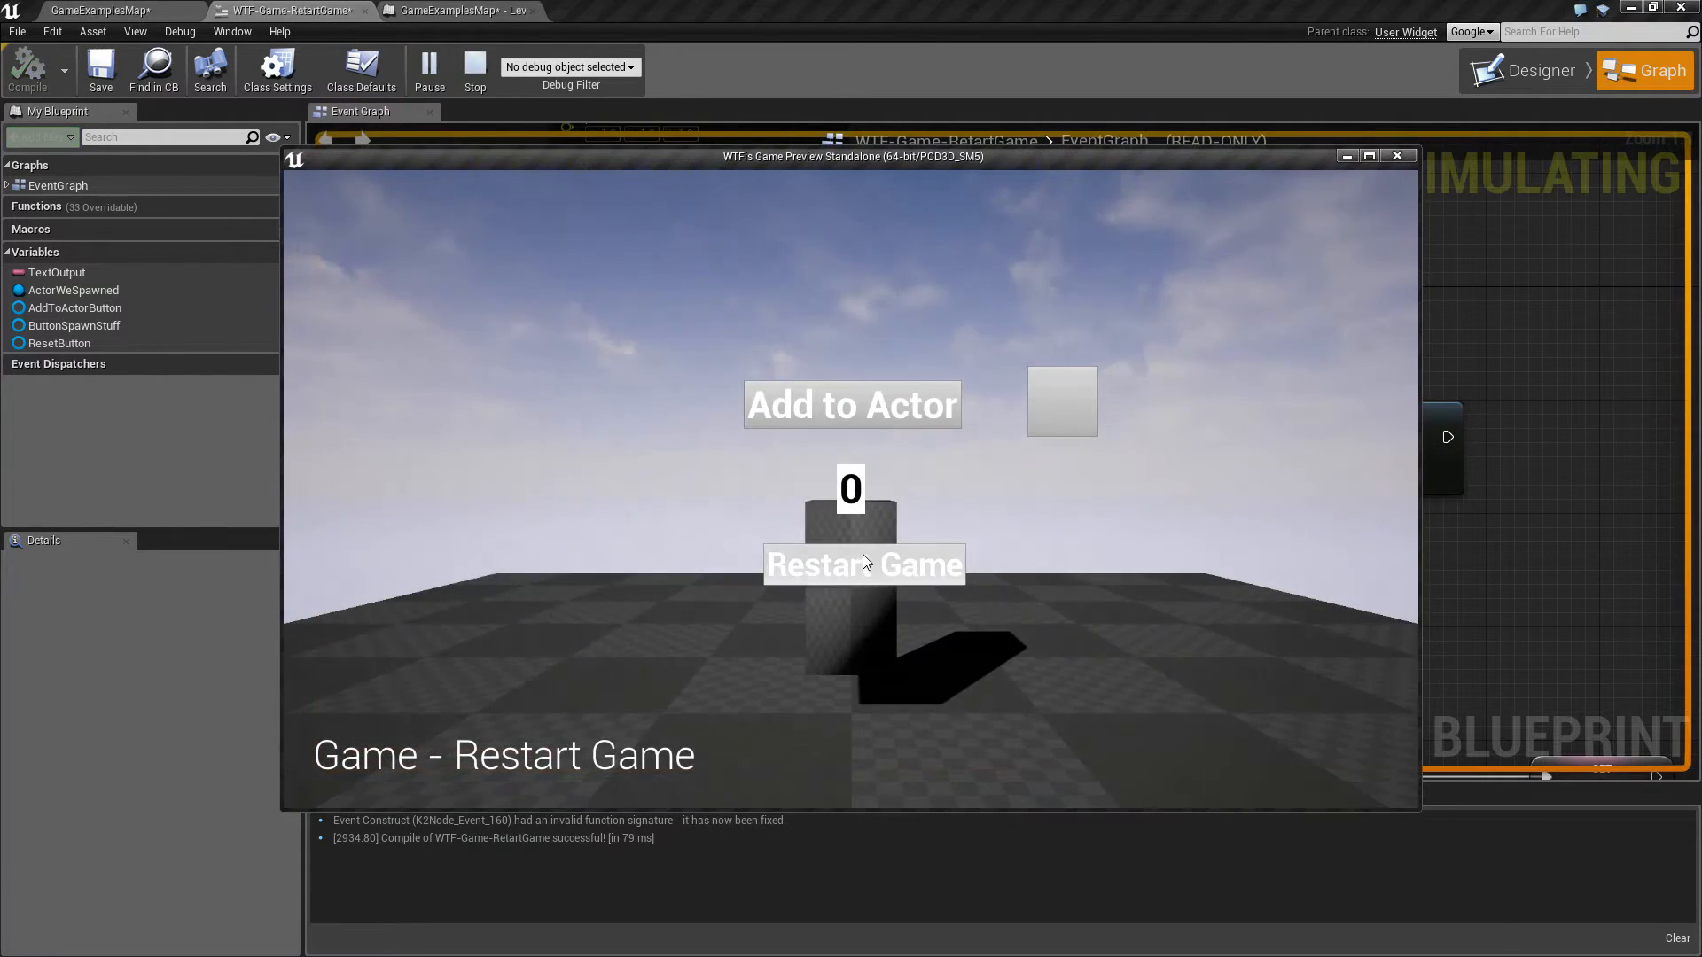
mouse_move(373, 197)
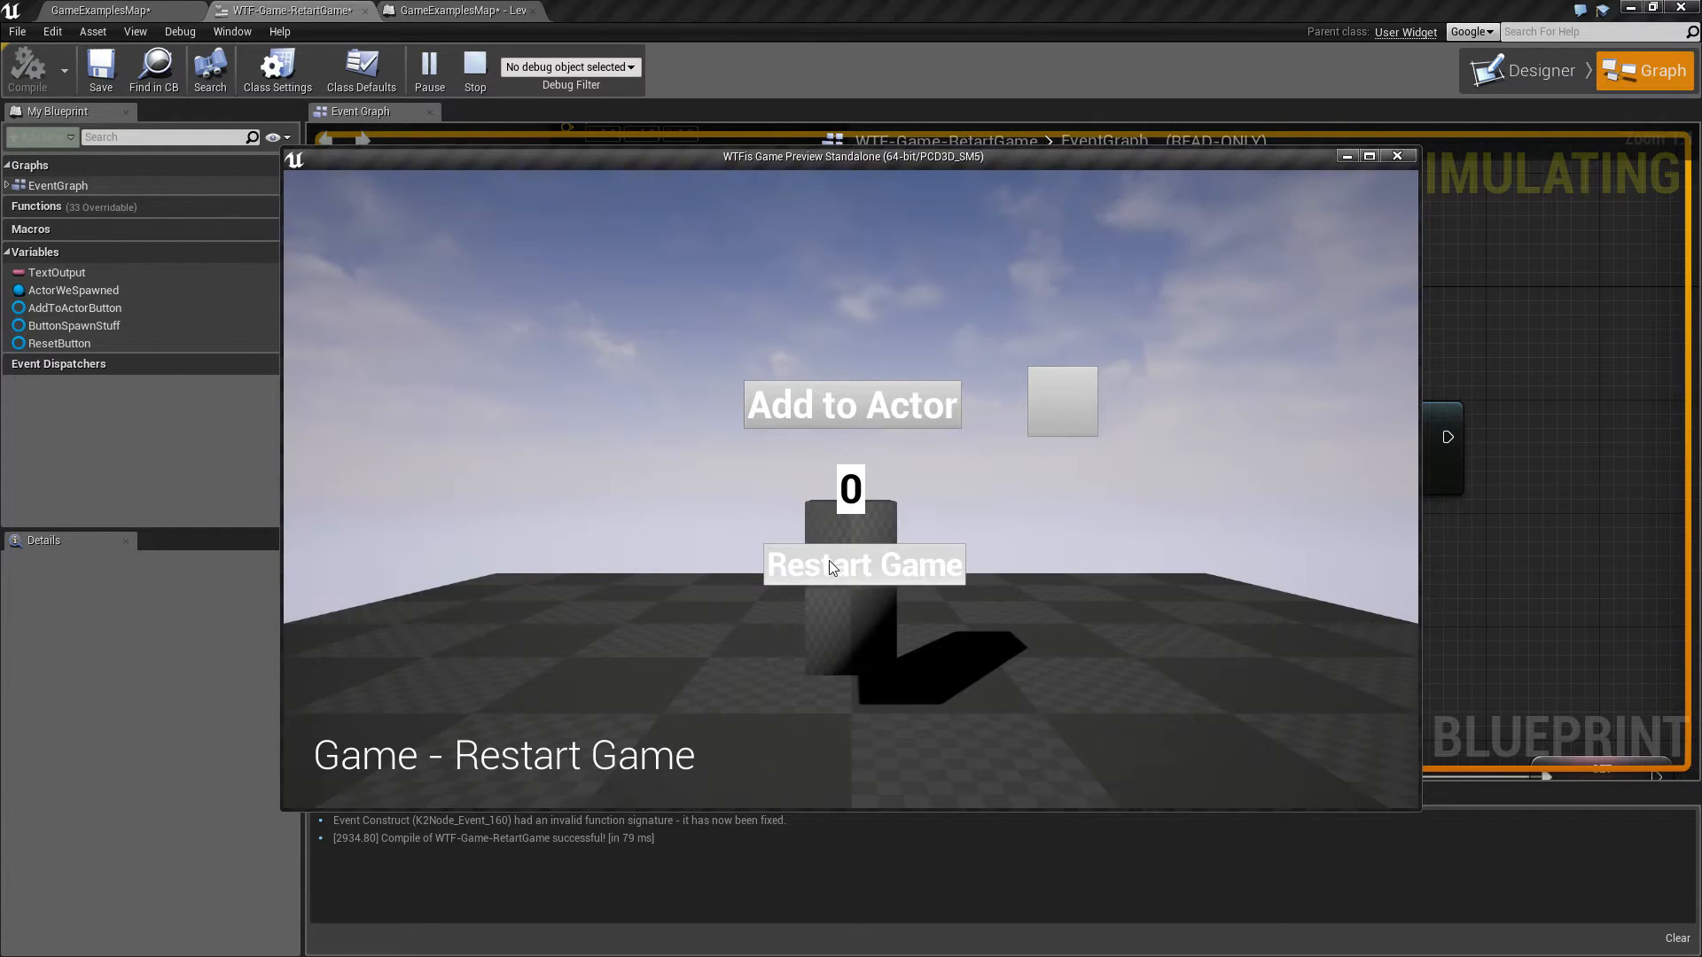
click(474, 67)
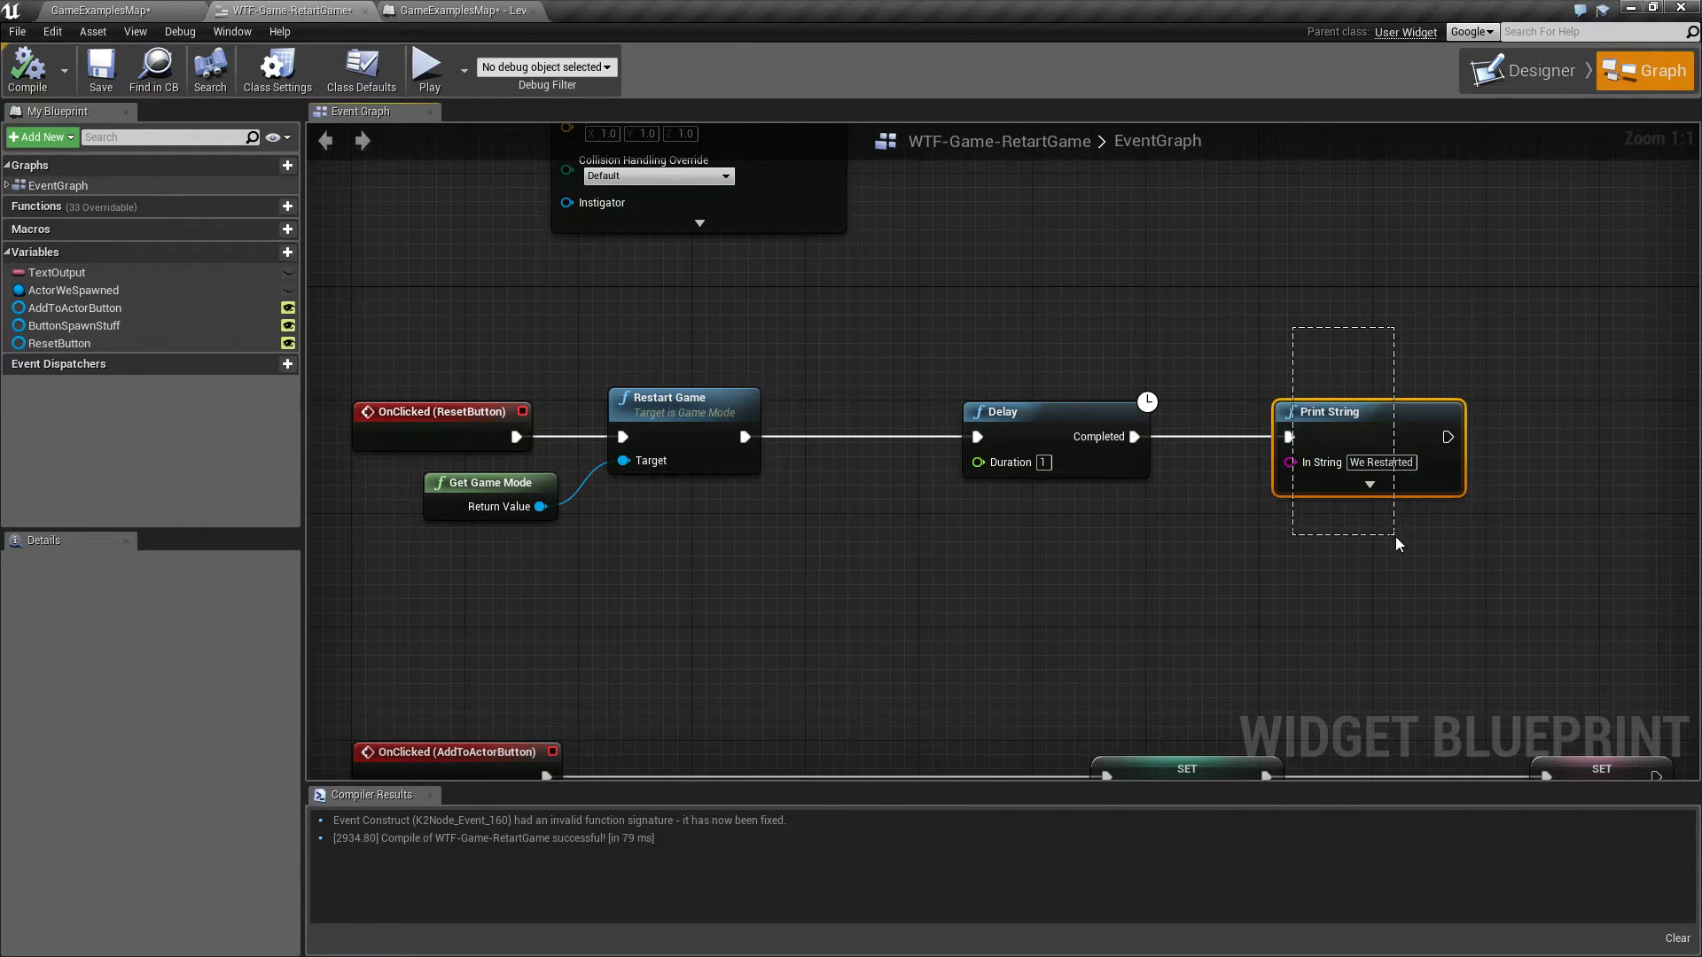
click(925, 211)
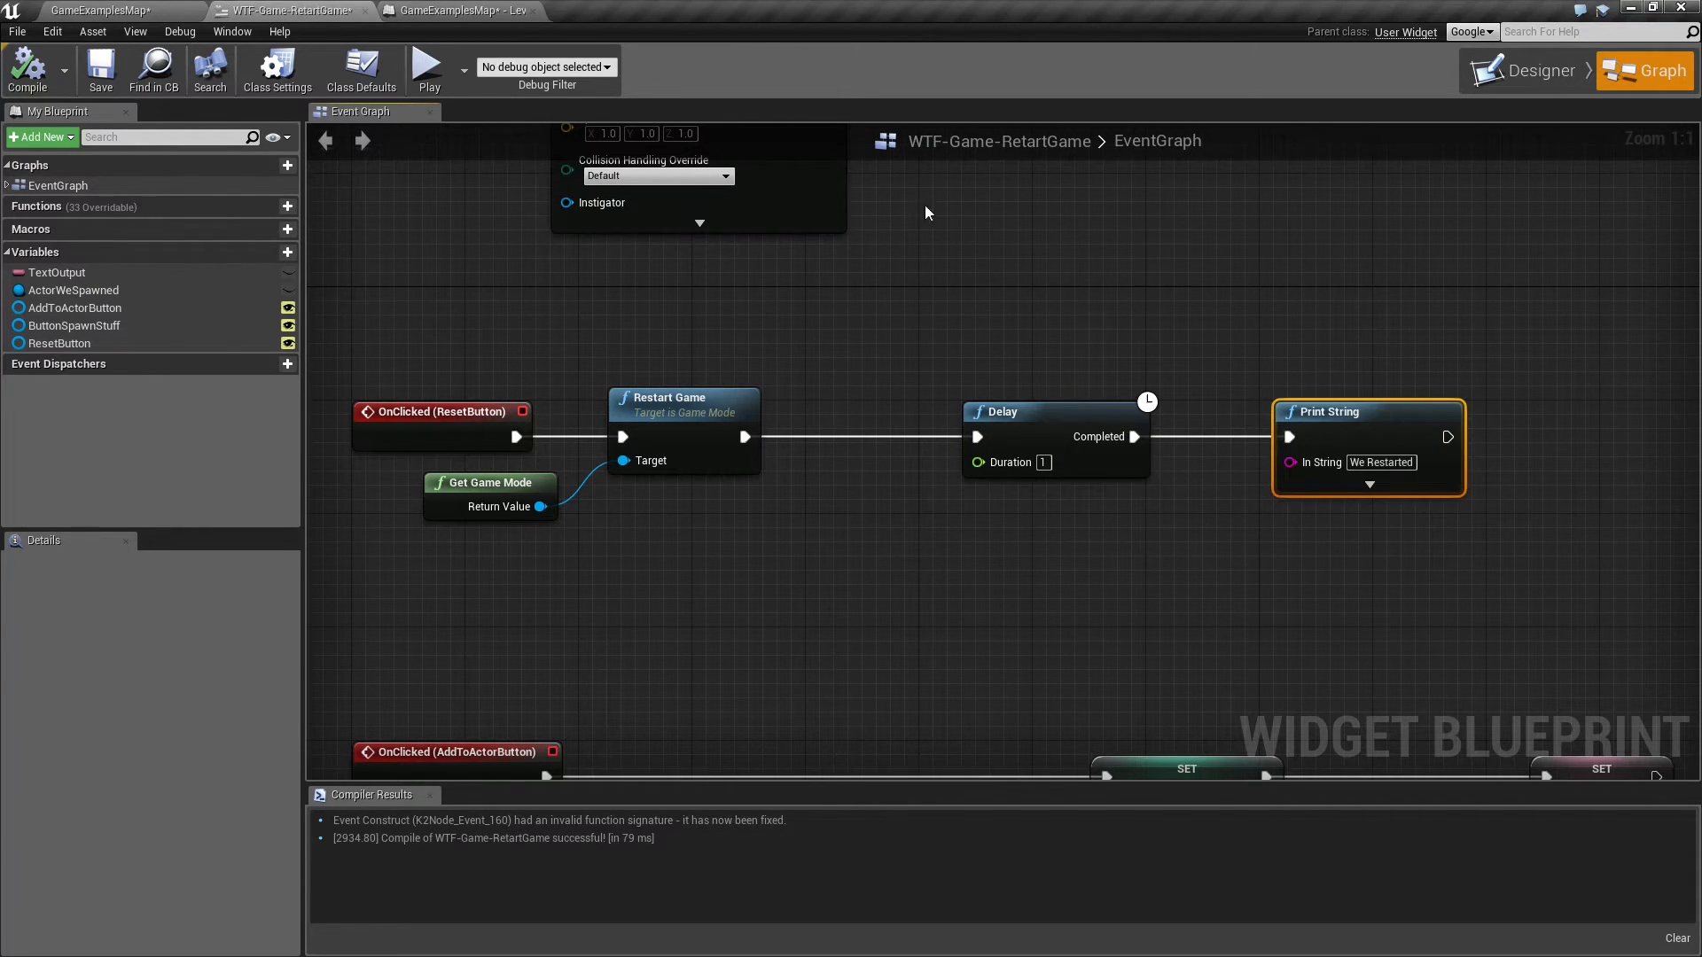
click(1020, 412)
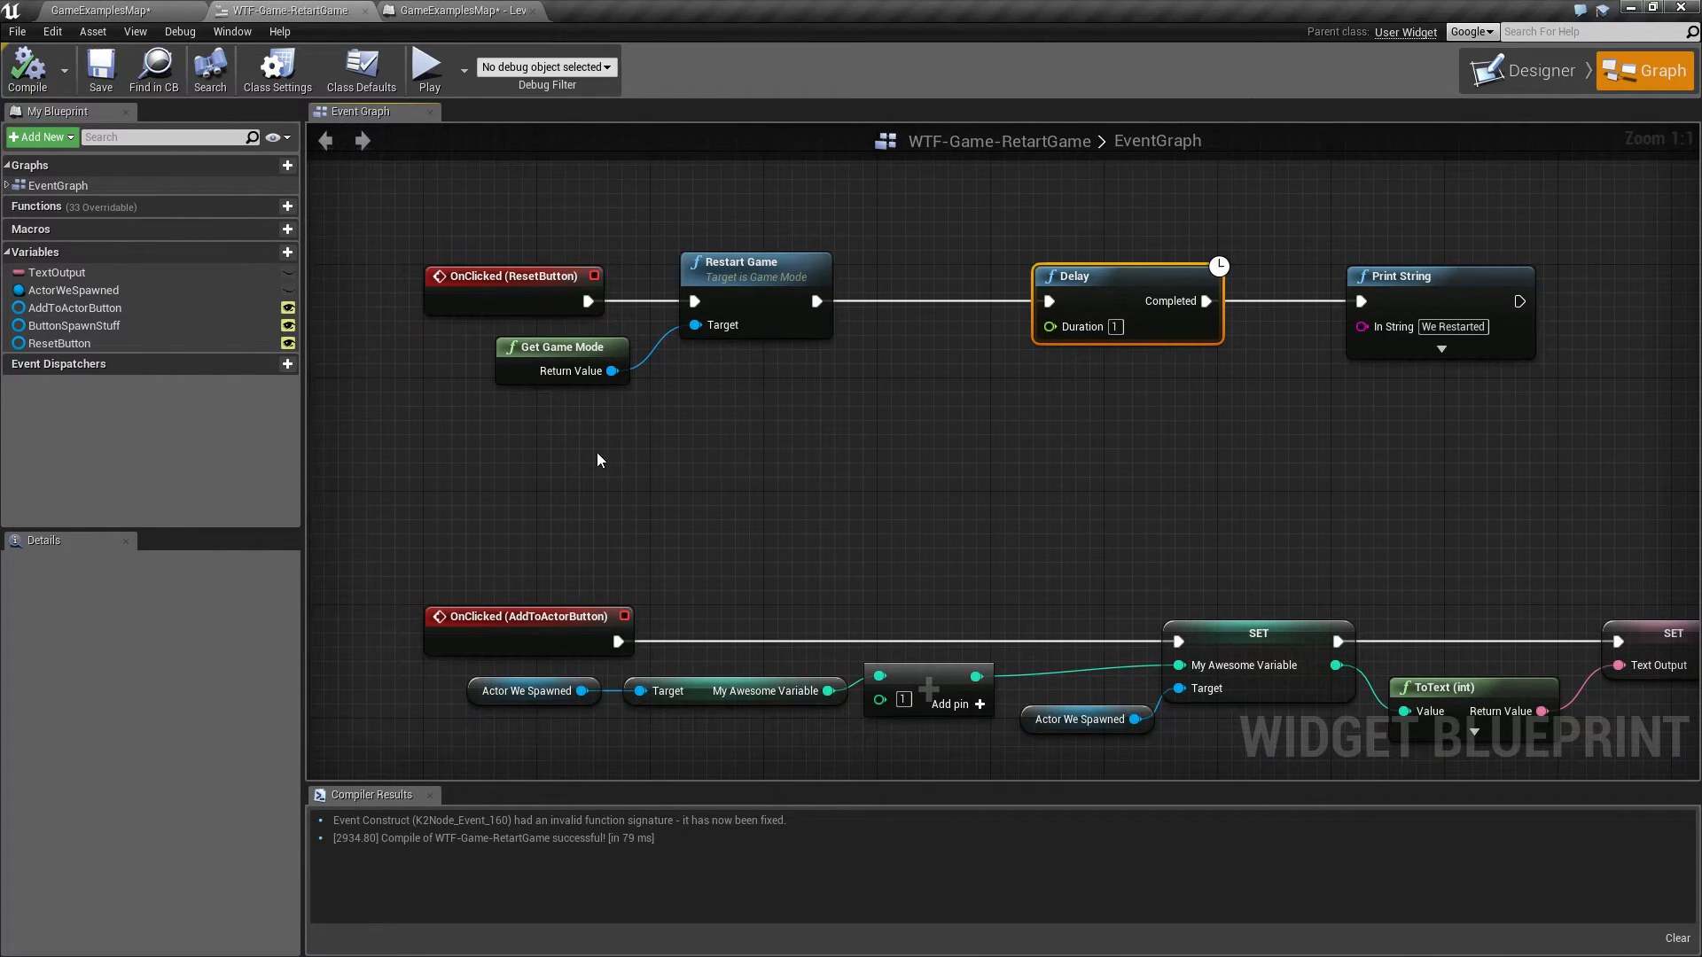
click(456, 9)
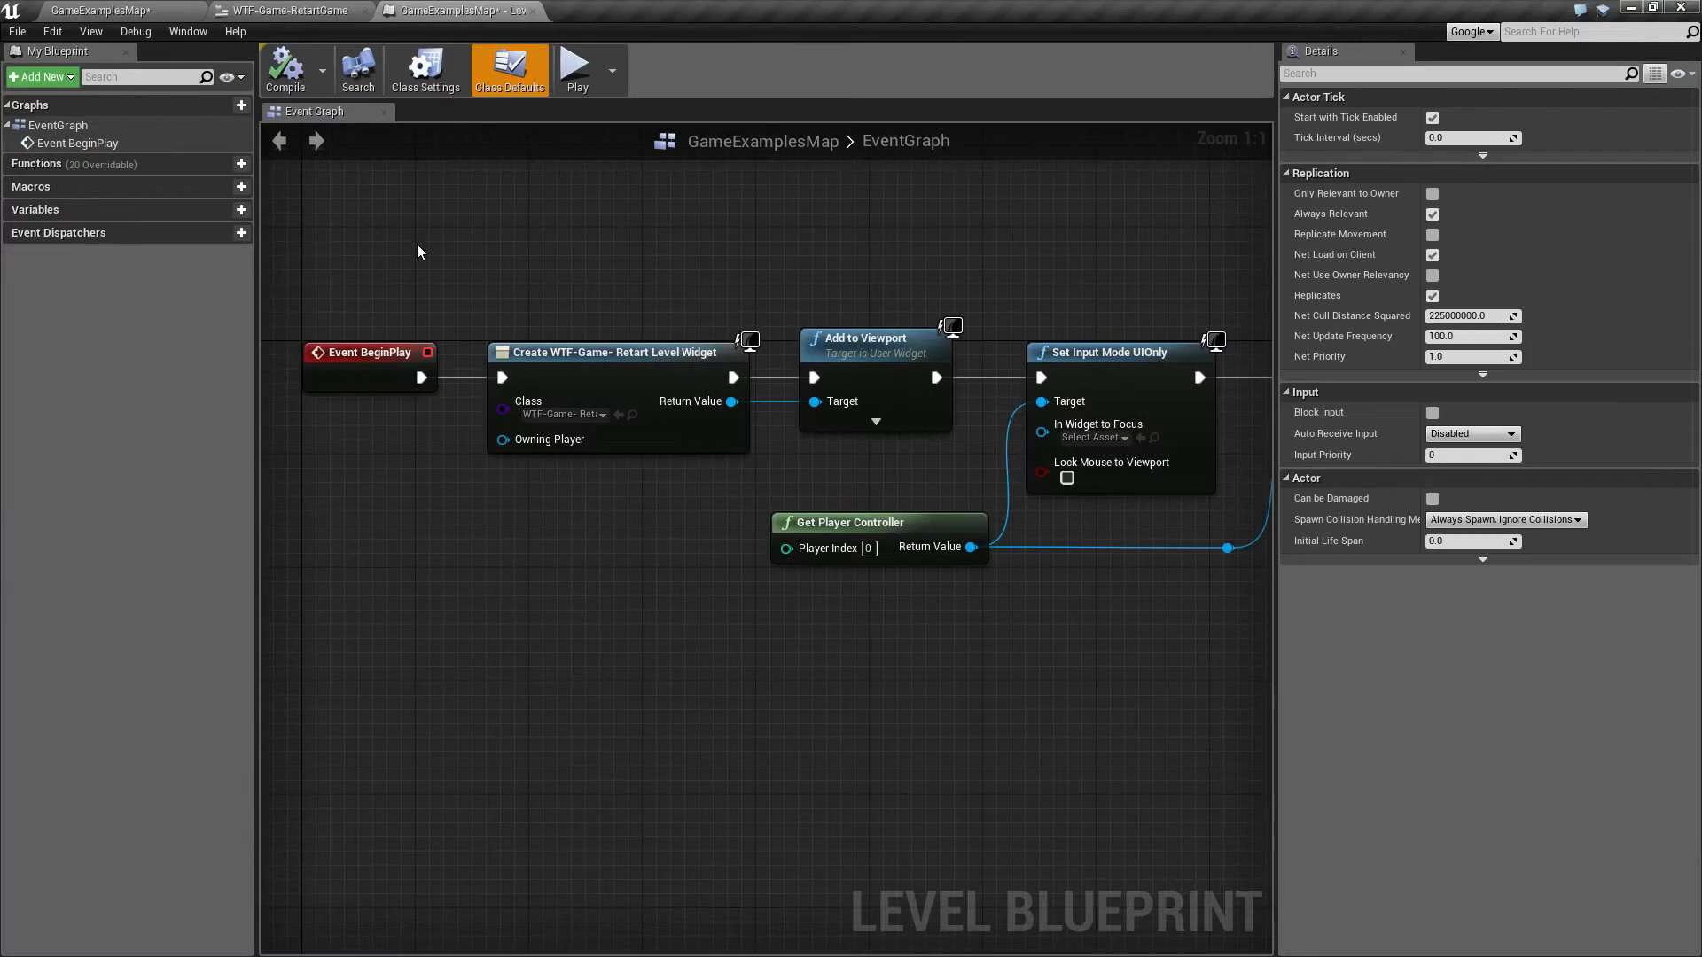
click(290, 10)
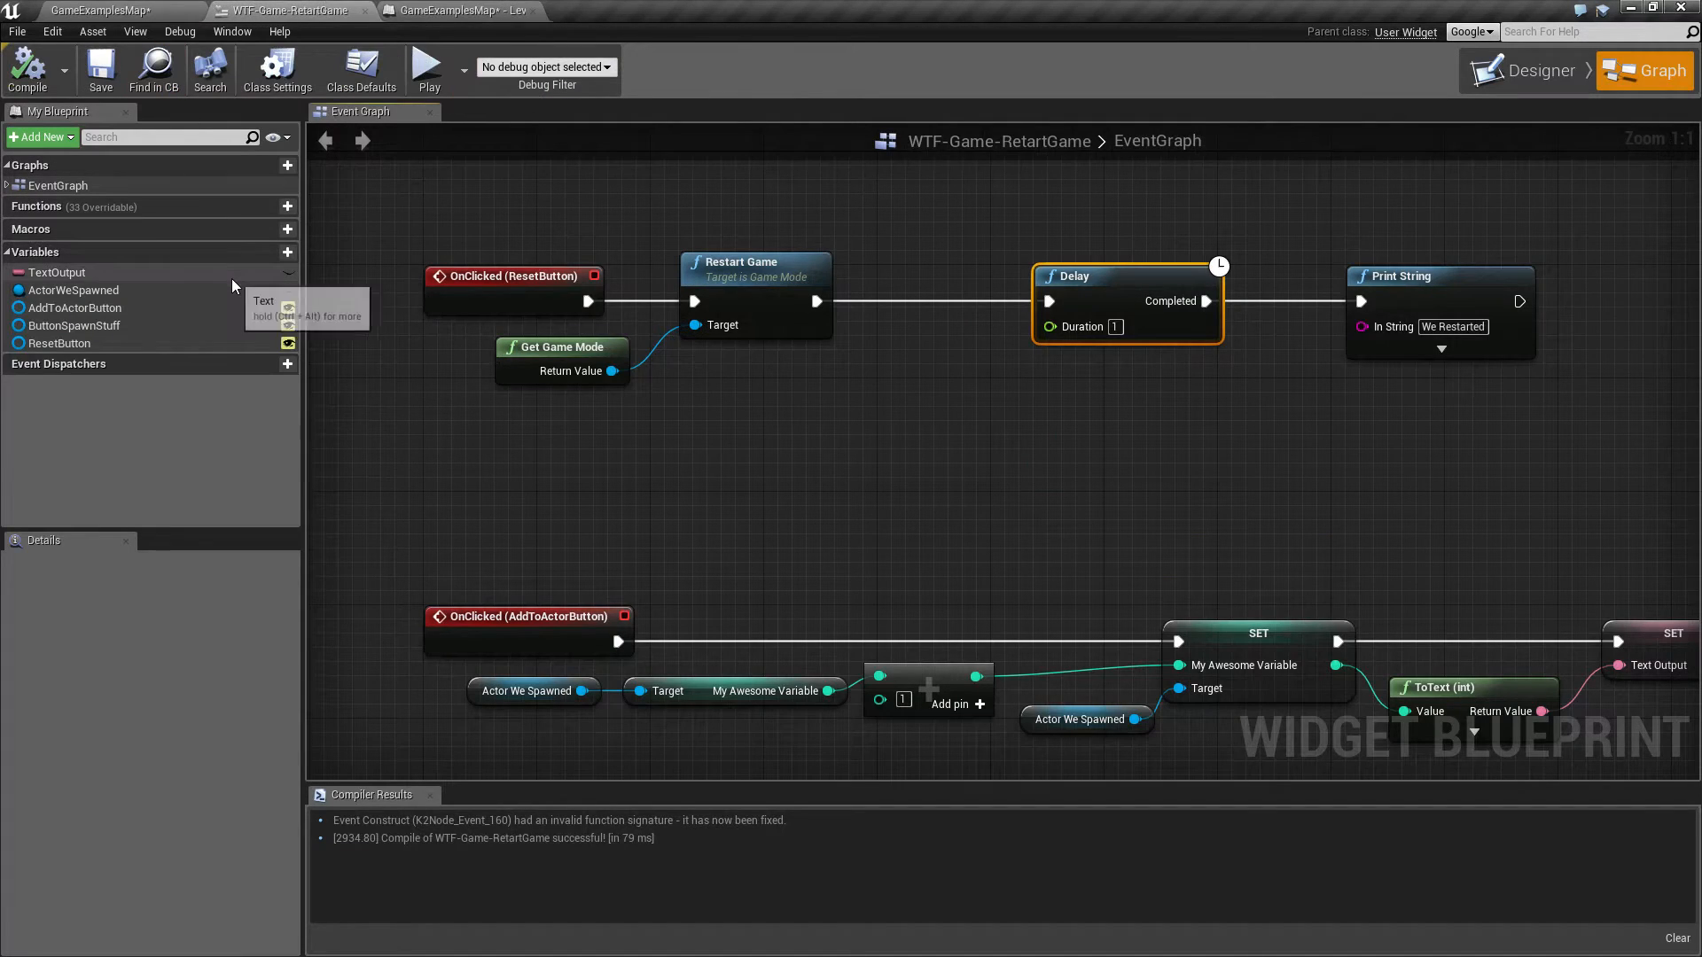
mouse_move(695, 417)
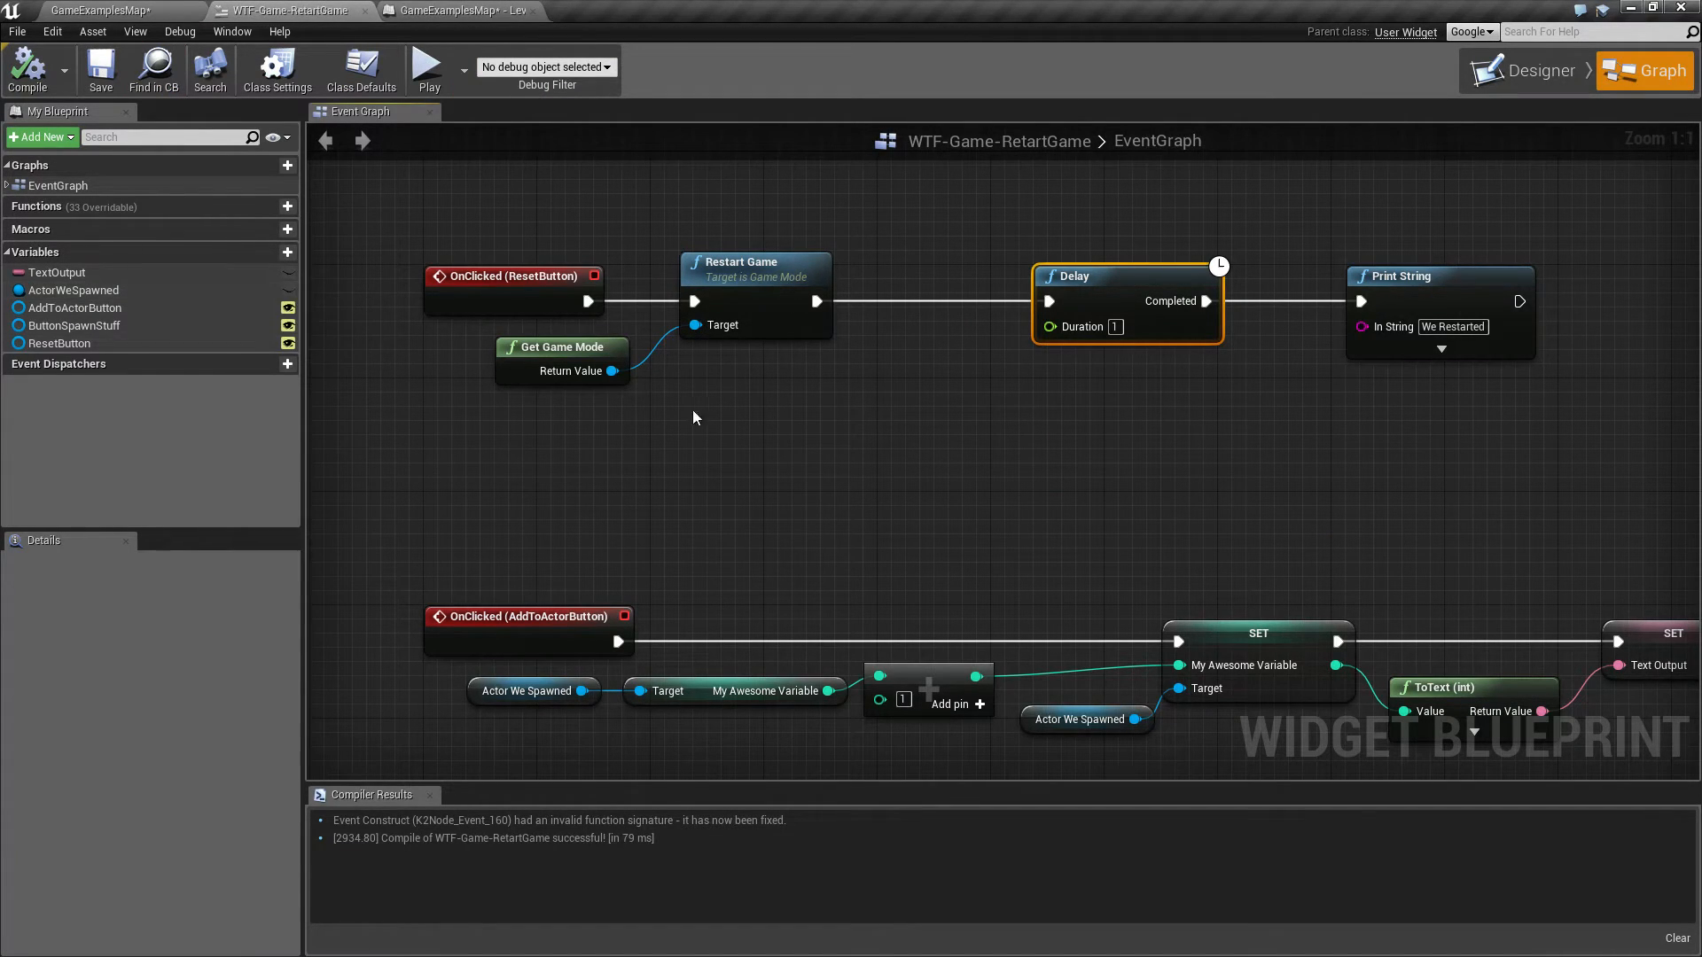
click(427, 69)
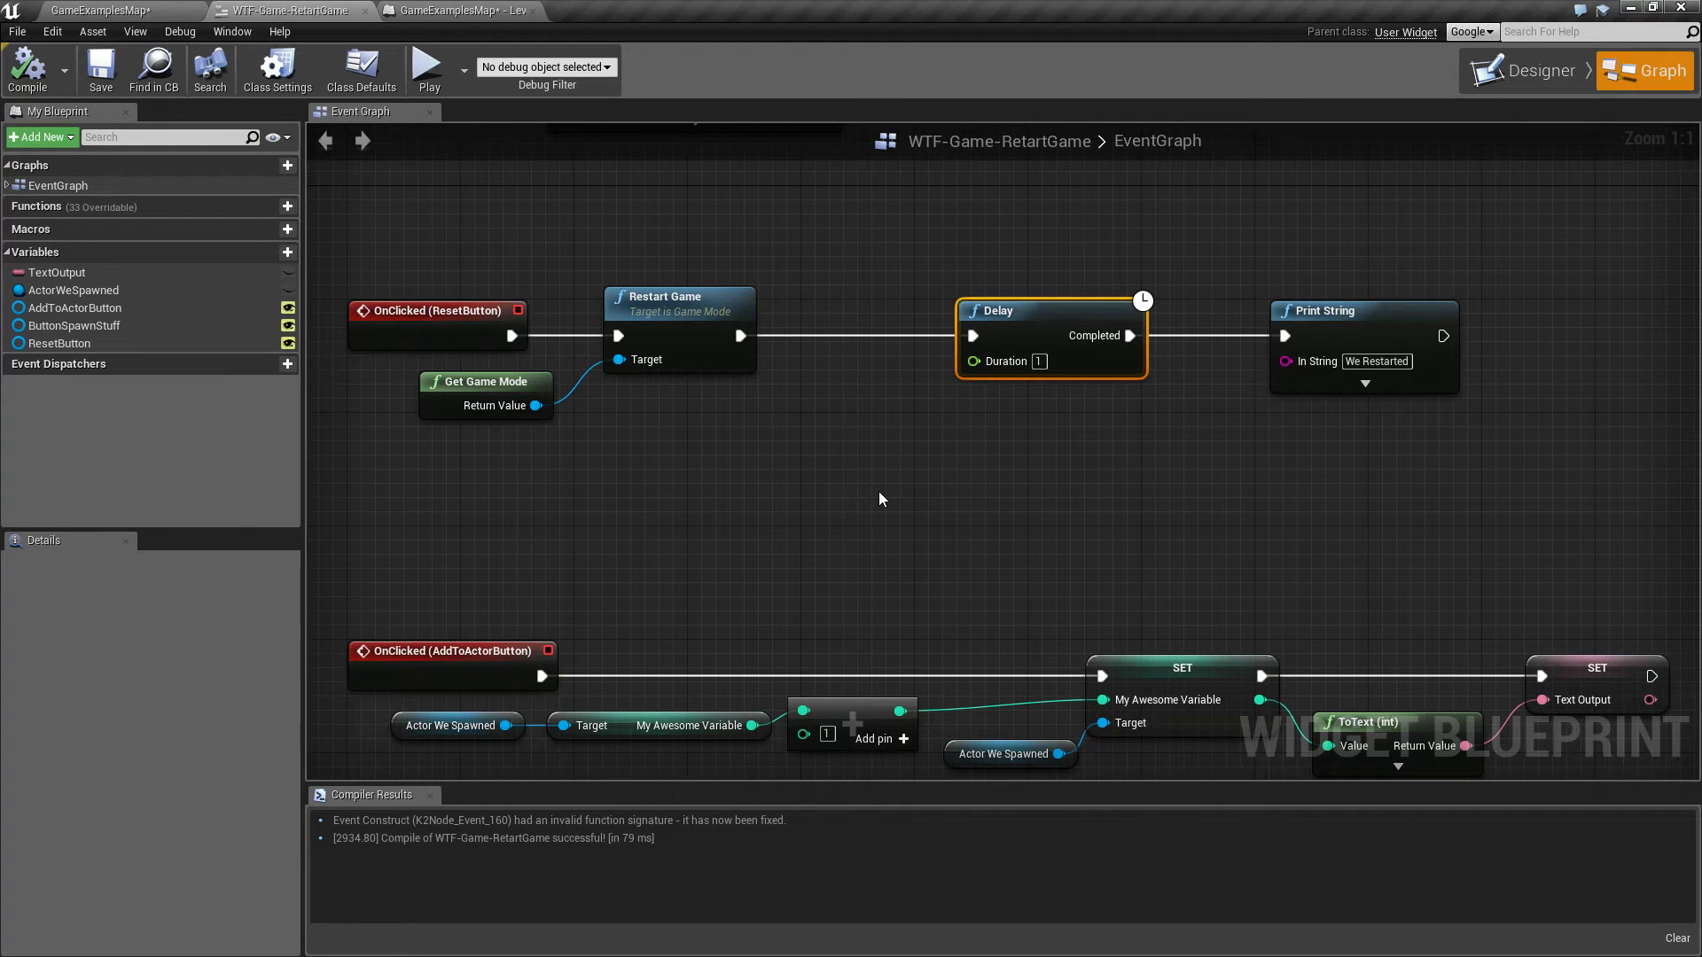
Step: Add Open Level fed by Get Current Level Name, delete the nodes, and recompile the widget
right_click(880, 499)
text(get leve)
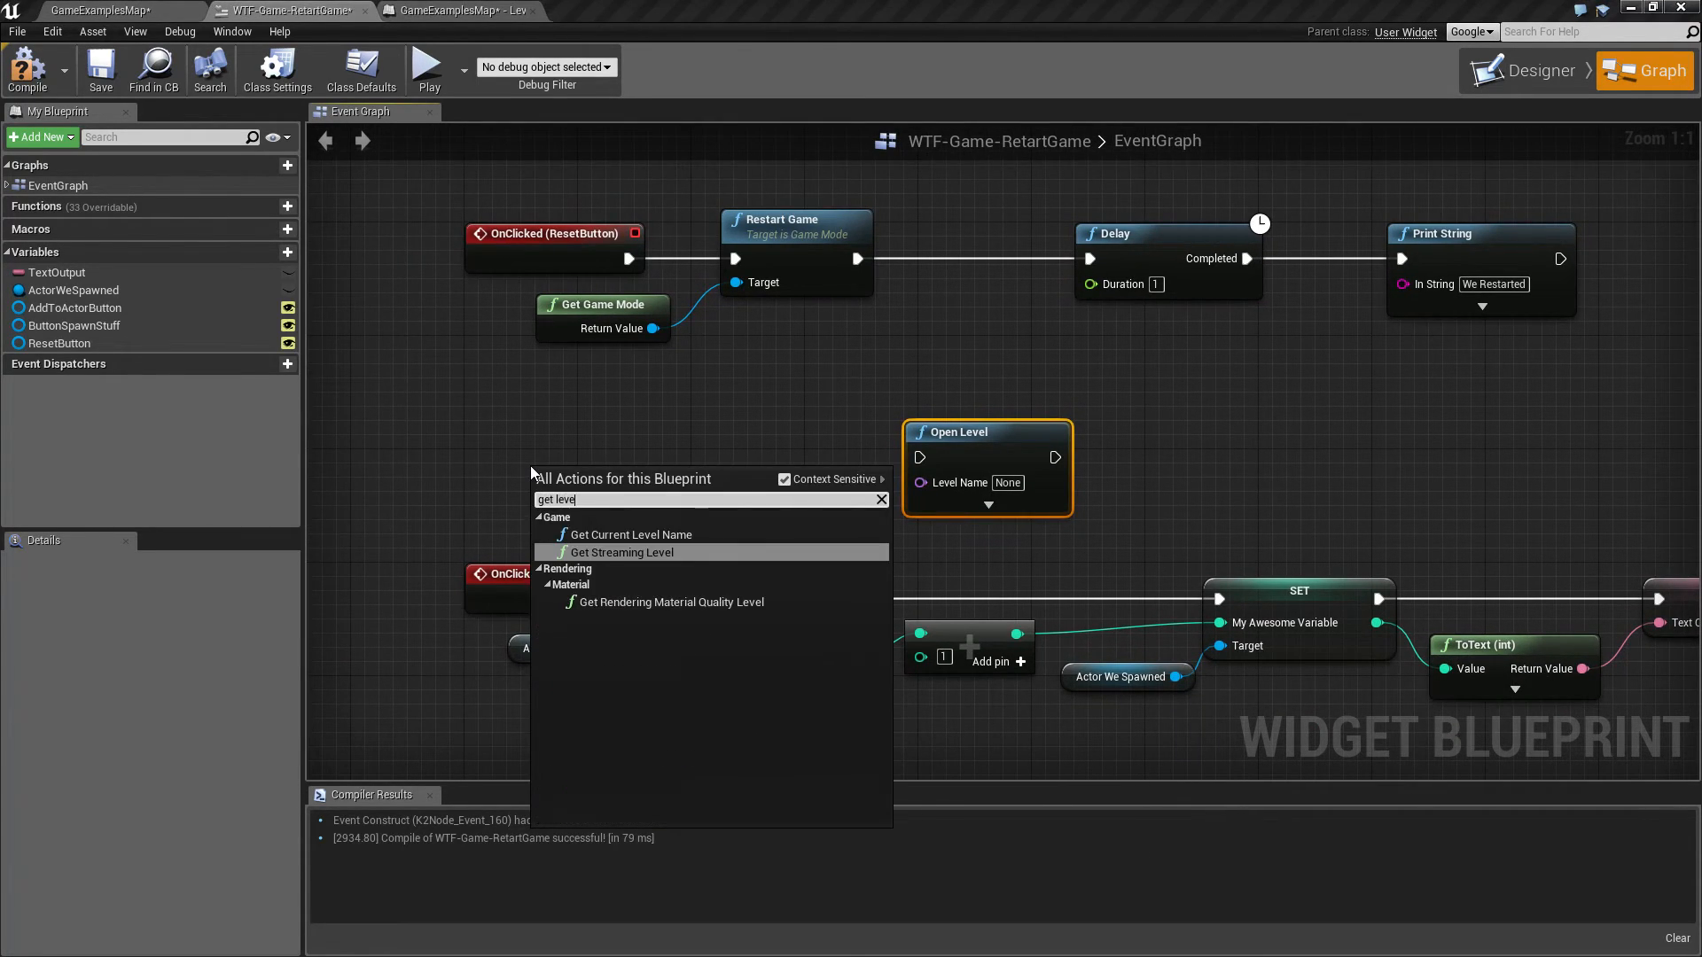
click(627, 534)
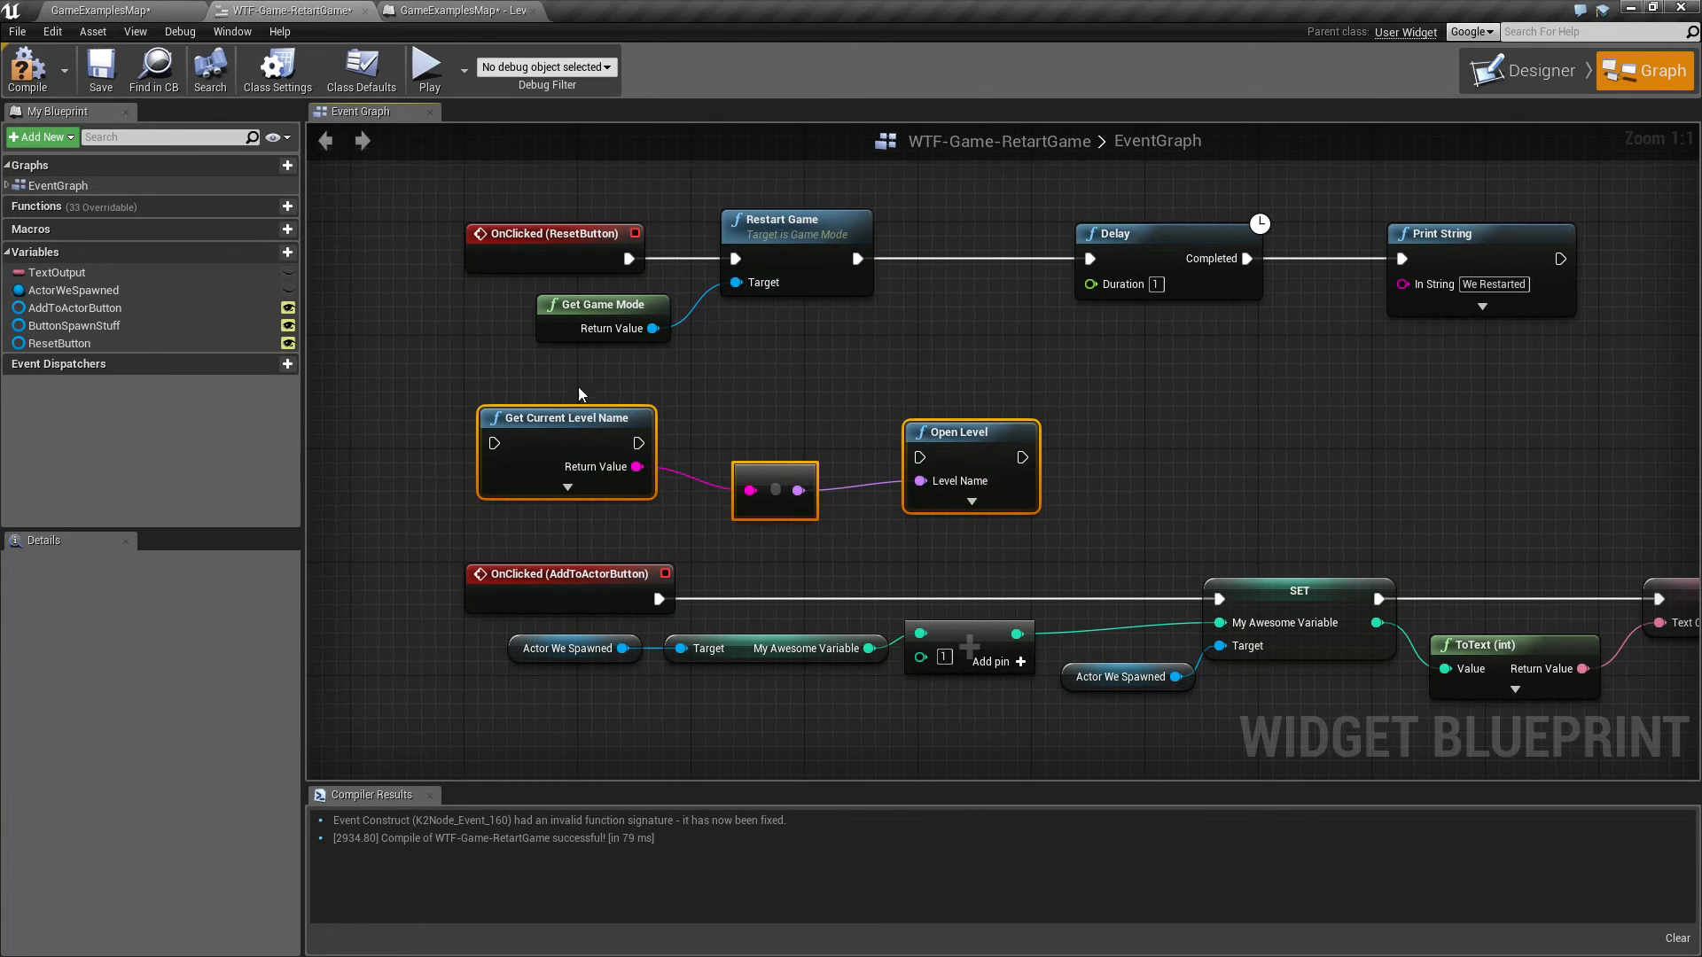
mouse_move(943, 431)
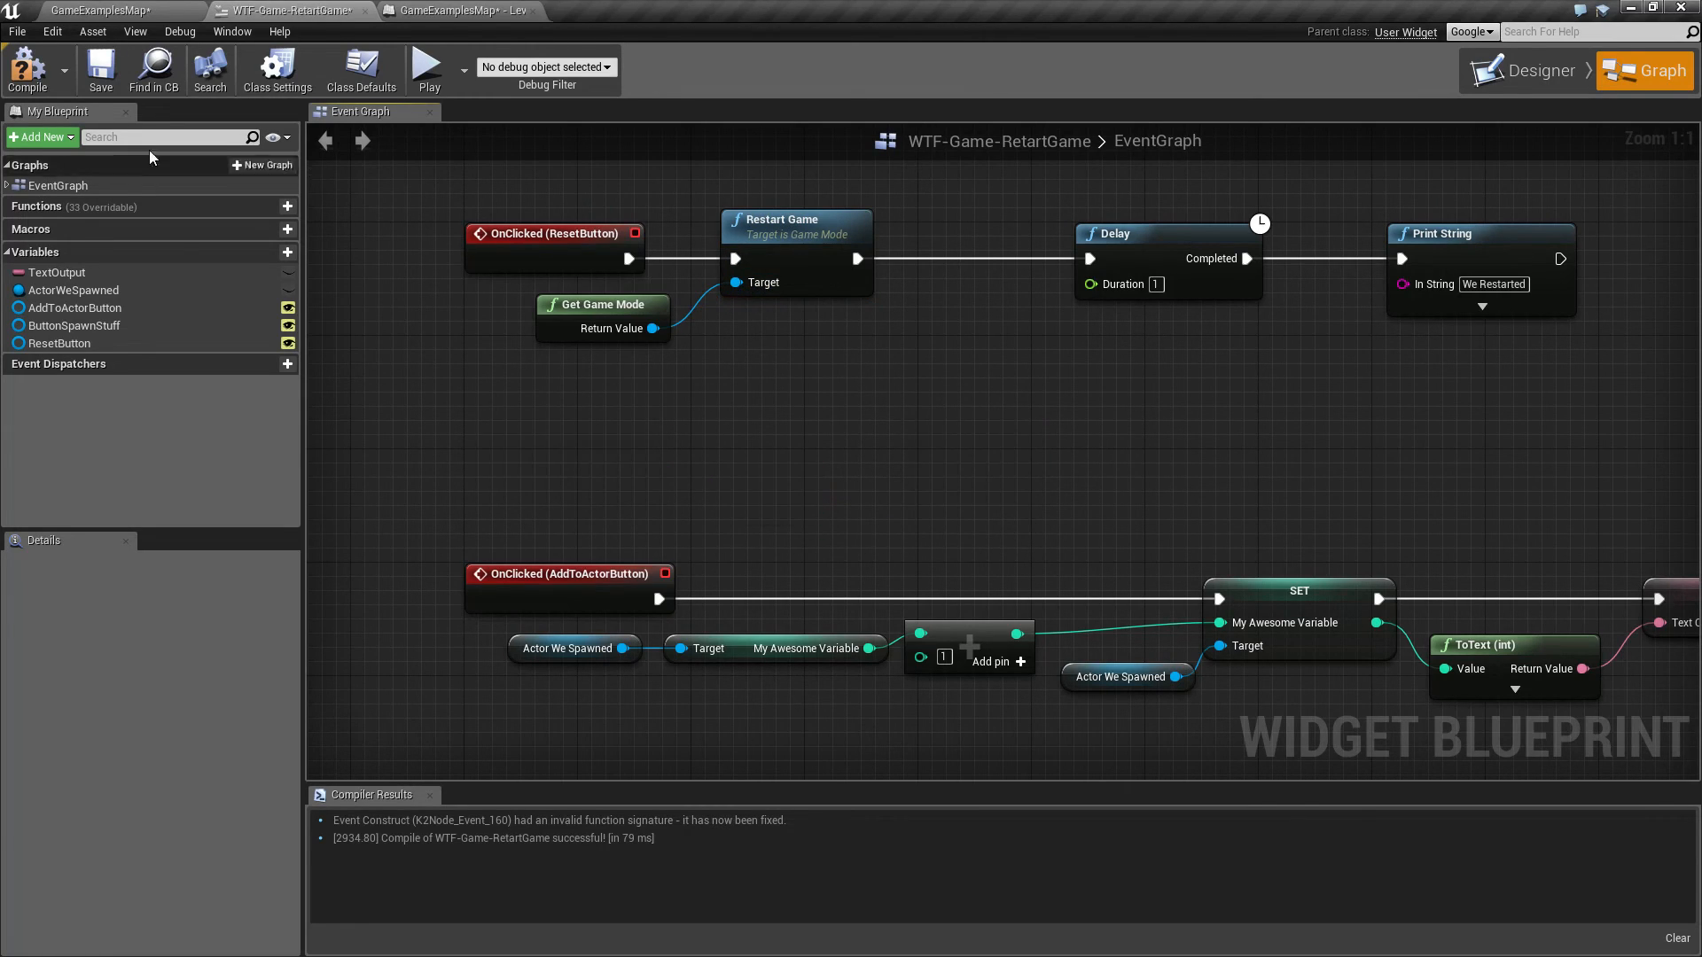
click(25, 68)
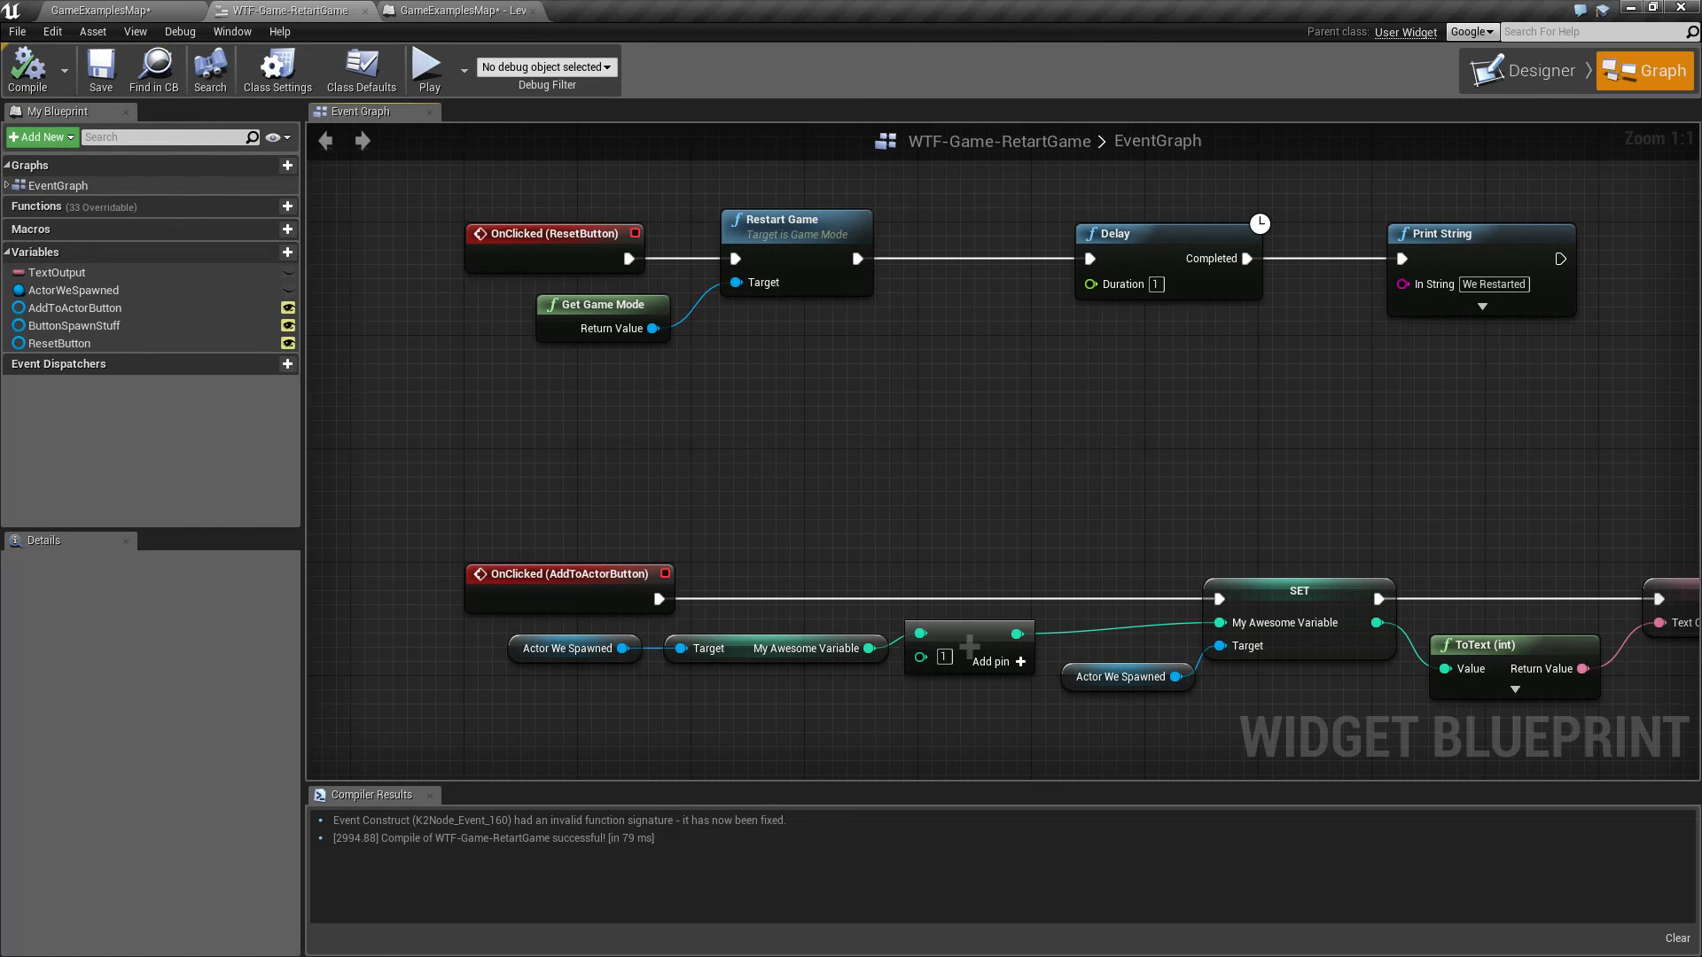